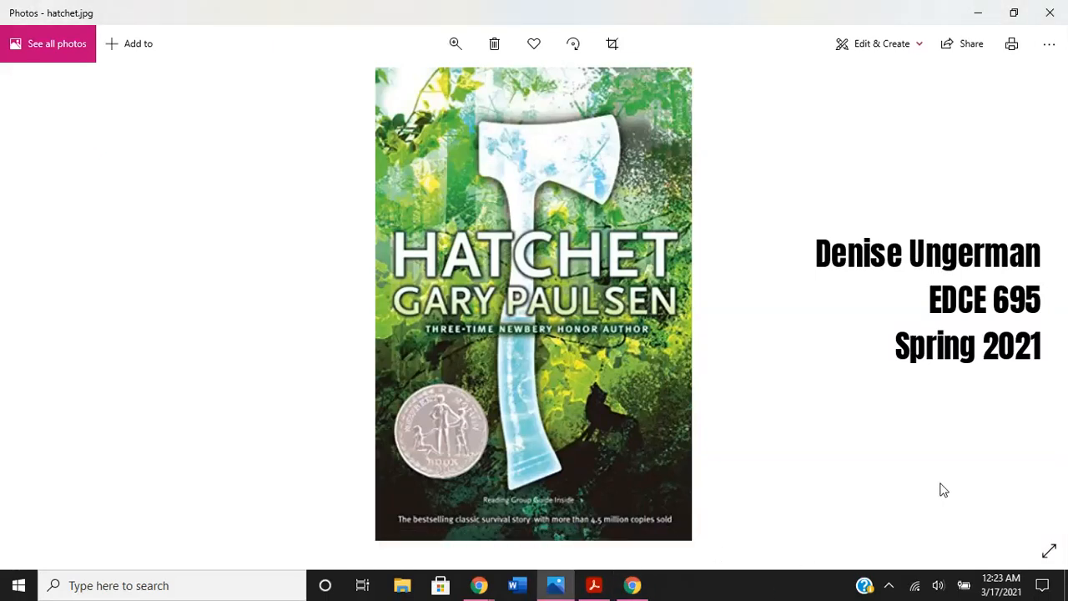
mouse_move(925, 469)
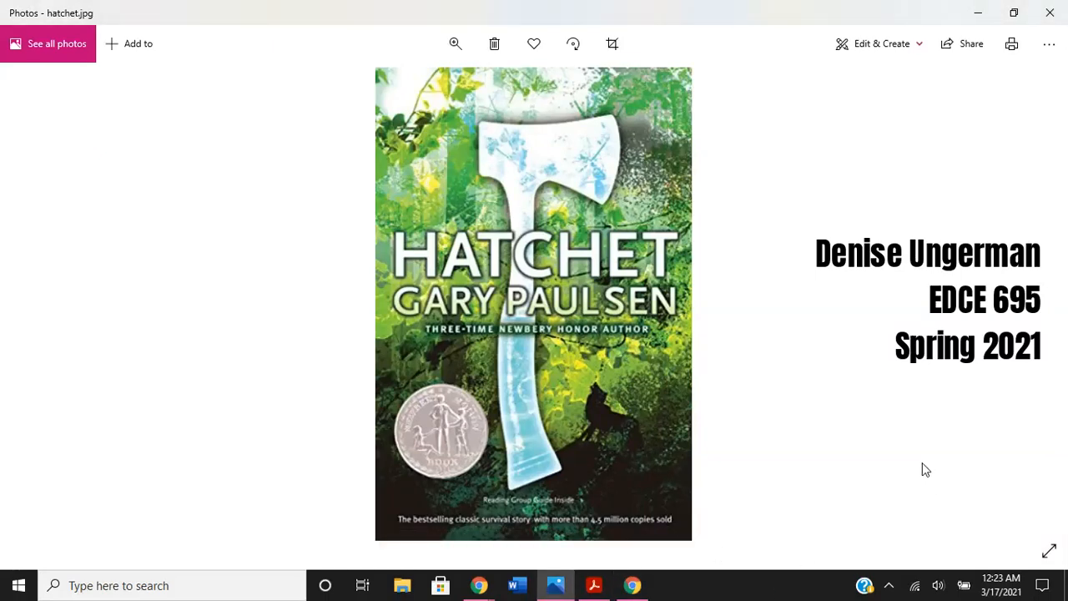
mouse_move(918, 450)
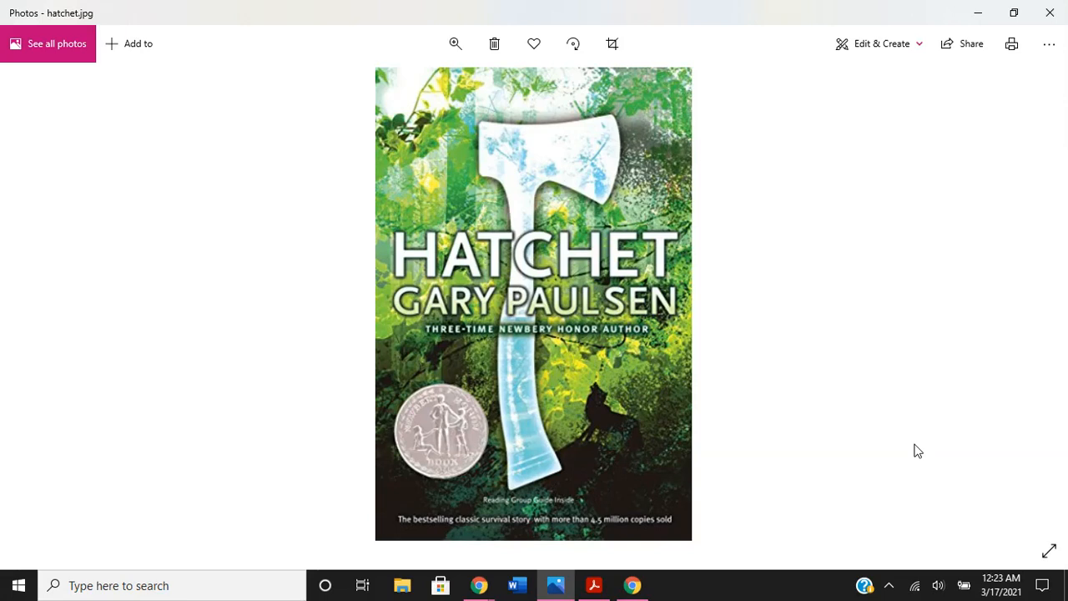
Step: Bring up the Hatchet DIGITAL lesson plan PDF and scroll to page 3's standards table
left_click(594, 585)
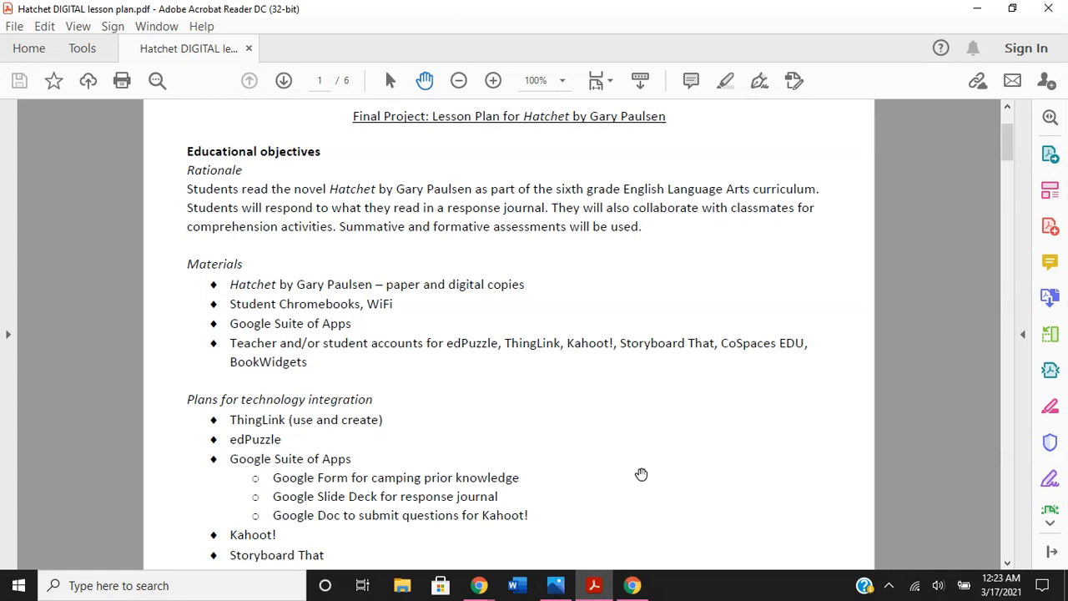
scroll("down", 3)
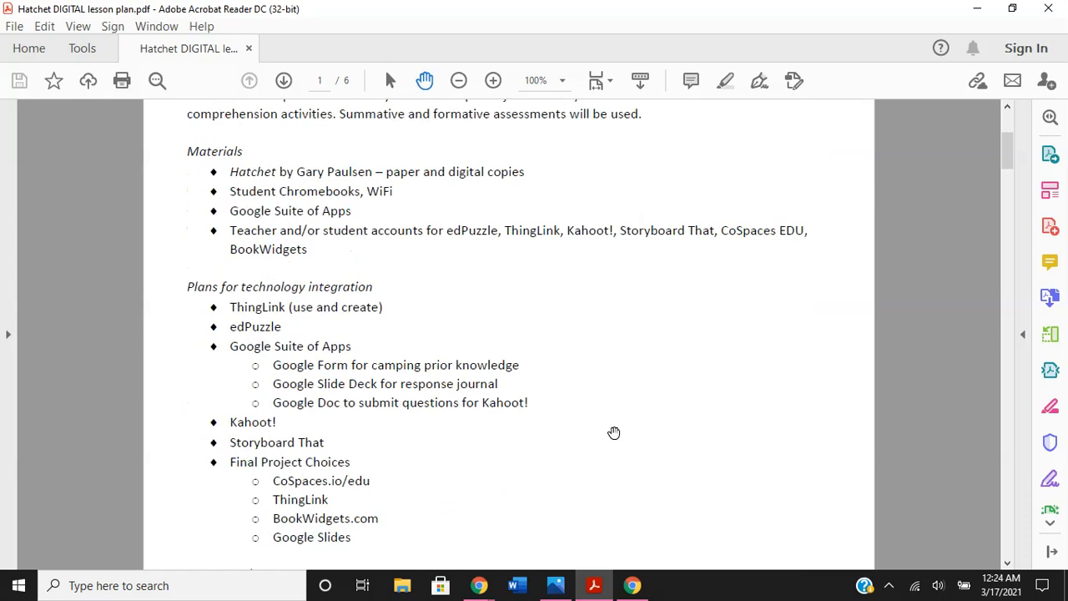
scroll("down", 3)
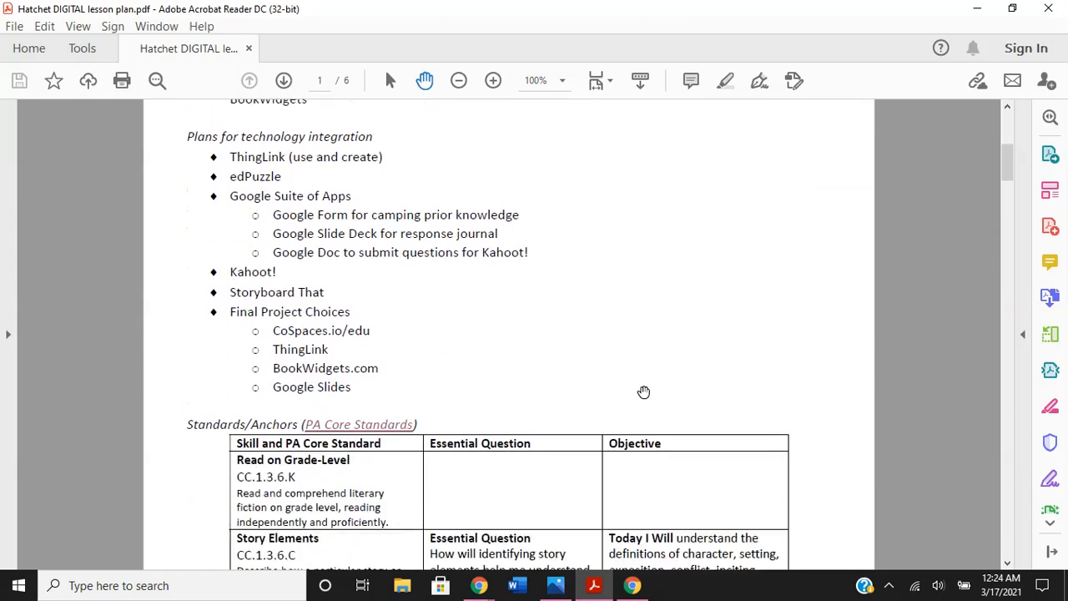
scroll("down", 3)
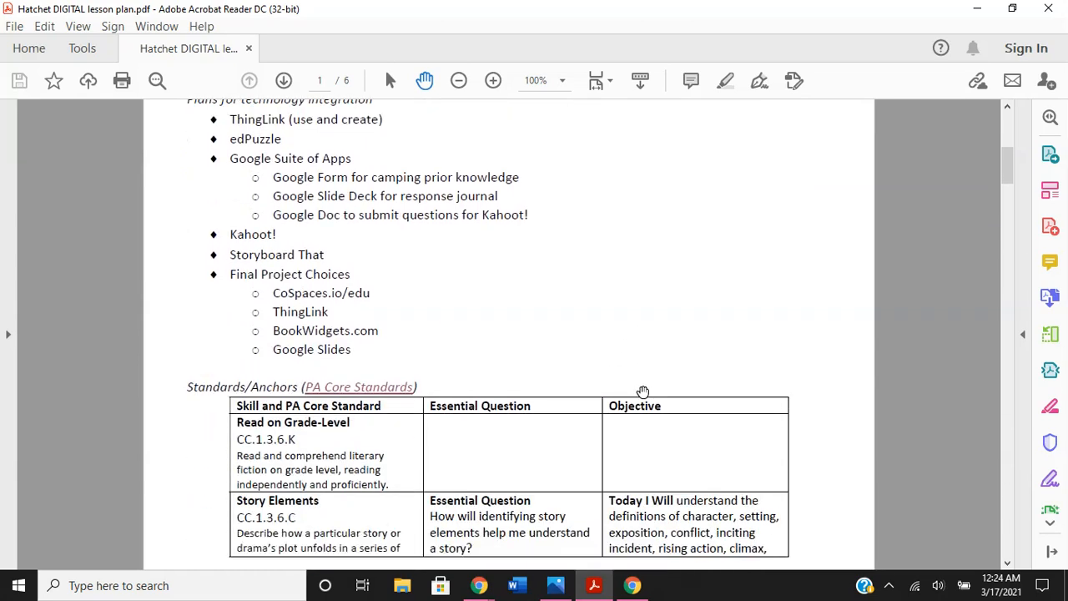
scroll("down", 3)
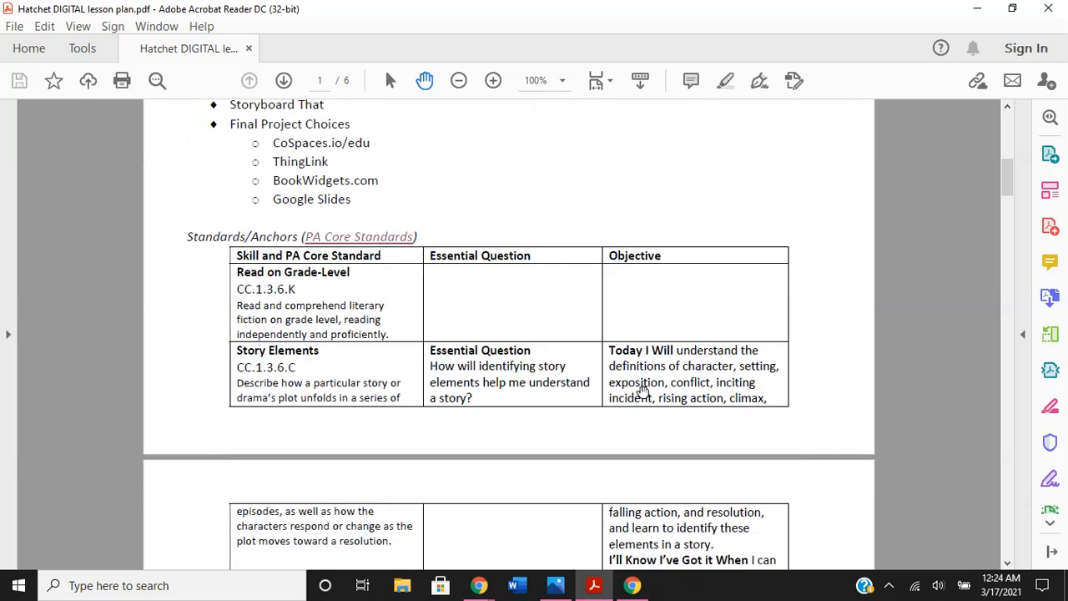
mouse_move(391, 268)
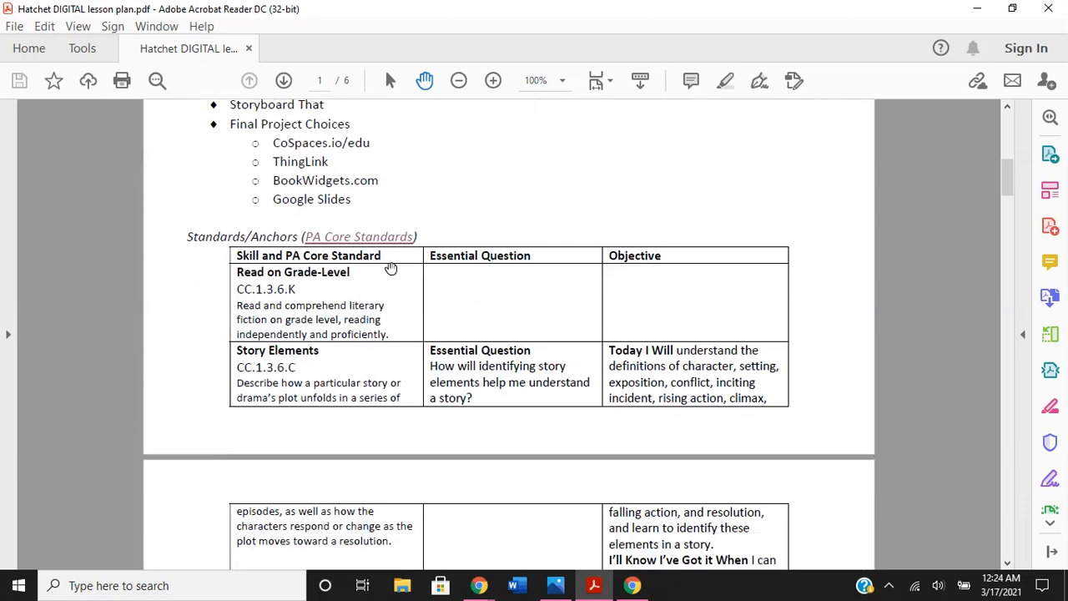
scroll("down", 3)
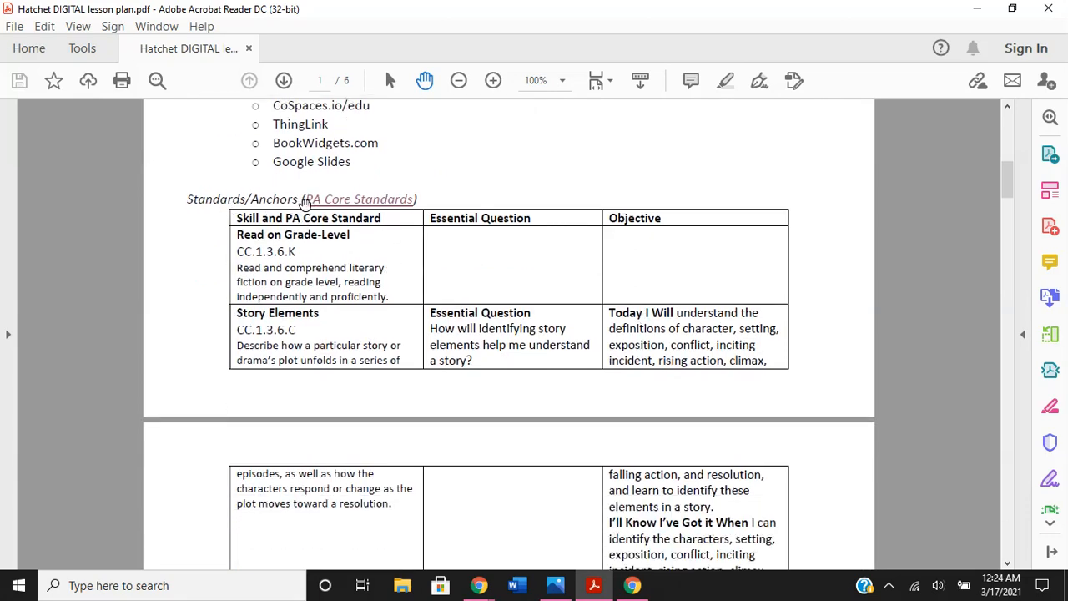
scroll("down", 3)
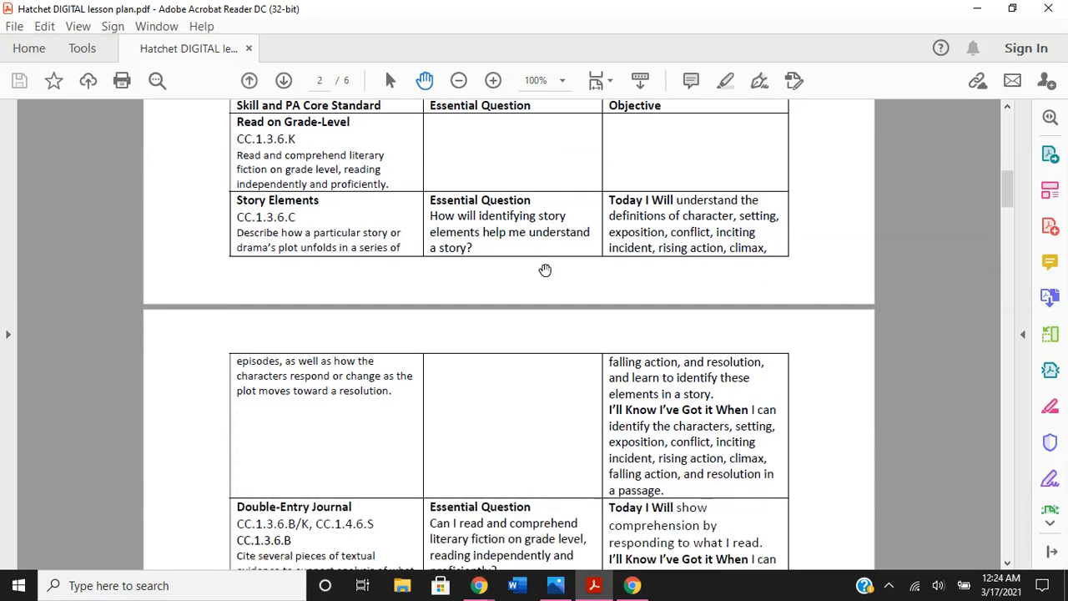
scroll("down", 3)
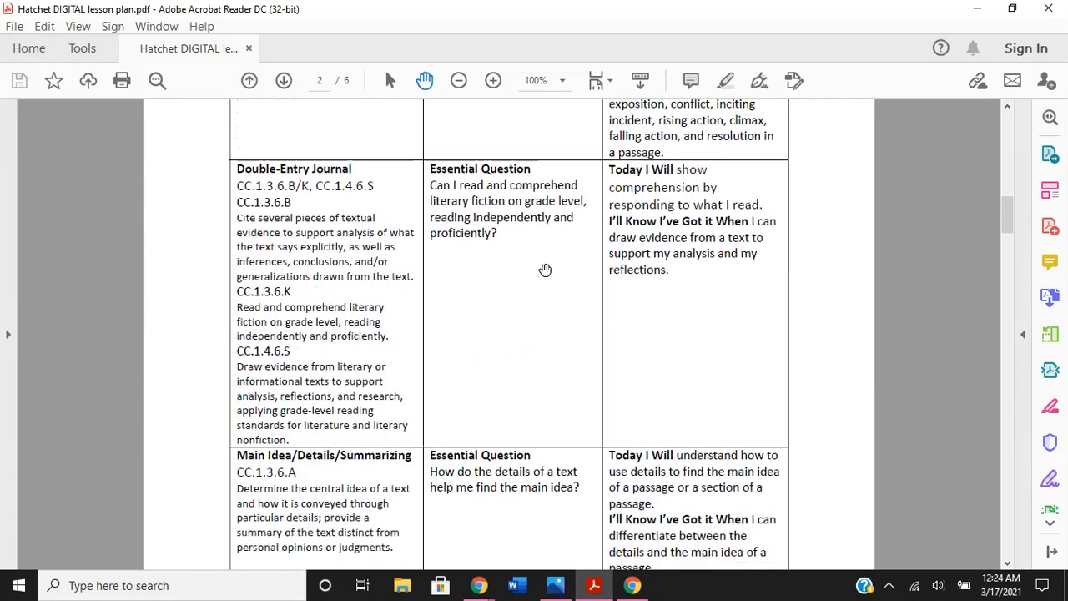
scroll("down", 3)
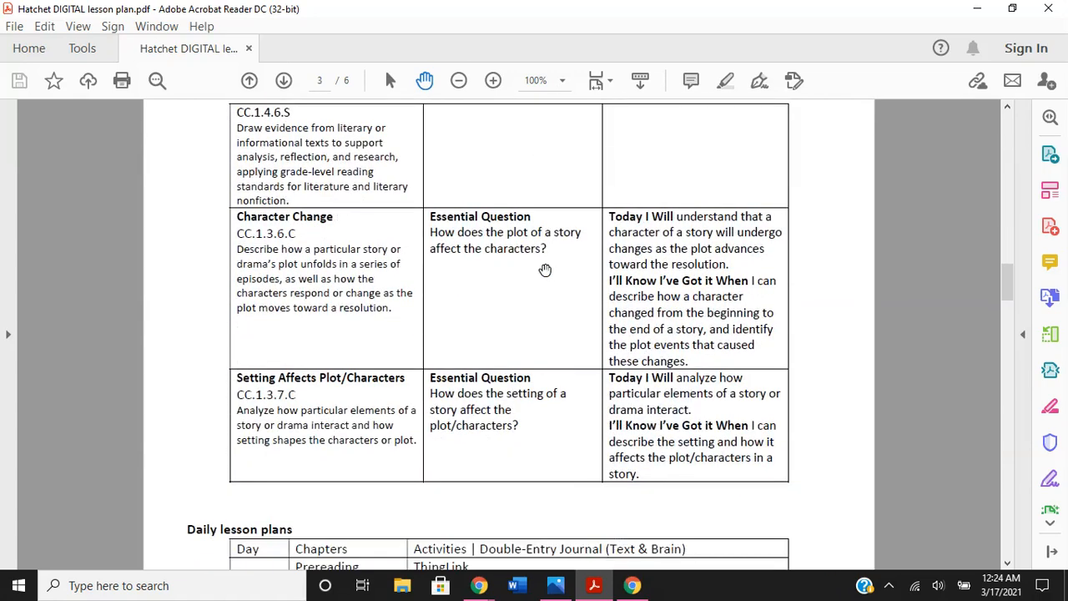
scroll("down", 3)
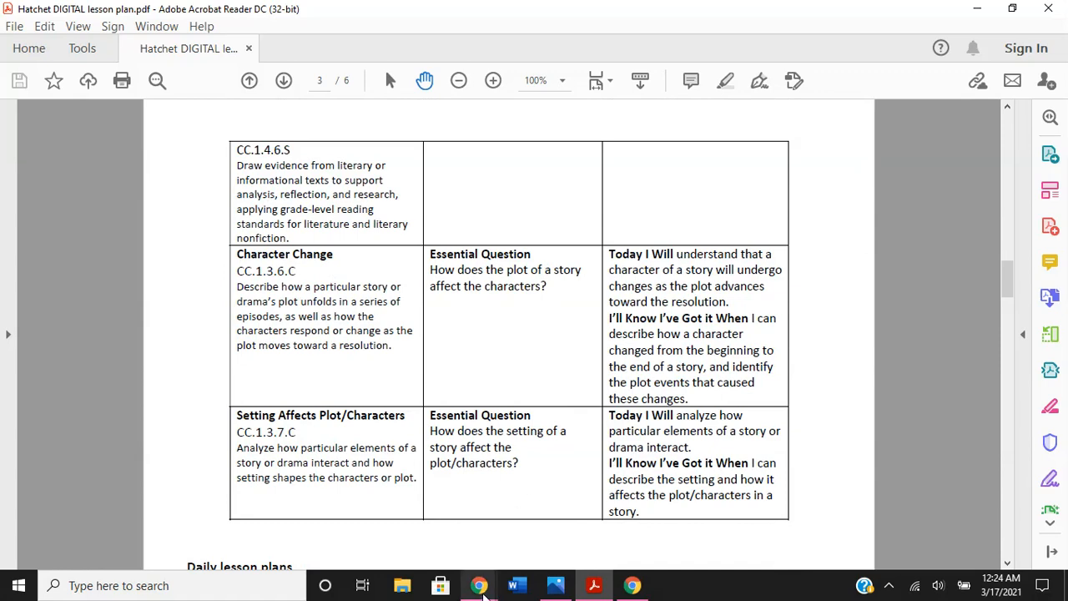
Step: Switch to Chrome to display the SAMR.jpg model with its four coffee-cup levels
left_click(479, 585)
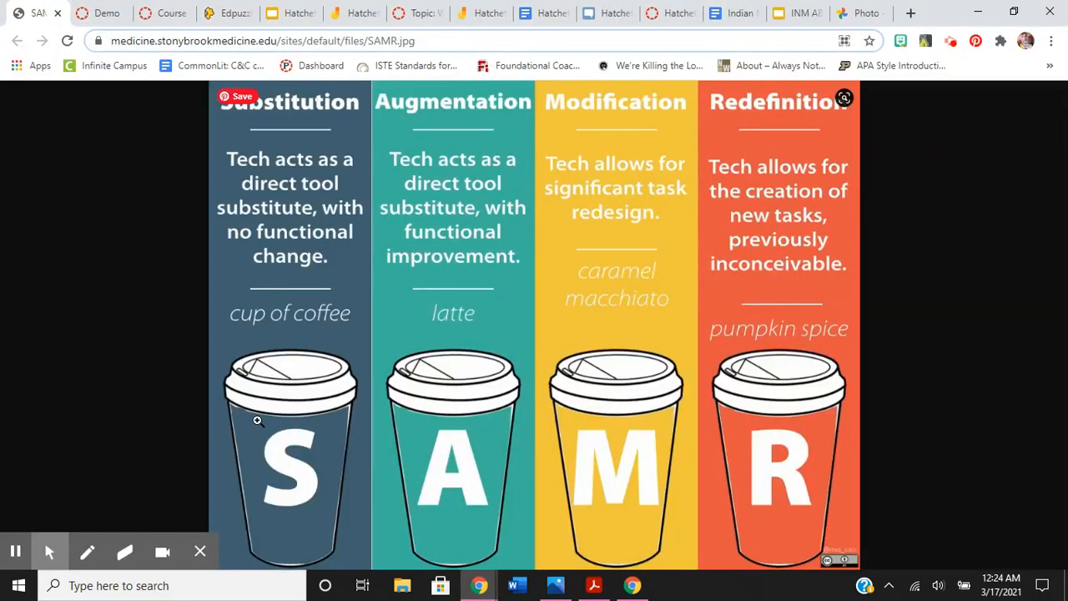
mouse_move(183, 254)
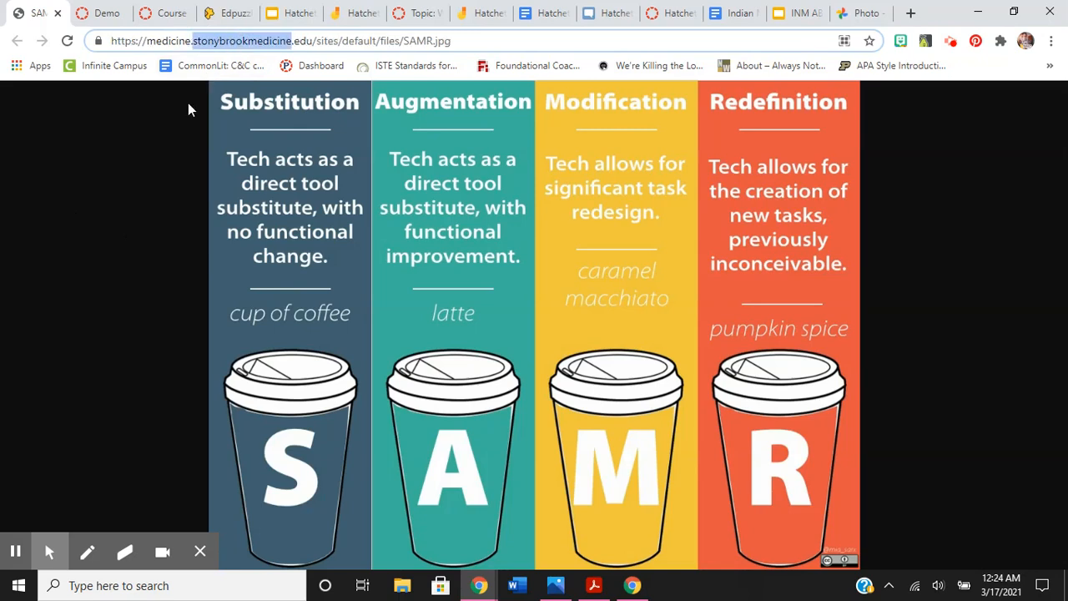
mouse_move(269, 449)
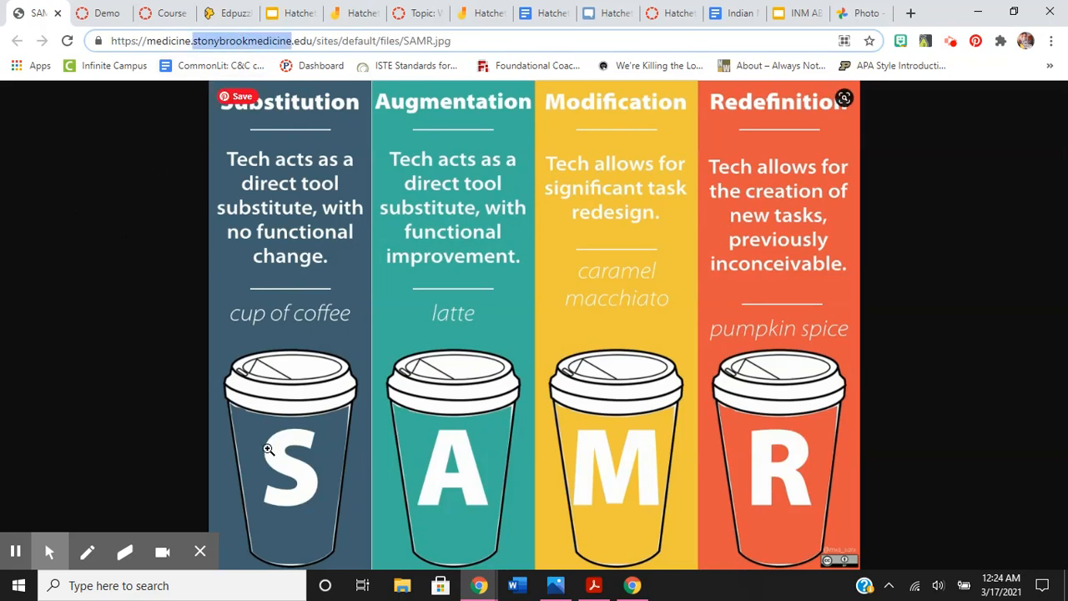
mouse_move(993, 425)
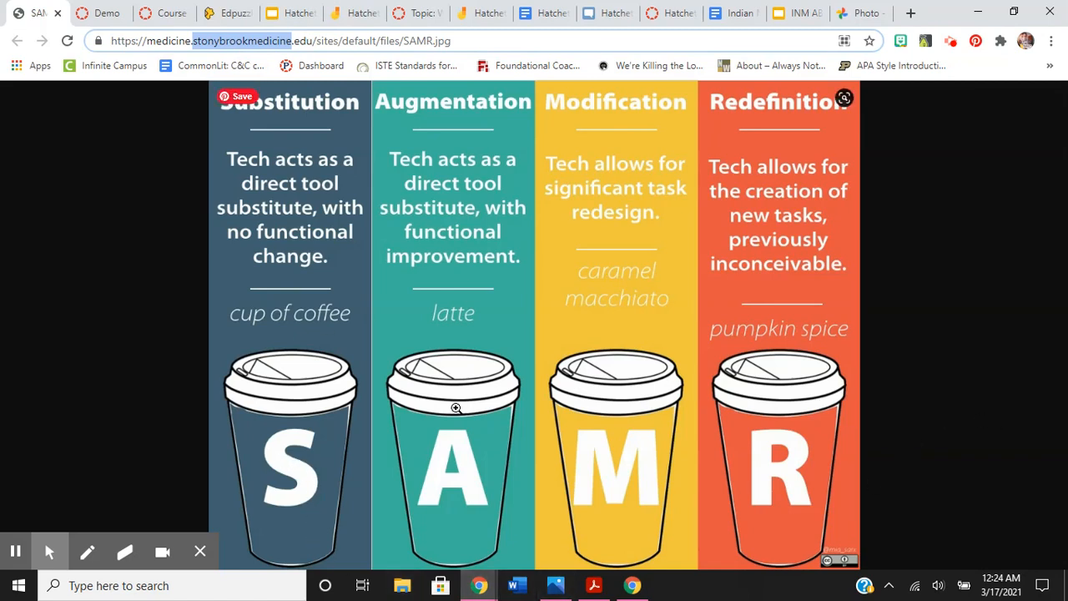
mouse_move(878, 371)
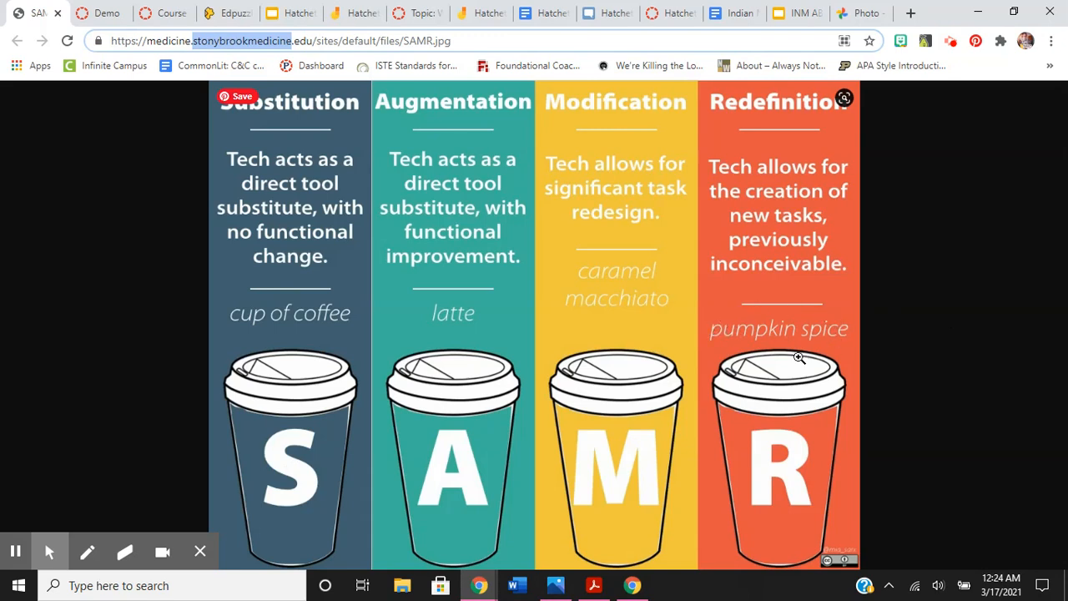
mouse_move(782, 313)
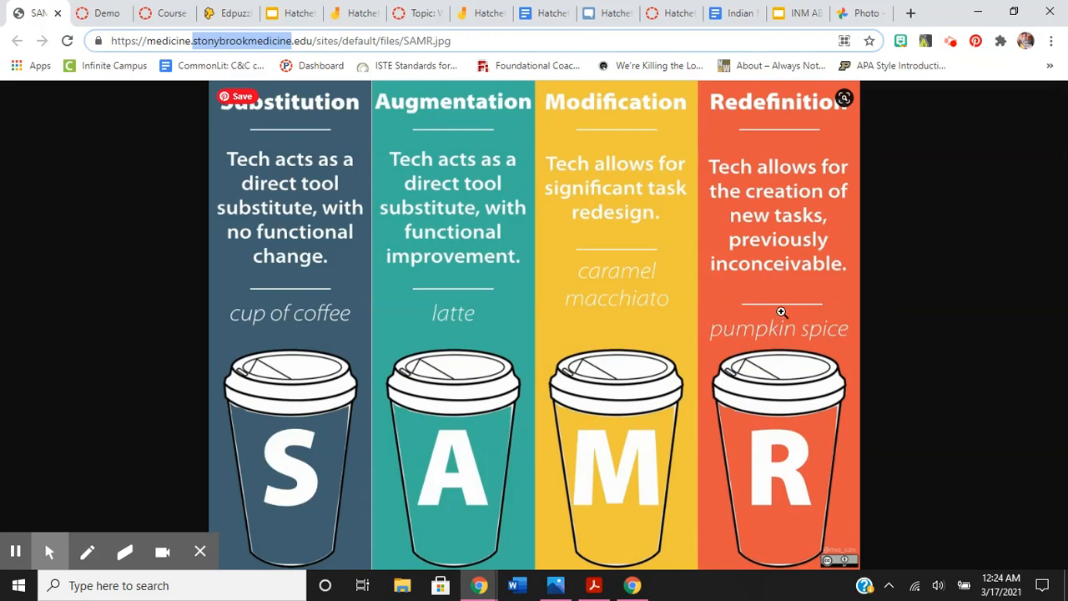
mouse_move(785, 298)
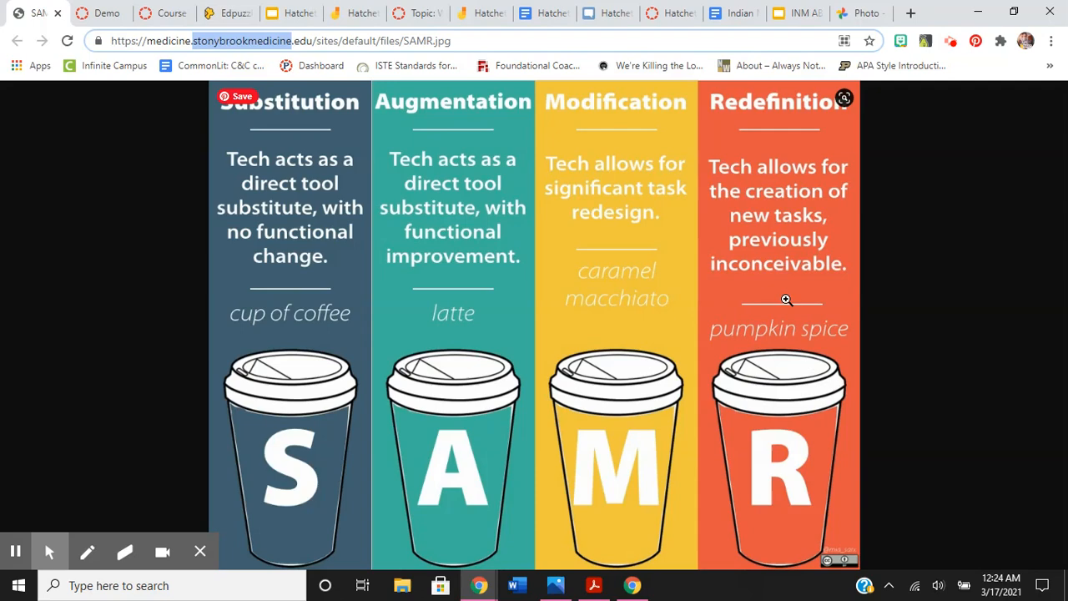
Step: Switch to the Demo course tab showing the 6th grade ELA welcome page
left_click(98, 14)
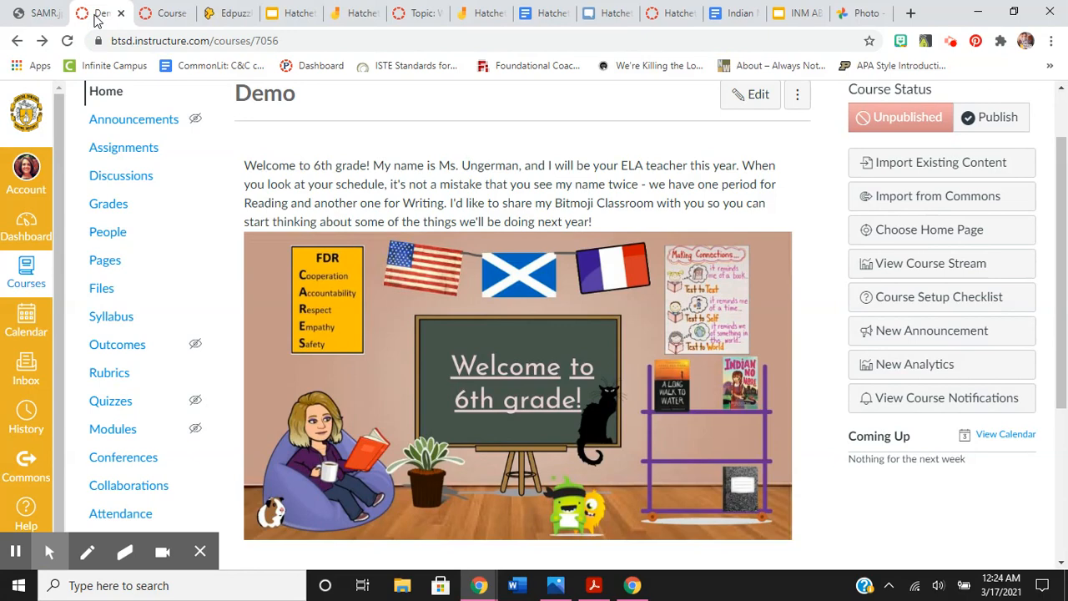
mouse_move(451, 388)
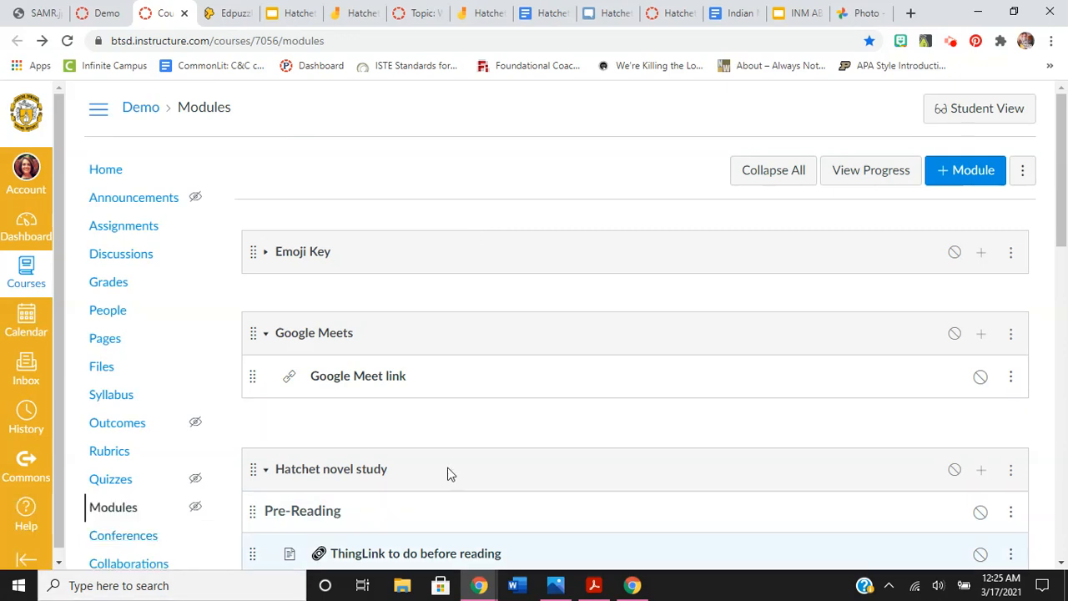
left_click(266, 251)
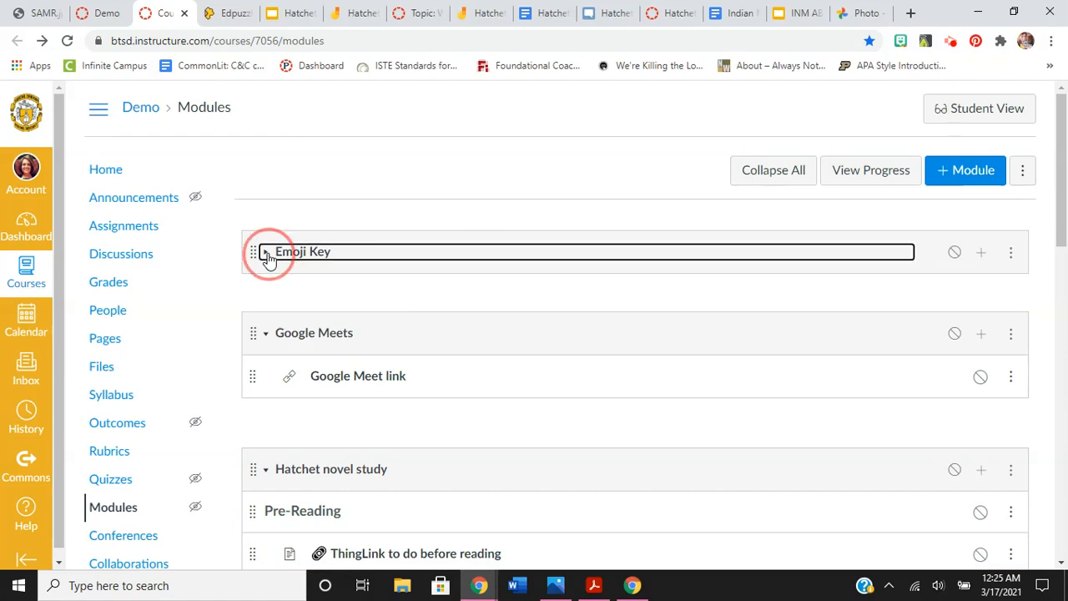
left_click(266, 251)
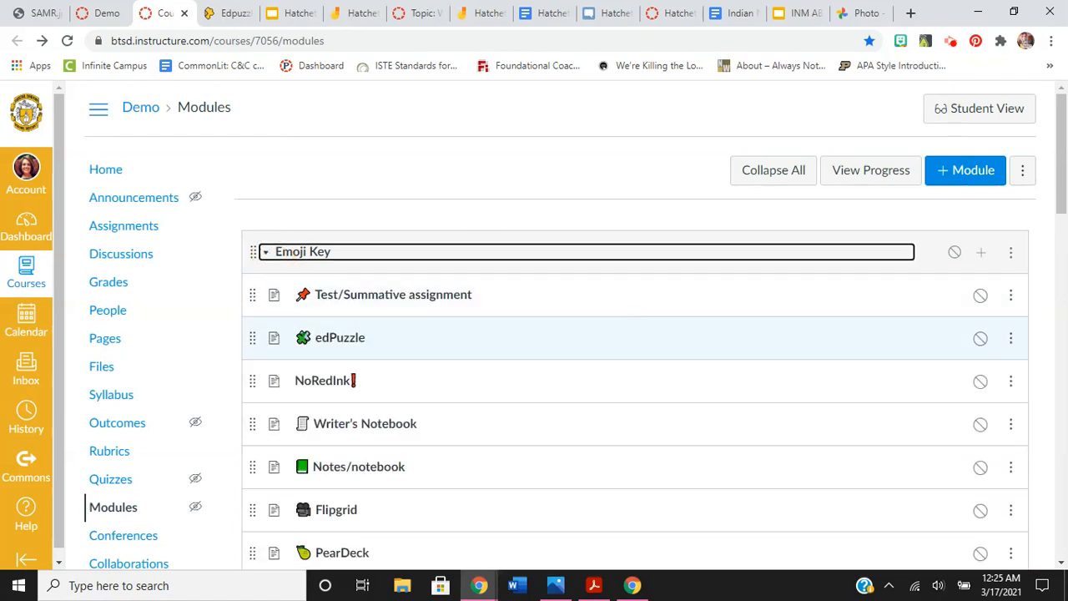
scroll("down", 3)
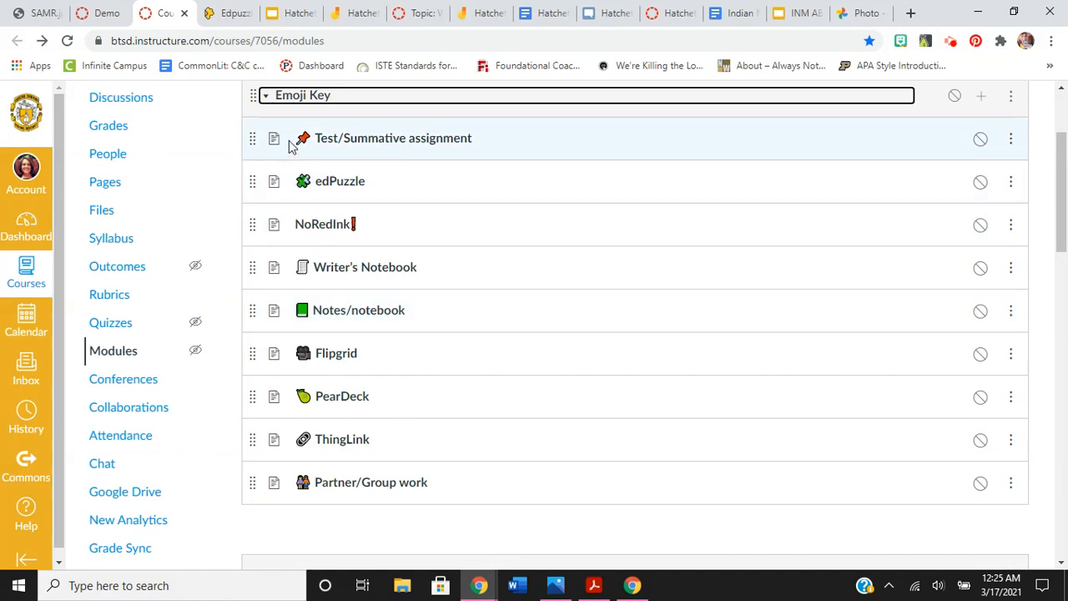
mouse_move(339, 257)
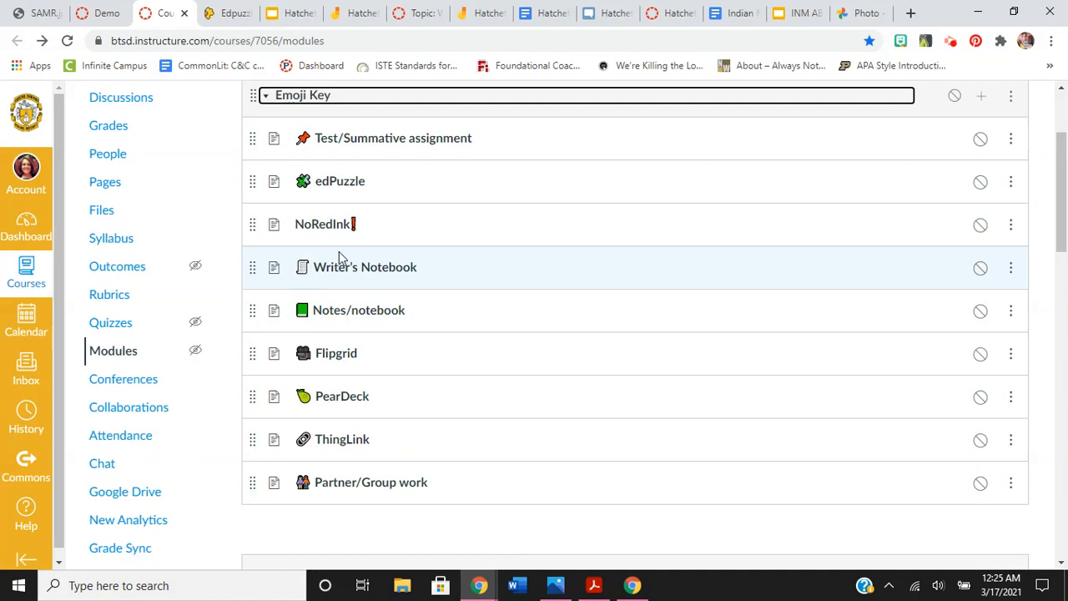
mouse_move(337, 352)
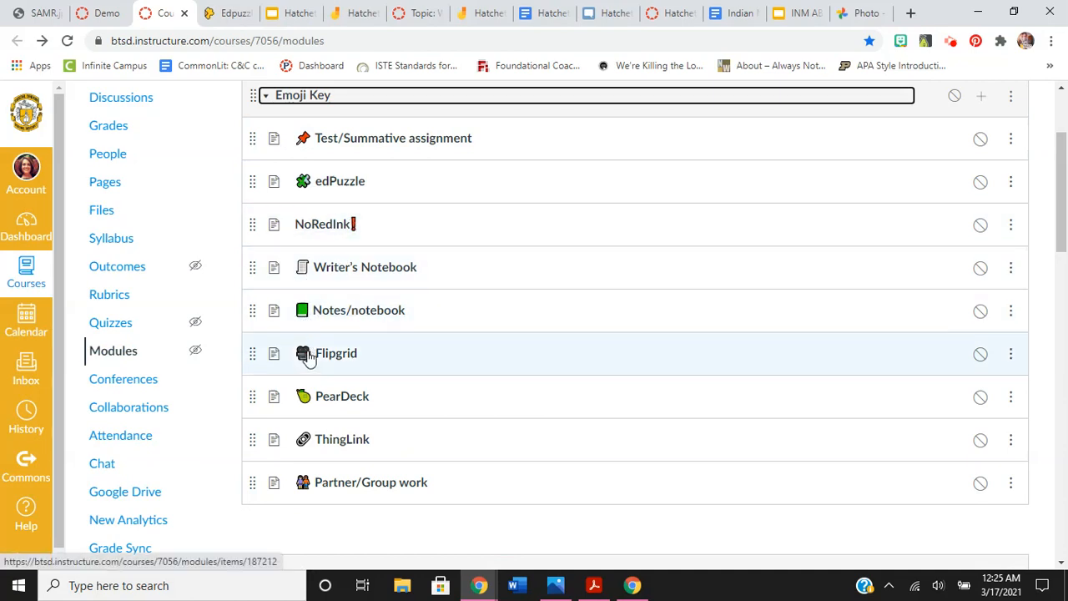
mouse_move(307, 488)
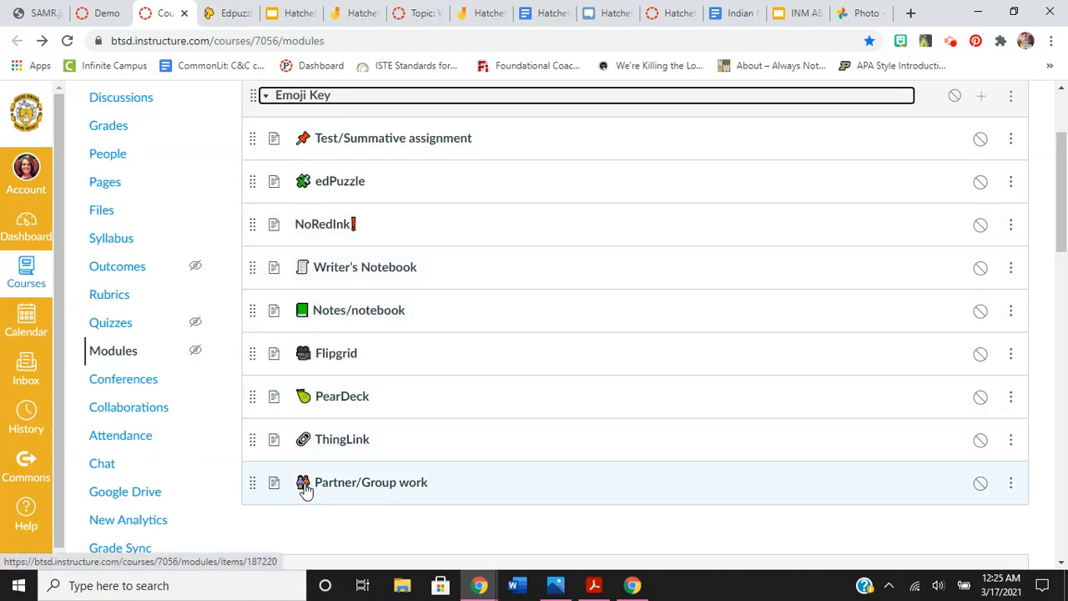
mouse_move(303, 213)
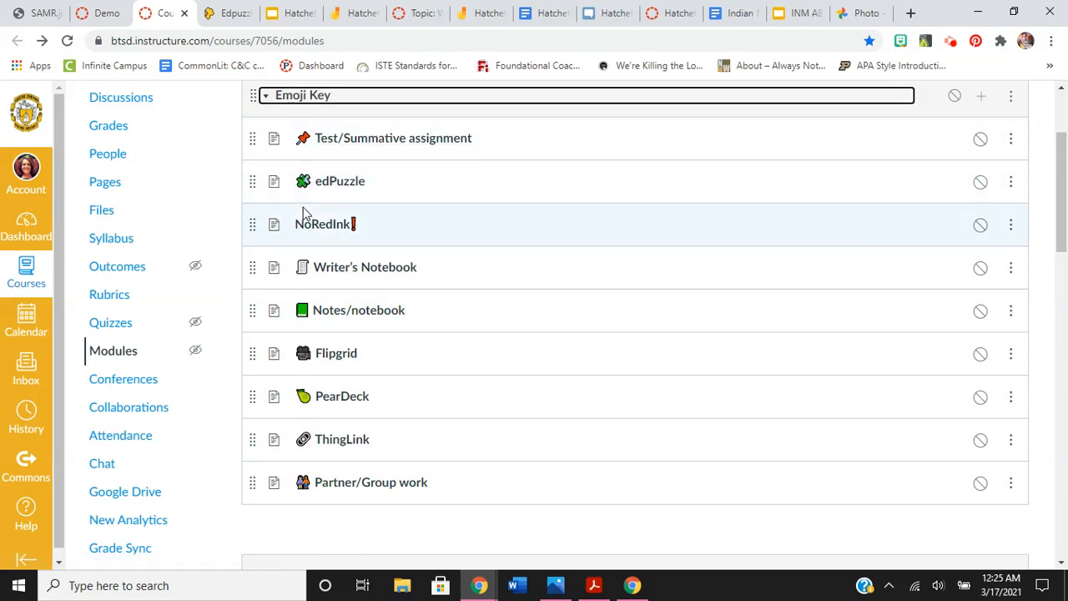
mouse_move(374, 200)
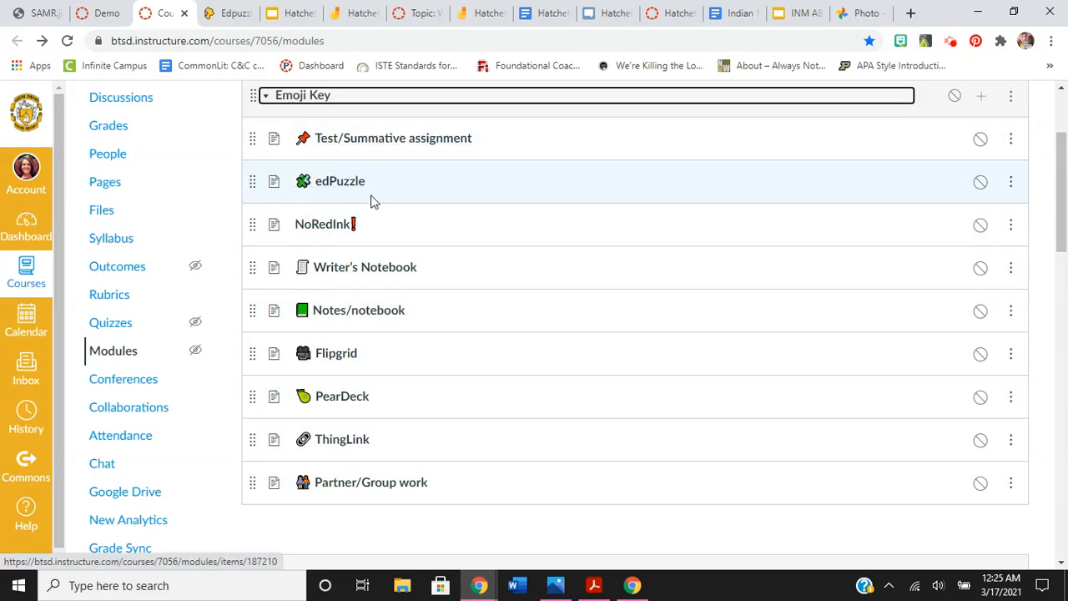
mouse_move(393, 138)
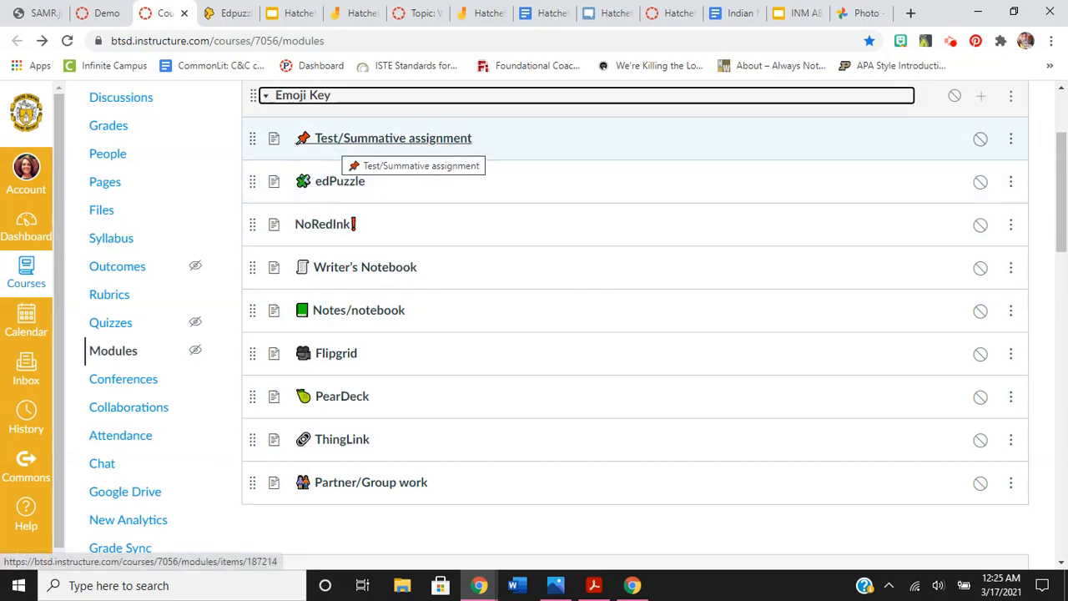
mouse_move(335, 352)
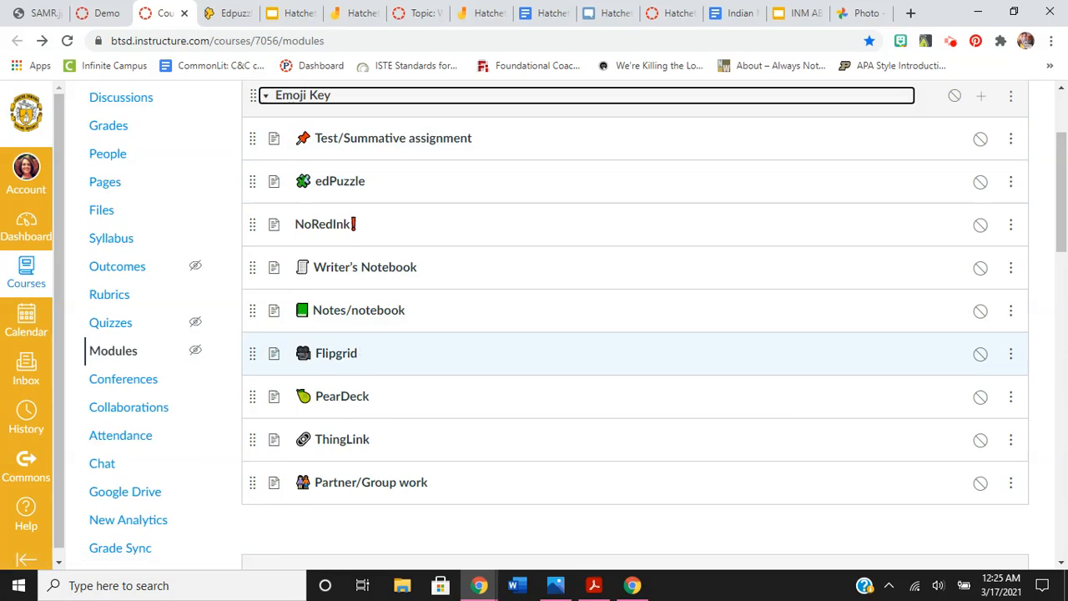
mouse_move(292, 396)
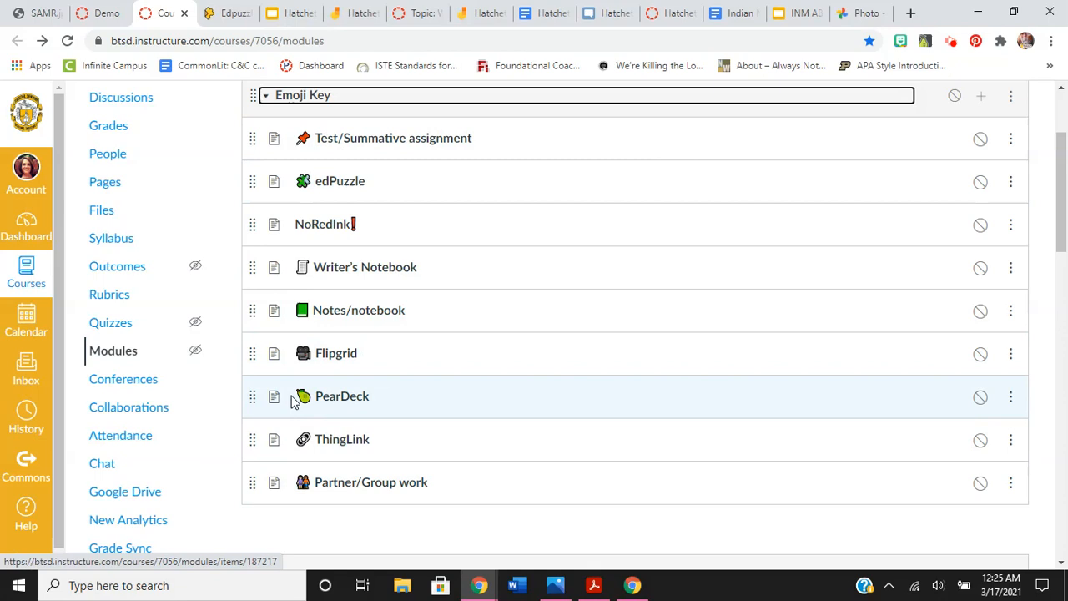
mouse_move(284, 267)
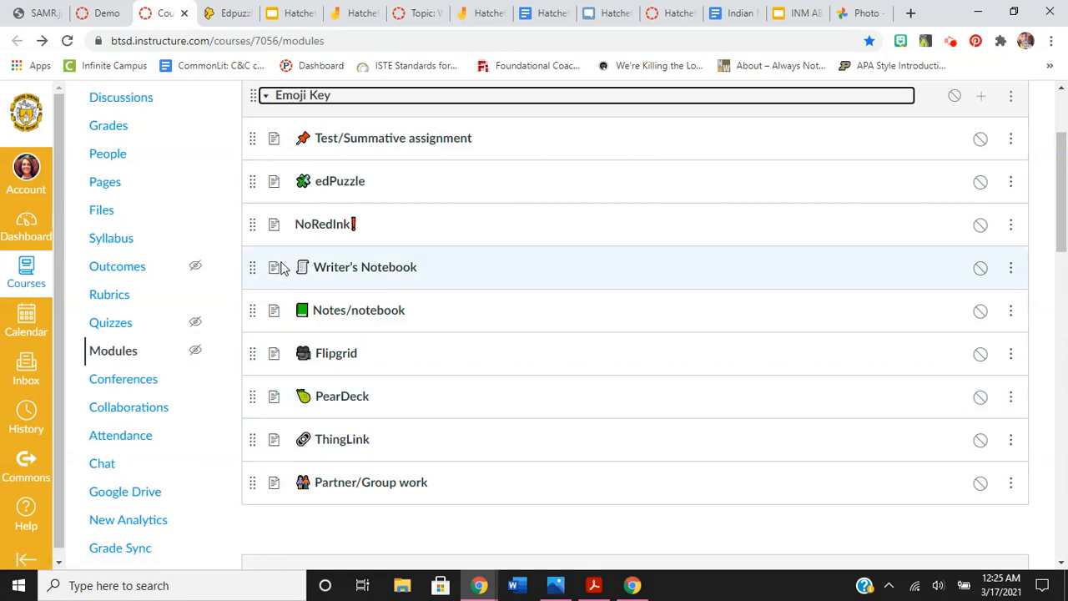
scroll("up", 3)
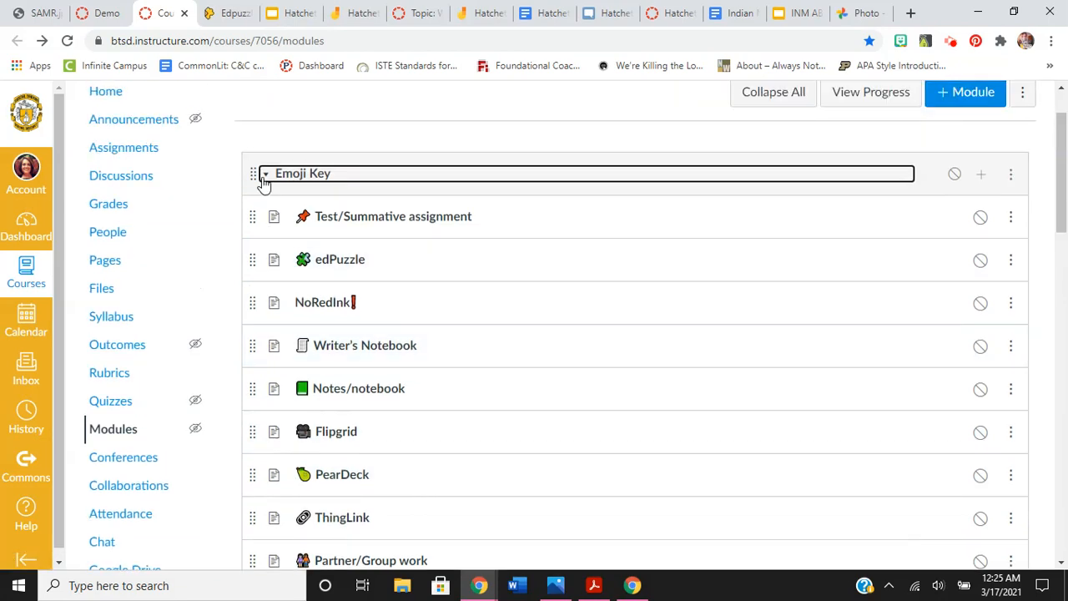
Step: Collapse the Emoji Key module and open 'ThingLink to do before reading' under Hatchet novel study
left_click(265, 174)
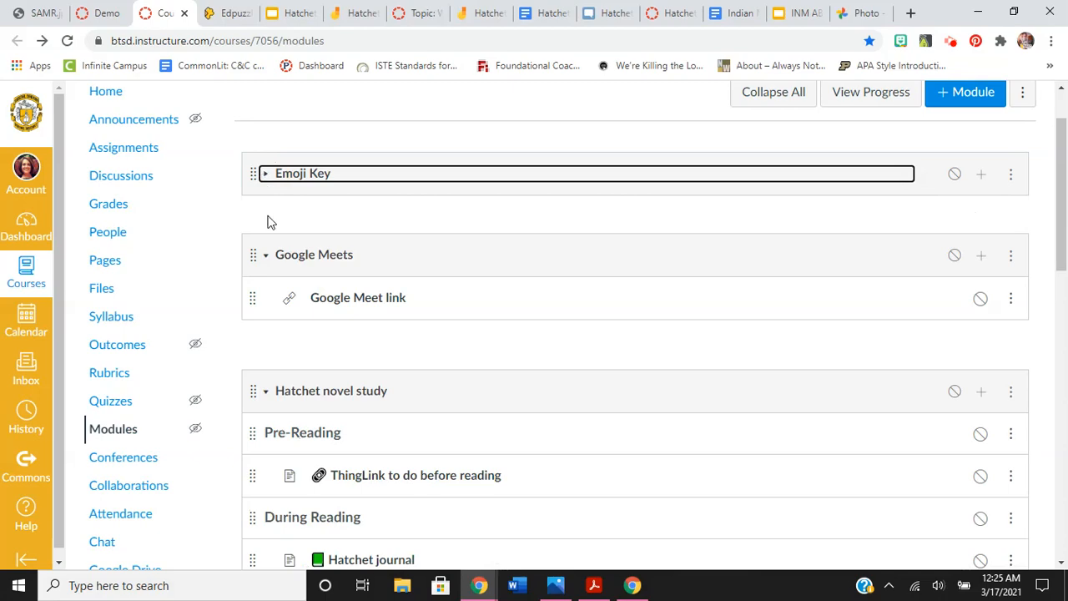
mouse_move(396, 396)
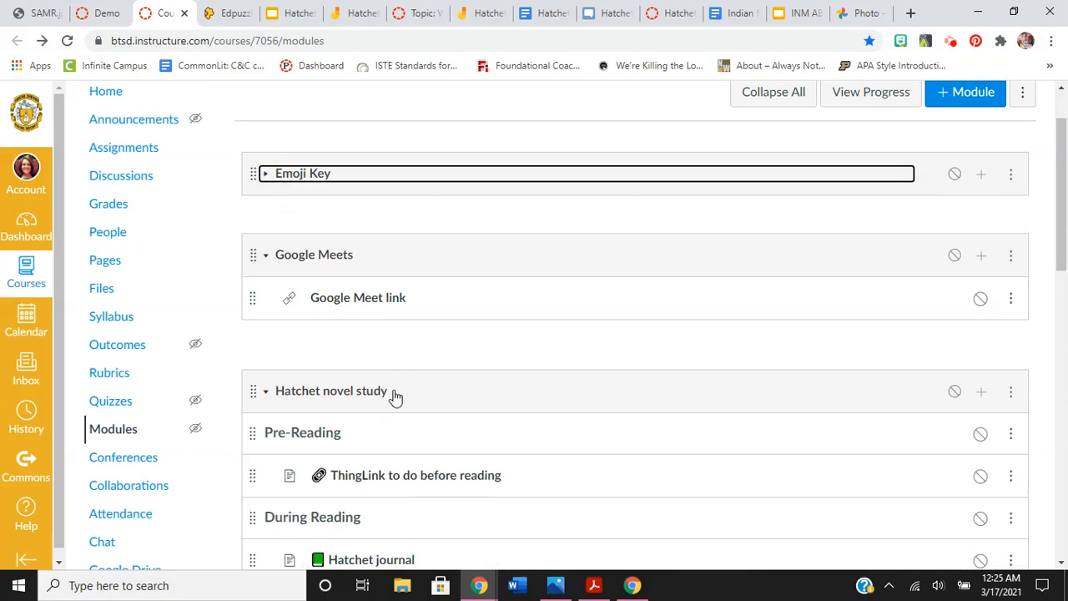
scroll("down", 3)
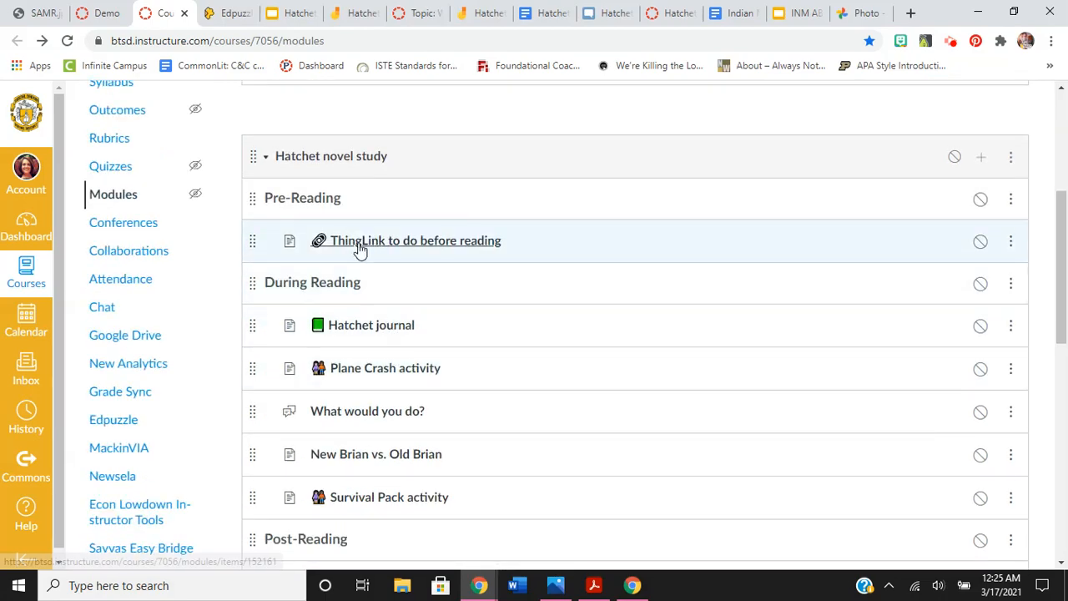
scroll("up", 3)
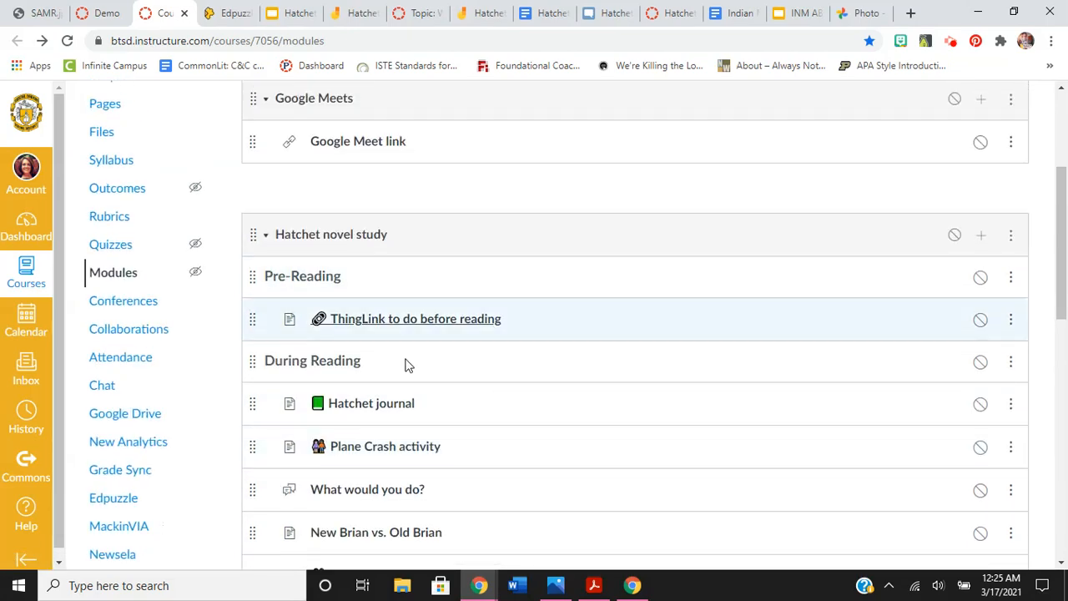
left_click(415, 318)
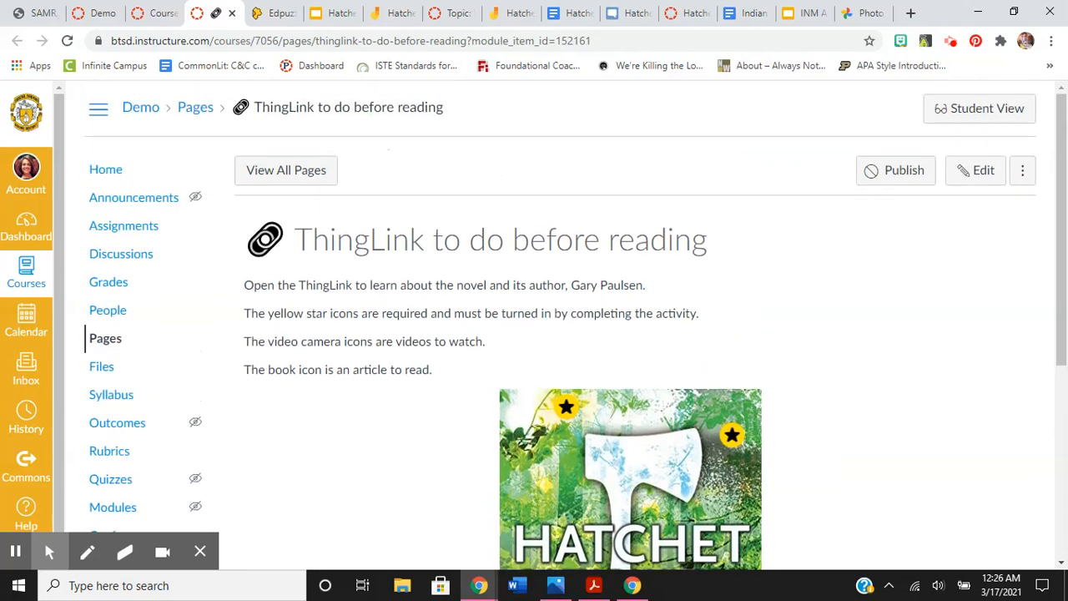
Step: Scroll the ThingLink page to review its yellow-star instructions and the Hatchet cover
scroll("down", 3)
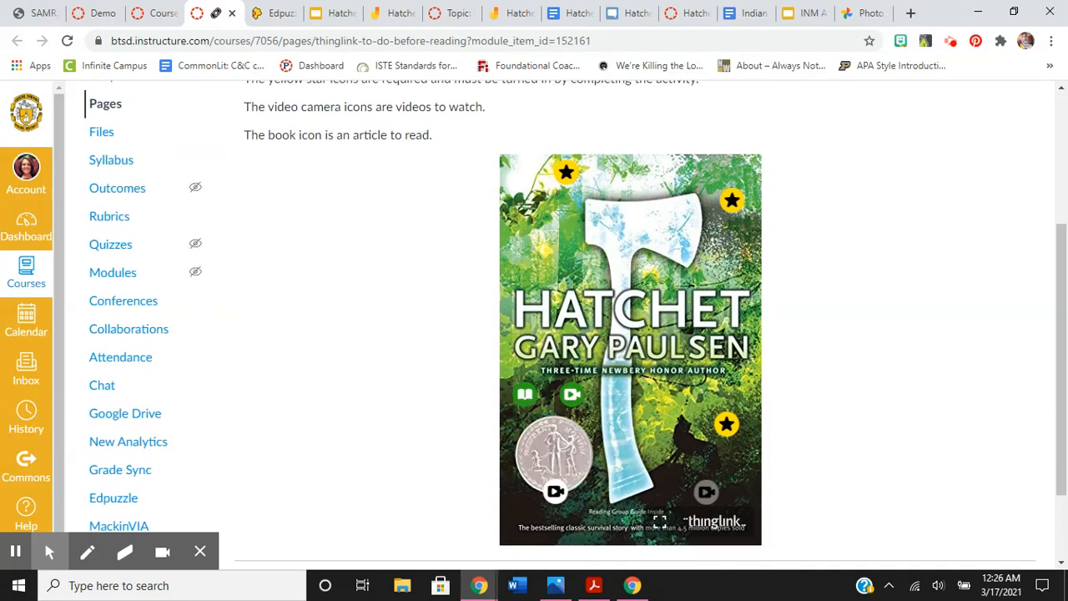
scroll("up", 3)
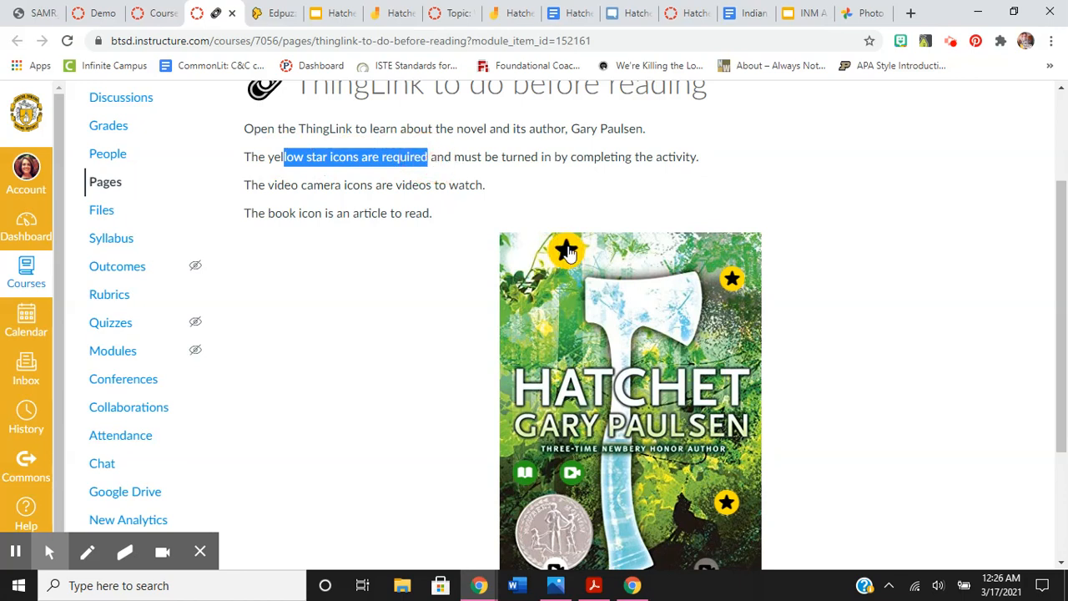
mouse_move(632, 284)
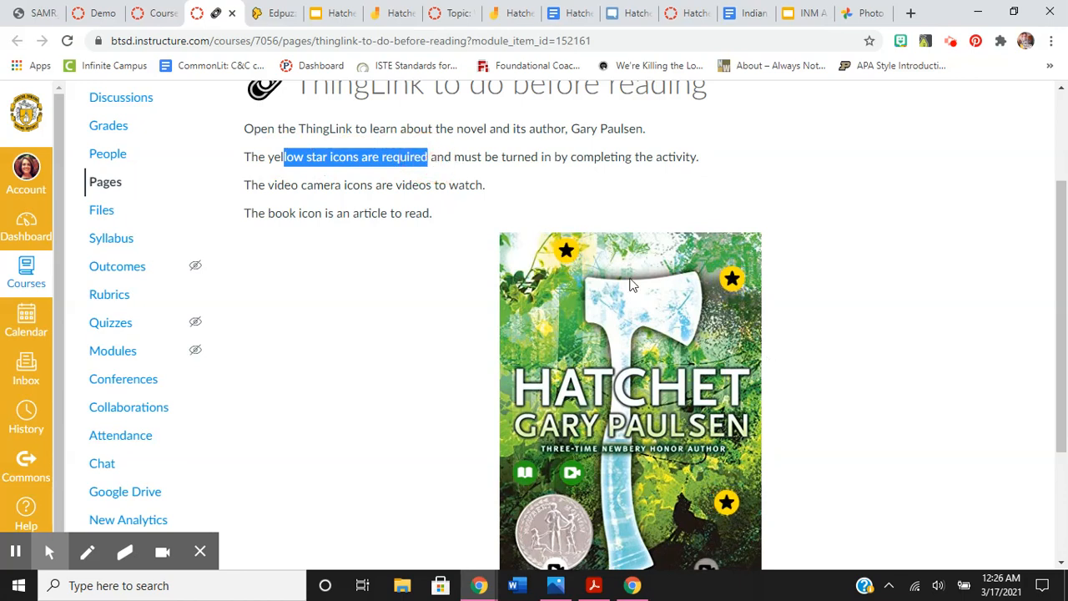
mouse_move(728, 504)
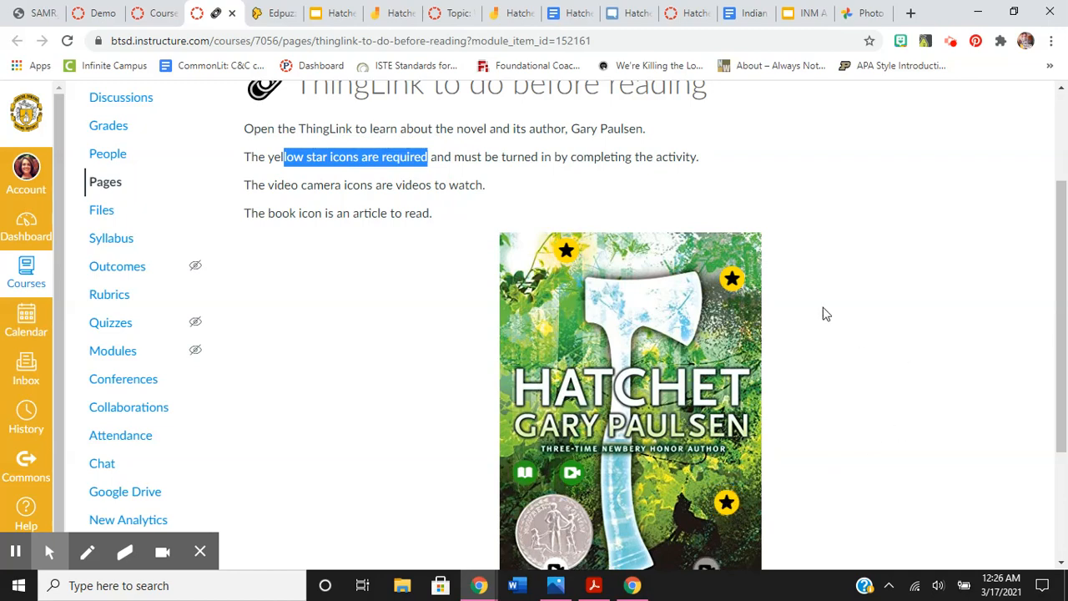
scroll("down", 3)
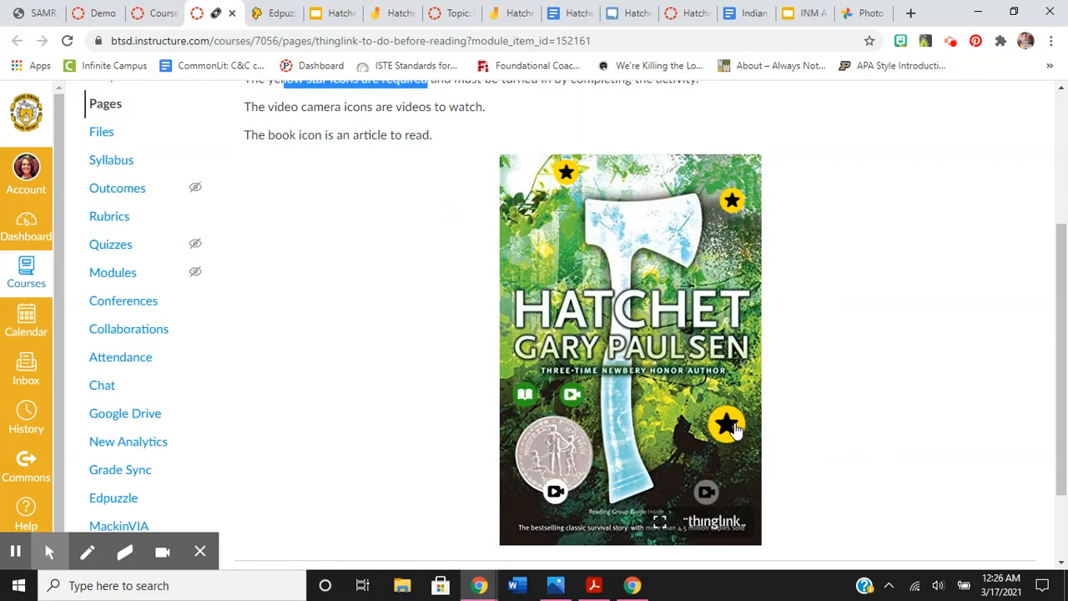
scroll("up", 3)
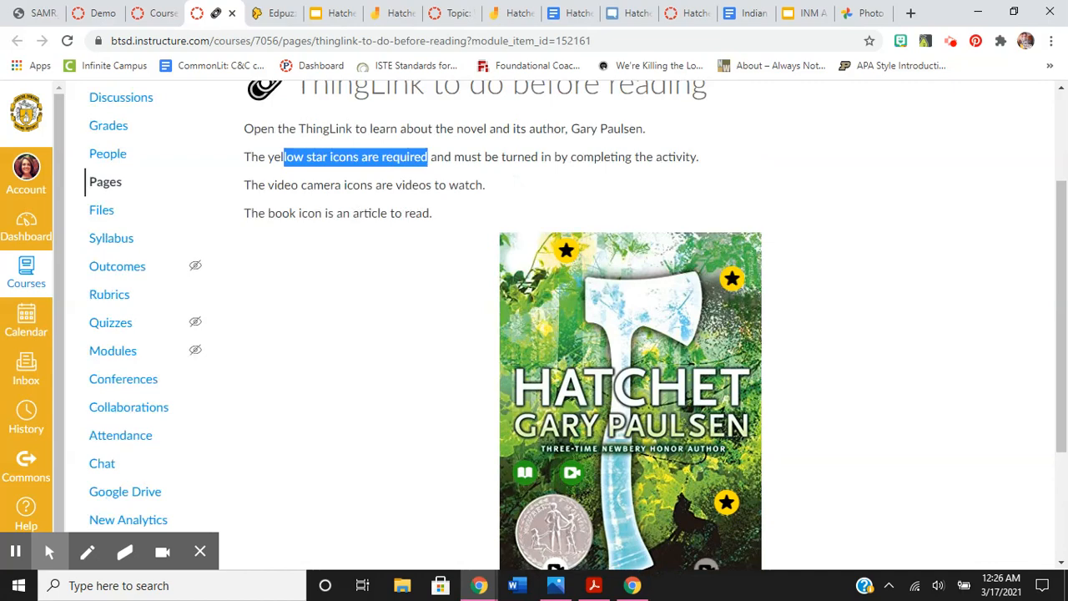
scroll("down", 3)
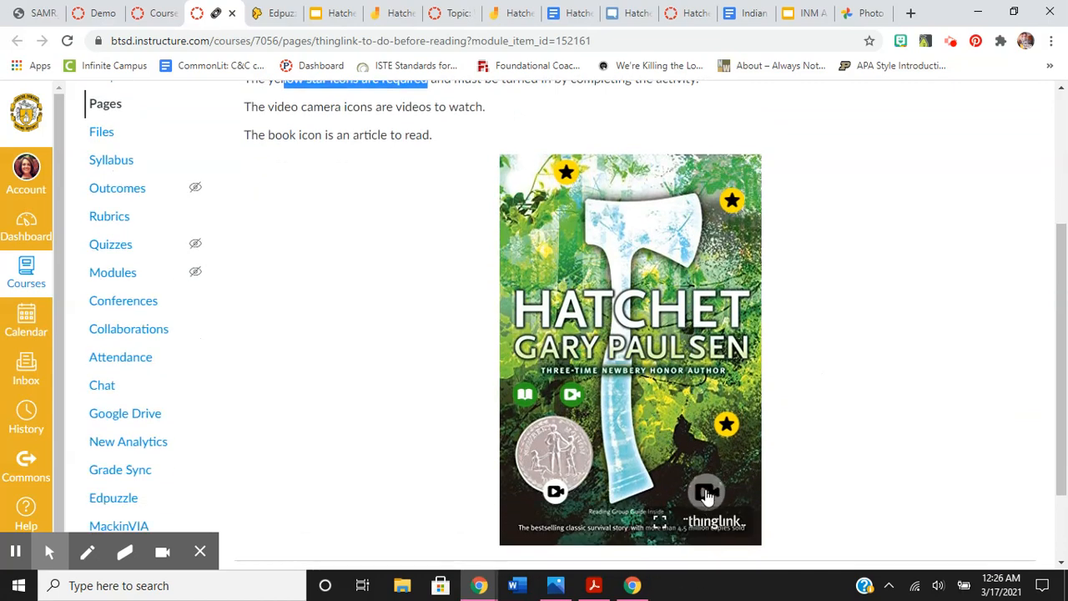
mouse_move(571, 395)
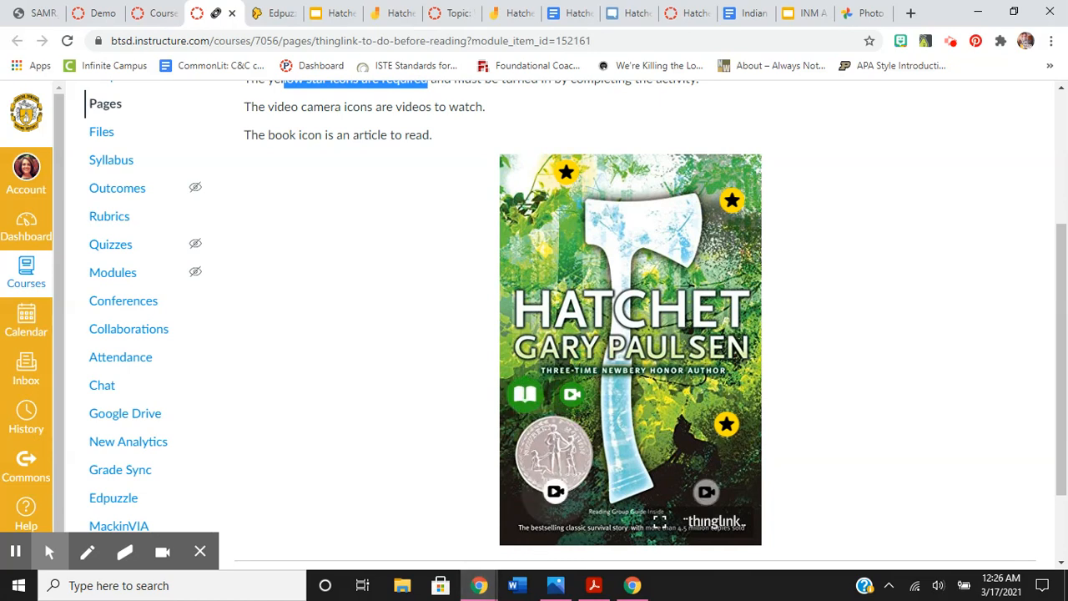
mouse_move(524, 393)
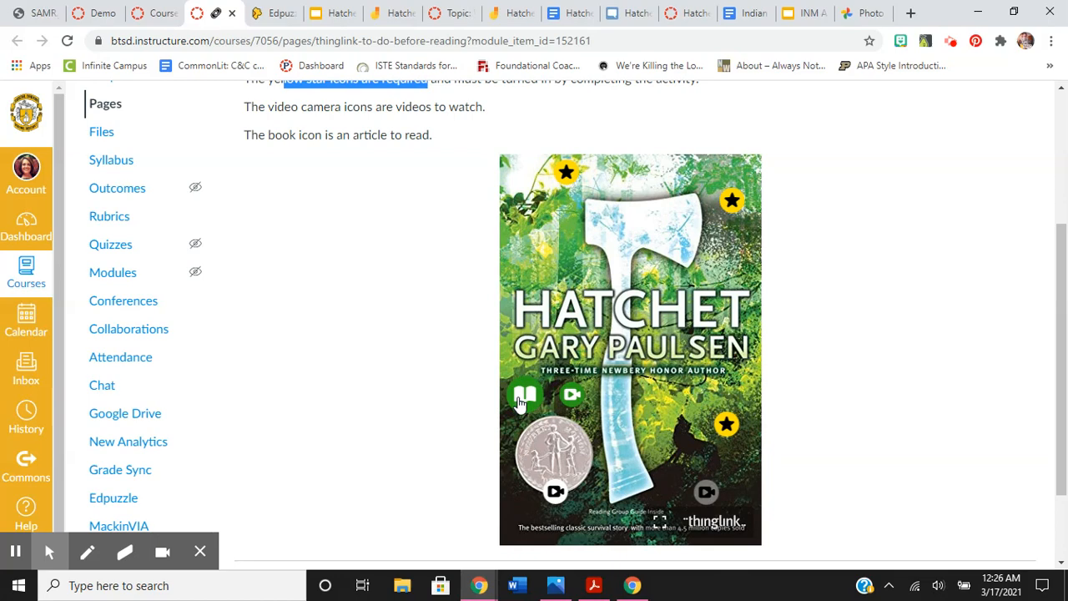
mouse_move(480, 425)
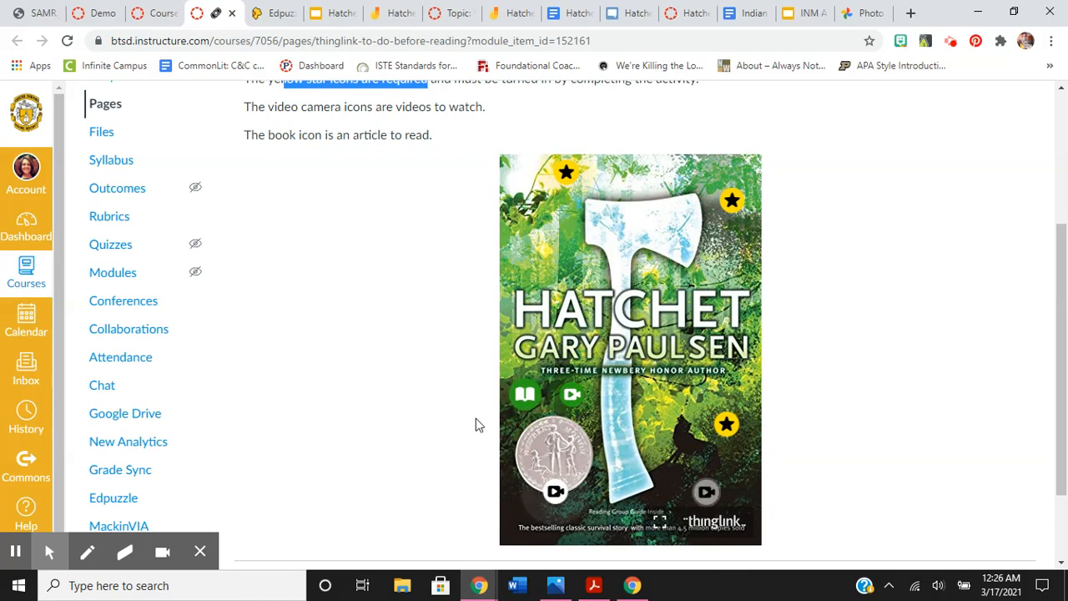
Step: Switch to the Edpuzzle tab for the How An Airplane Works video, assigned to 1 class
left_click(274, 14)
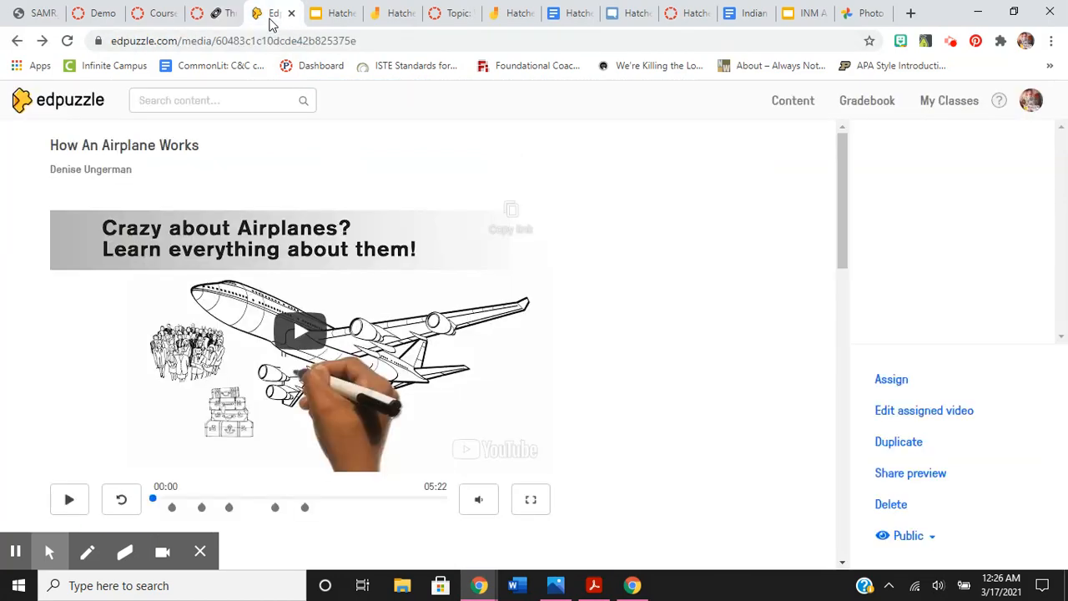
mouse_move(618, 352)
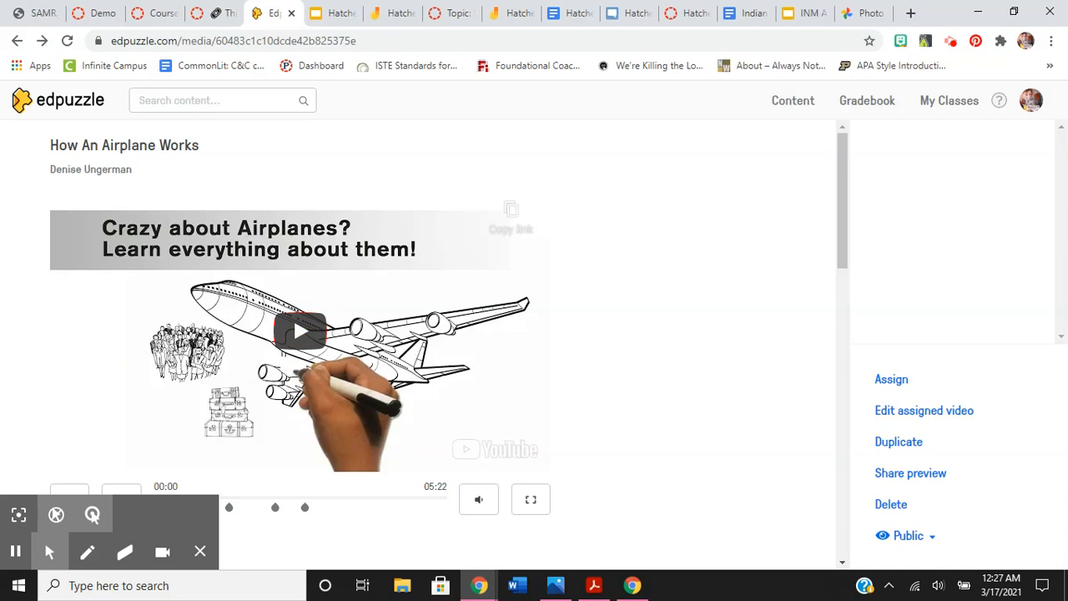
left_click(200, 550)
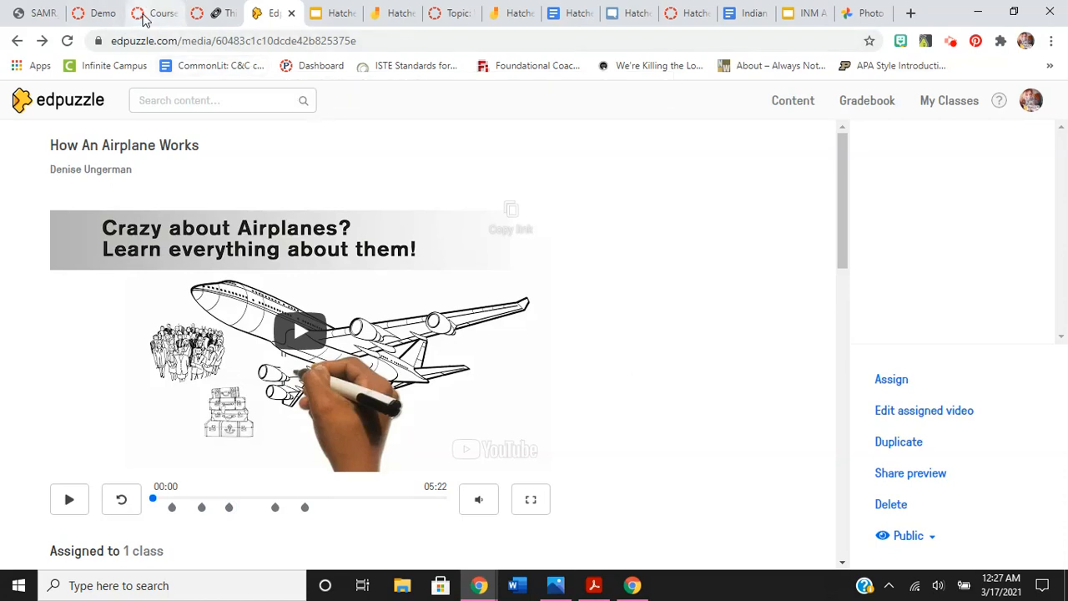
mouse_move(154, 13)
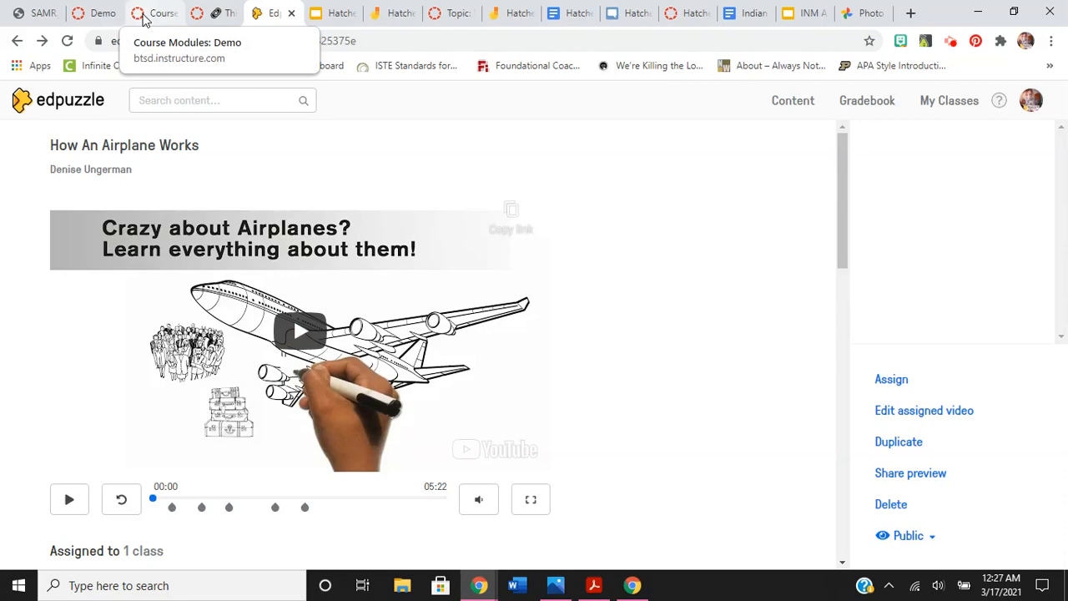
Step: Return to the Demo course Modules page and scroll the Hatchet Pre-, During and Post-Reading items
left_click(154, 13)
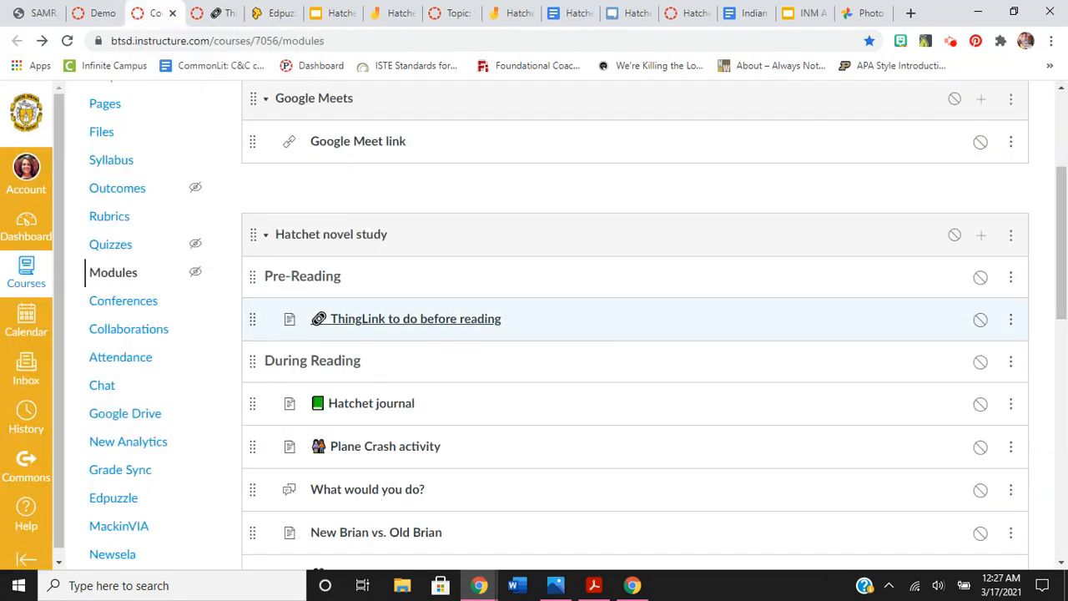
mouse_move(536, 407)
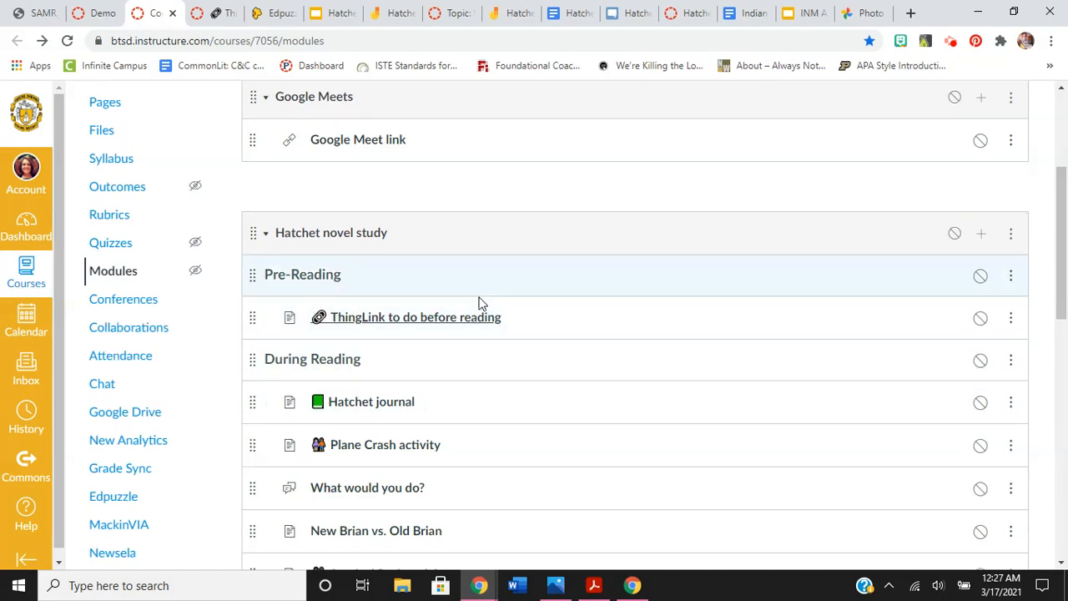
scroll("down", 3)
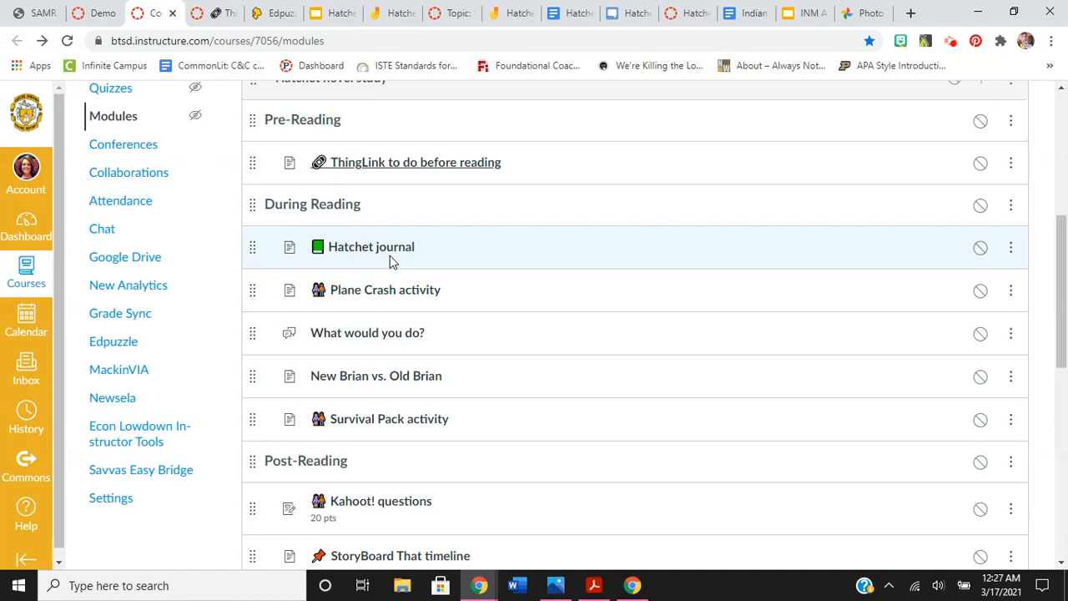
mouse_move(236, 16)
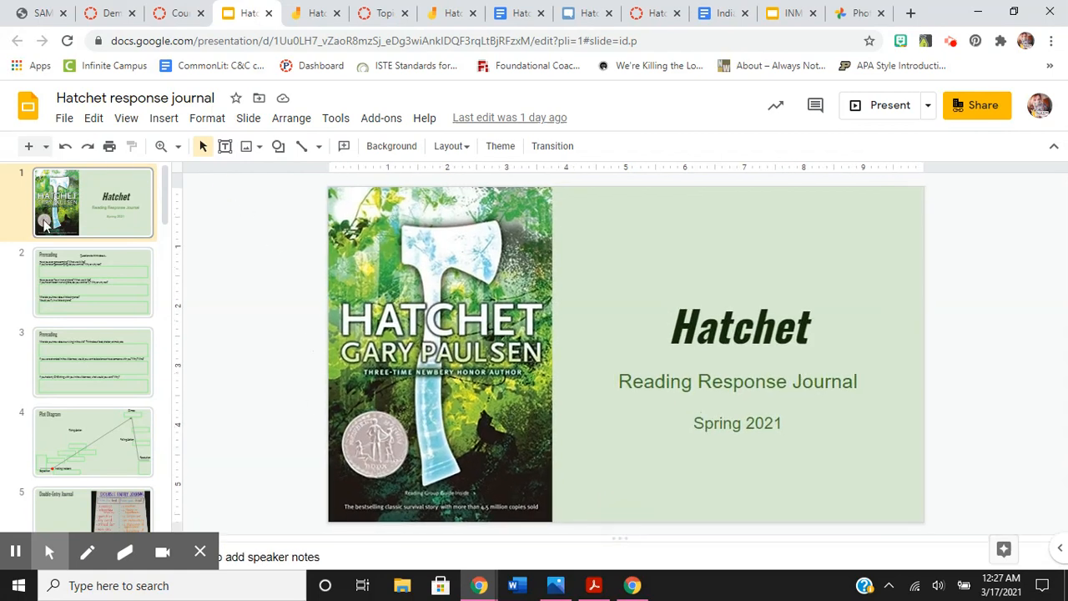
Step: View the Double-Entry Journal and Chapter 1 slides, selecting the empty BRAIN answer box
scroll("down", 3)
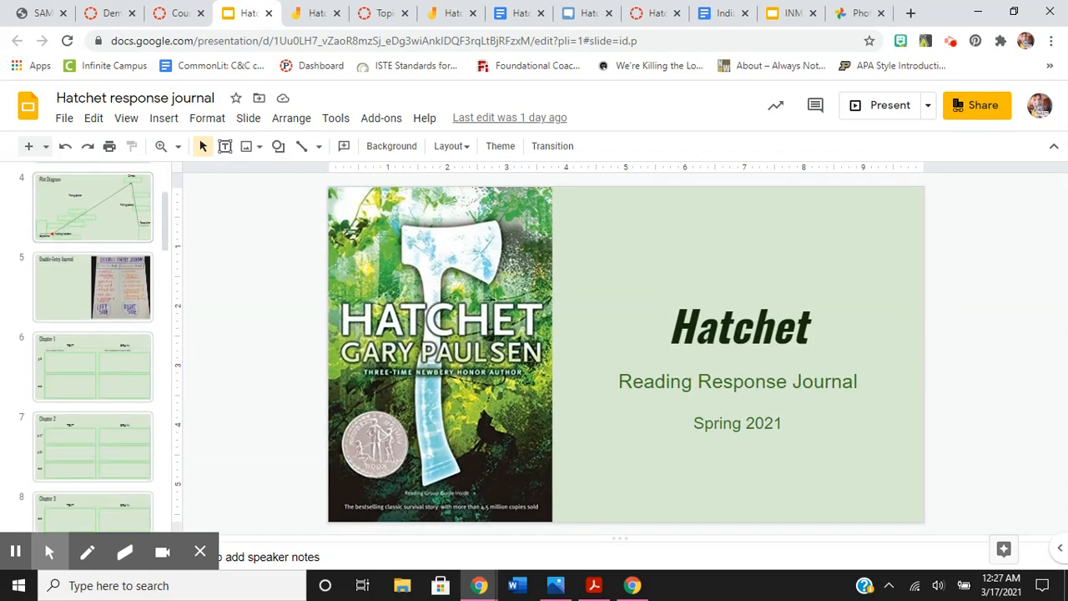
left_click(92, 287)
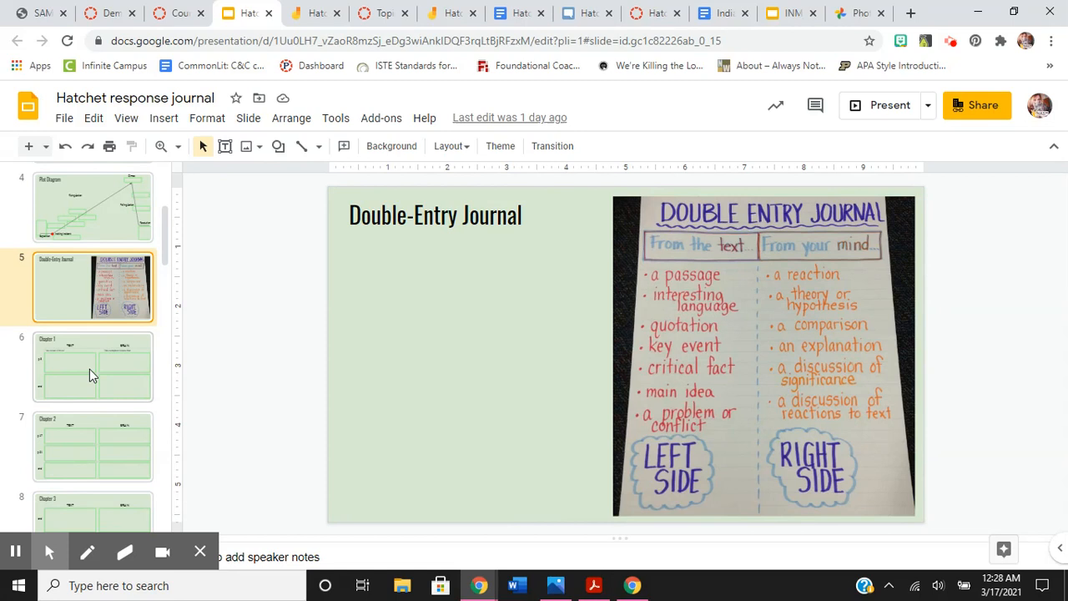
left_click(92, 367)
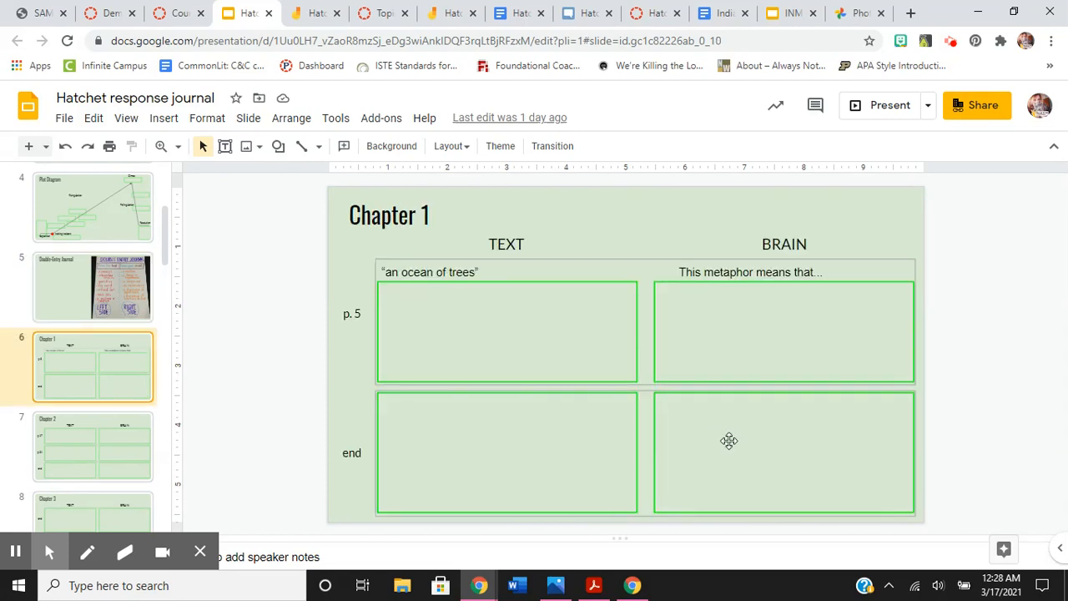
mouse_move(432, 286)
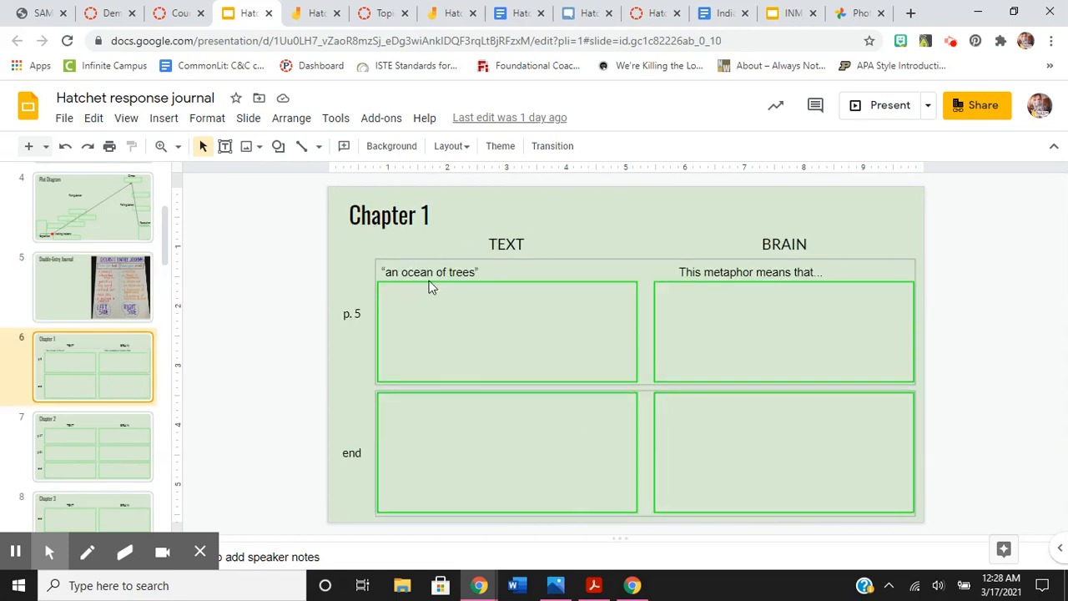
left_click(506, 331)
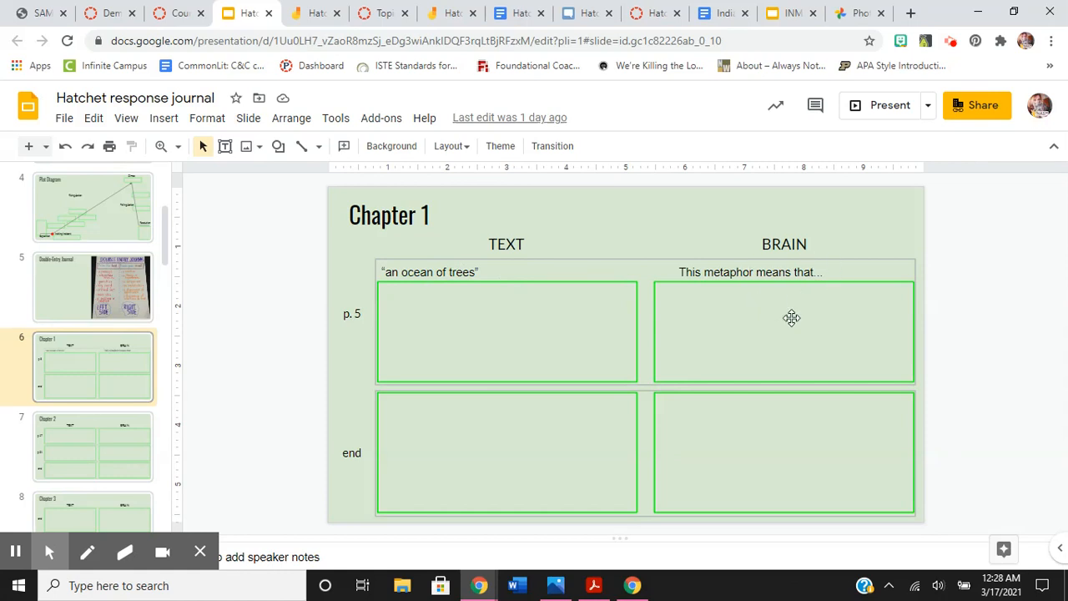
left_click(785, 331)
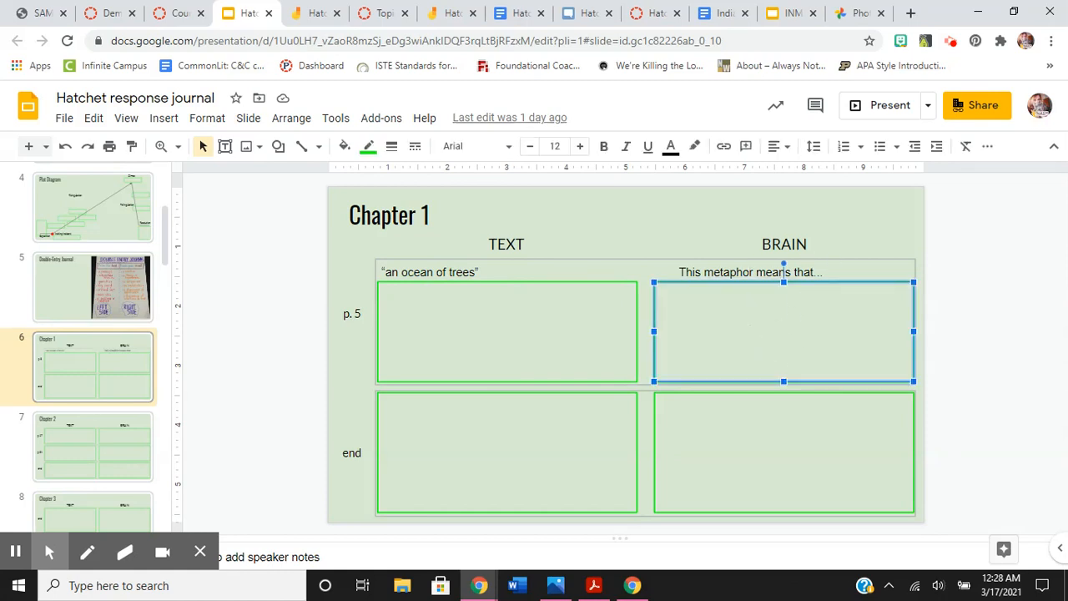
Step: View the Chapter 6 and Chapter 10 journal slides
scroll("down", 3)
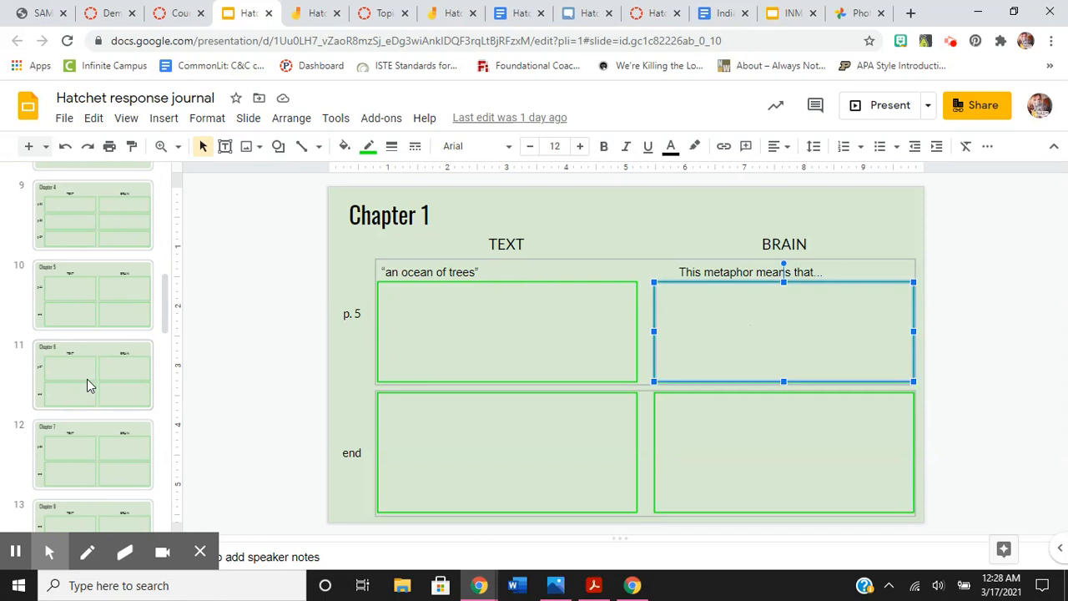
left_click(91, 374)
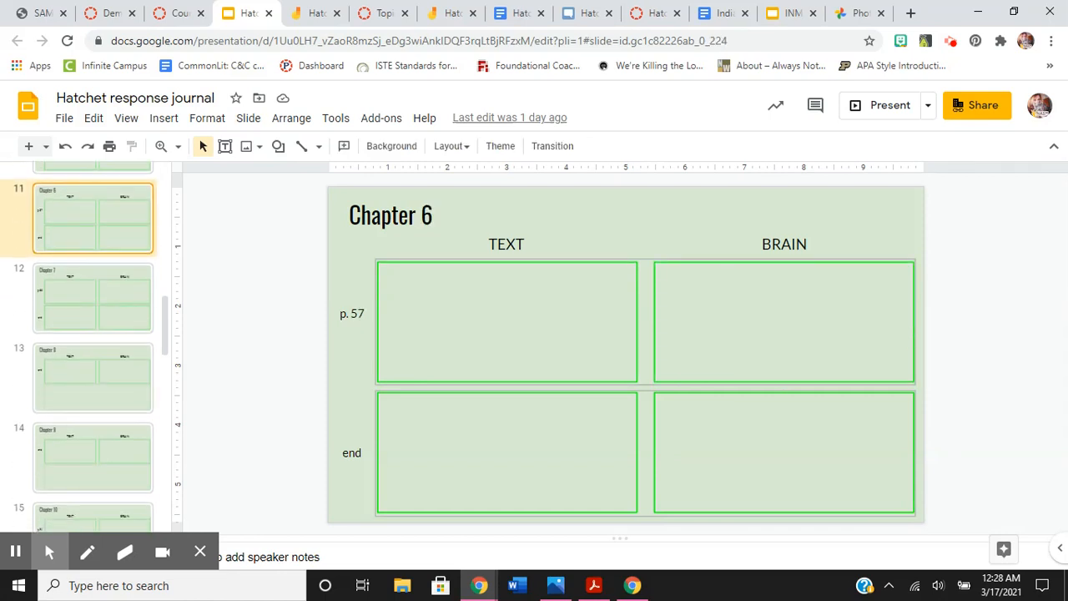
left_click(92, 457)
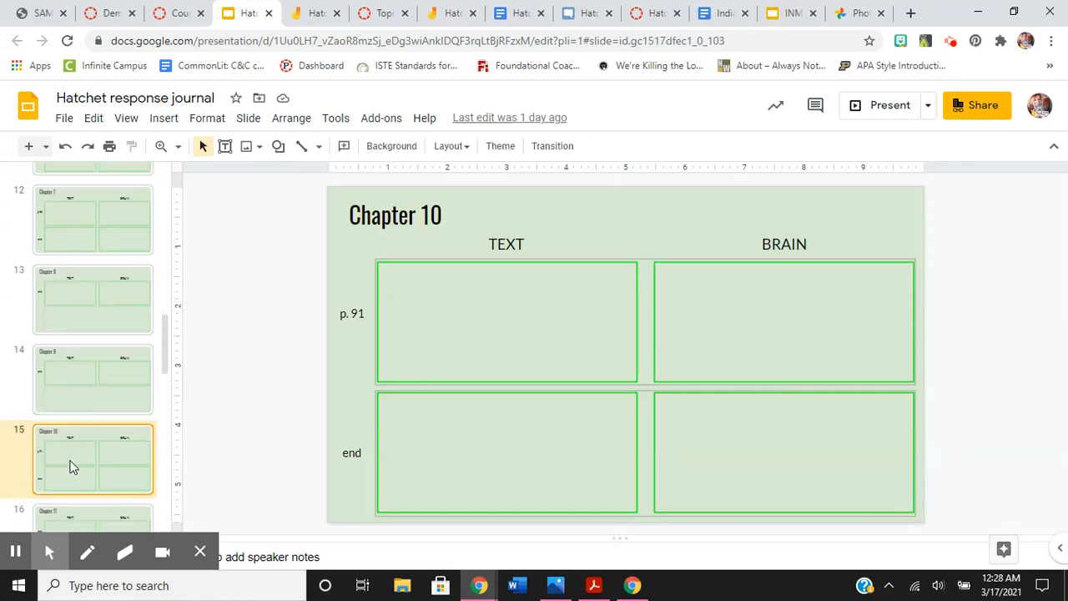
Step: Page through the Book Summary and Book Review slides, then the Plot Diagram slide
scroll("down", 3)
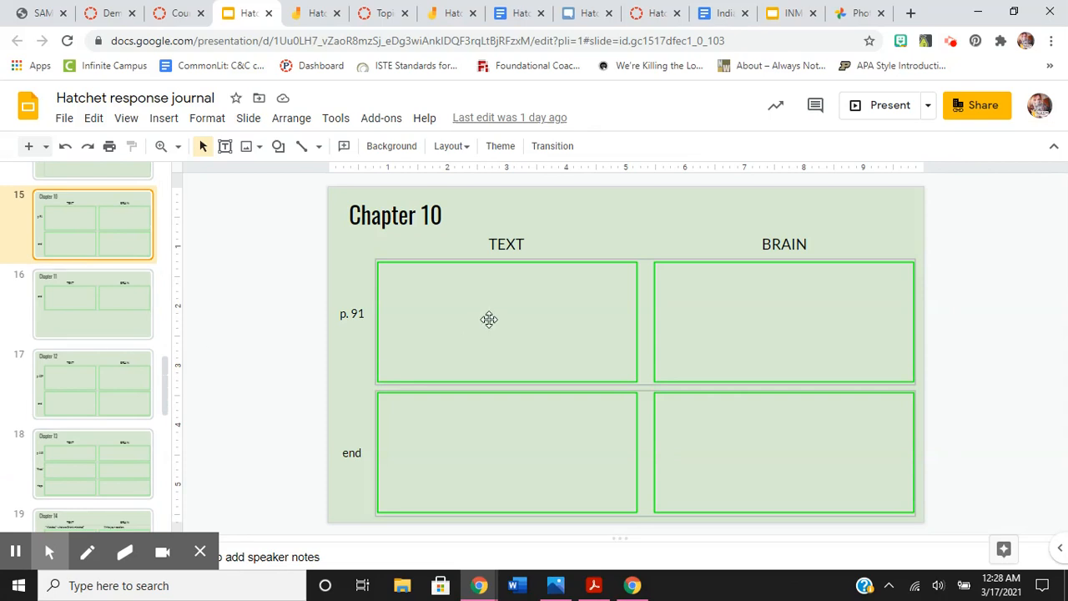
scroll("down", 3)
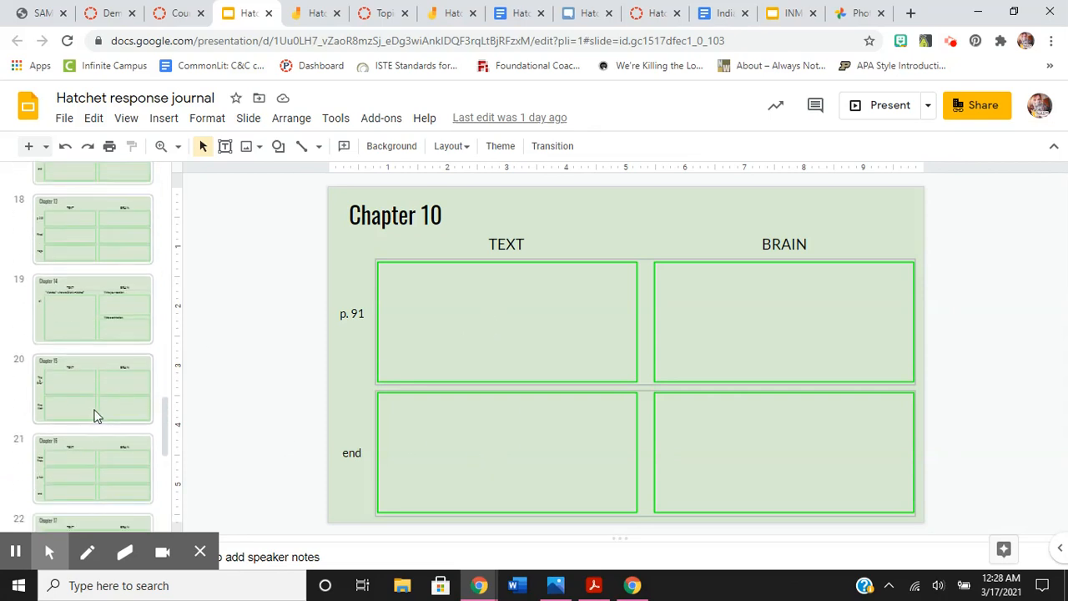
scroll("down", 3)
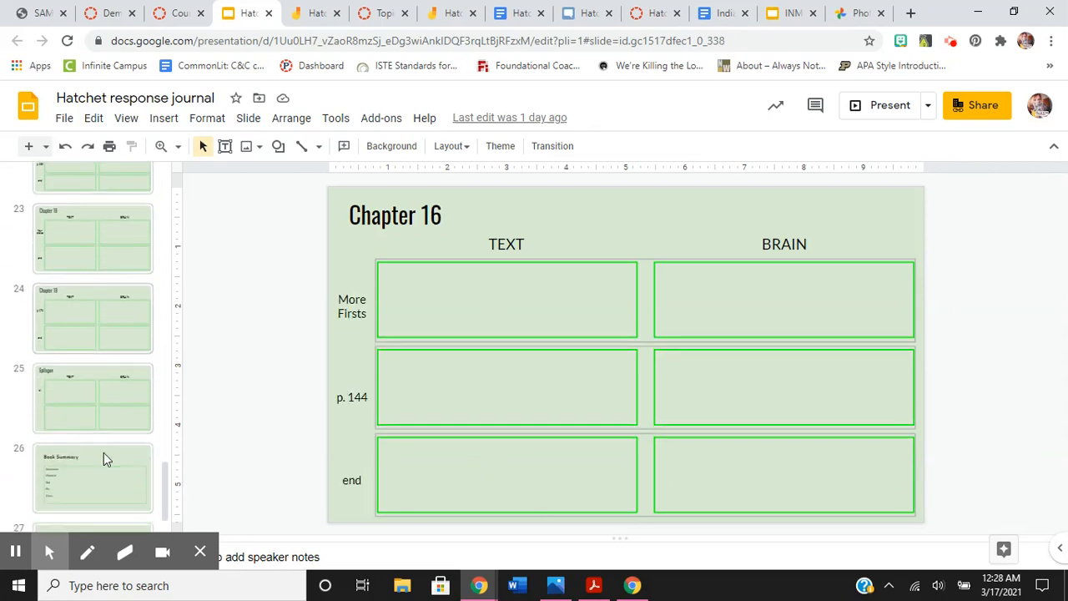
scroll("down", 3)
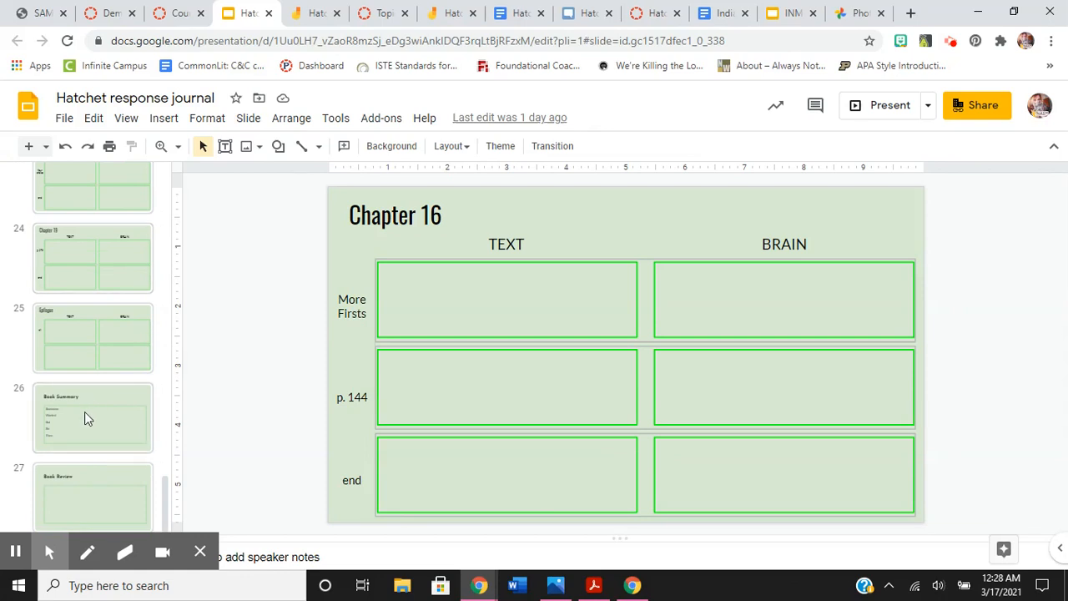
left_click(92, 417)
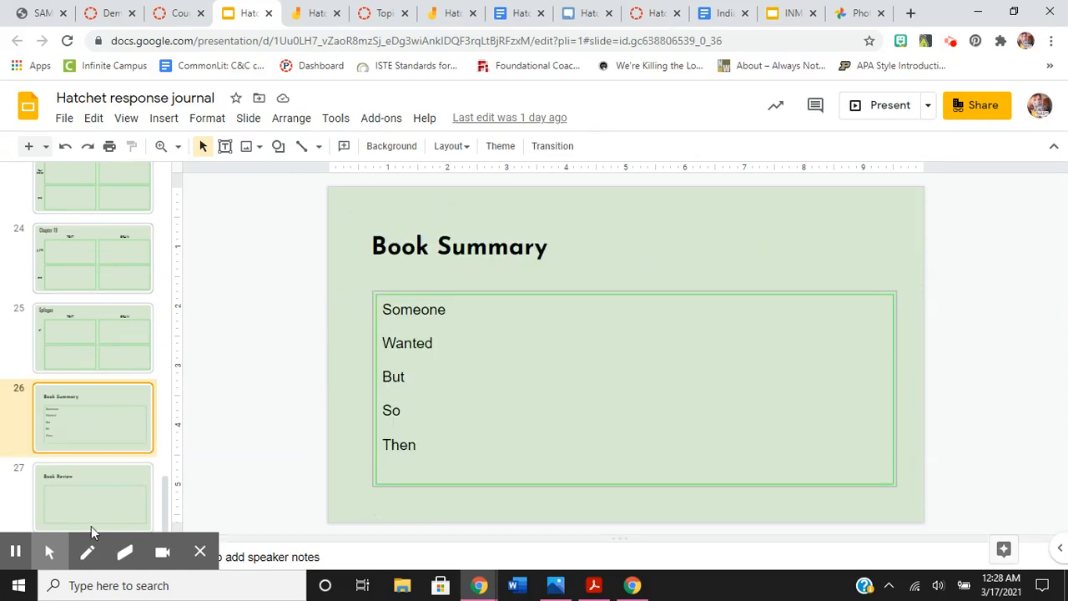
left_click(92, 497)
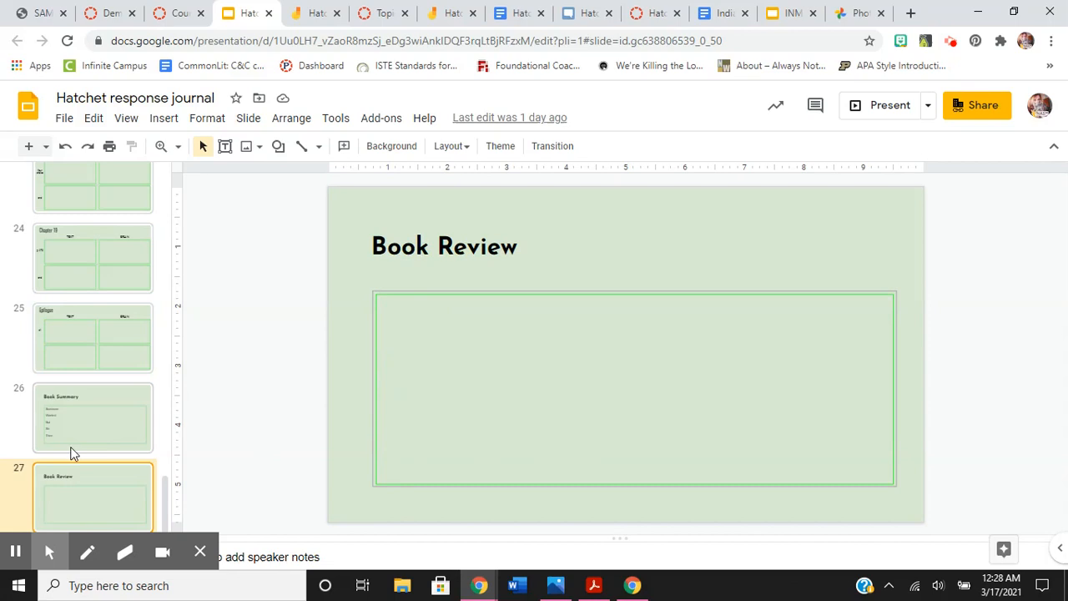
scroll("up", 3)
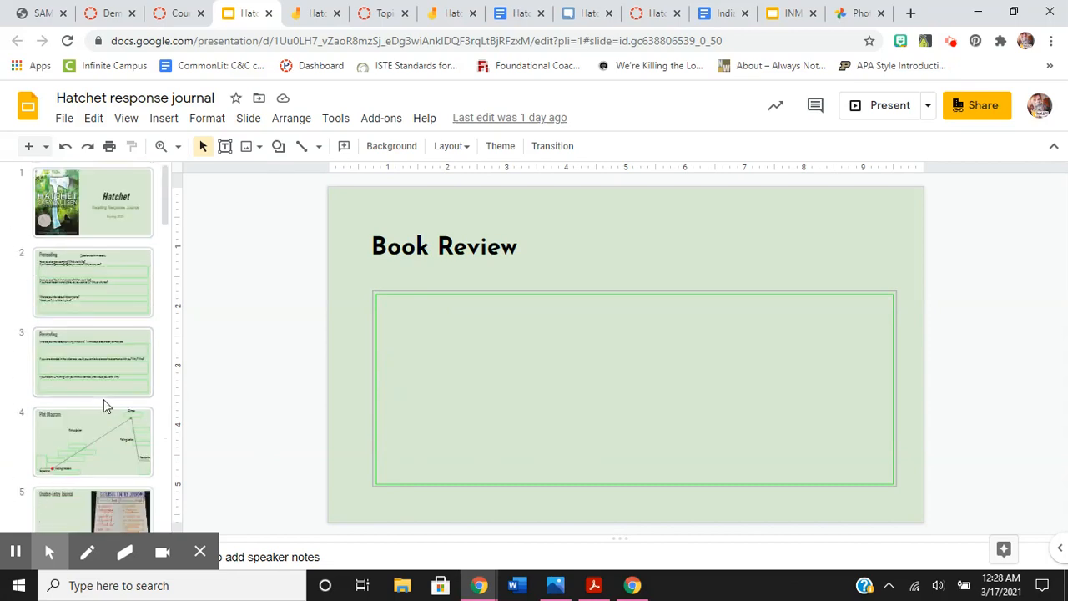
left_click(92, 440)
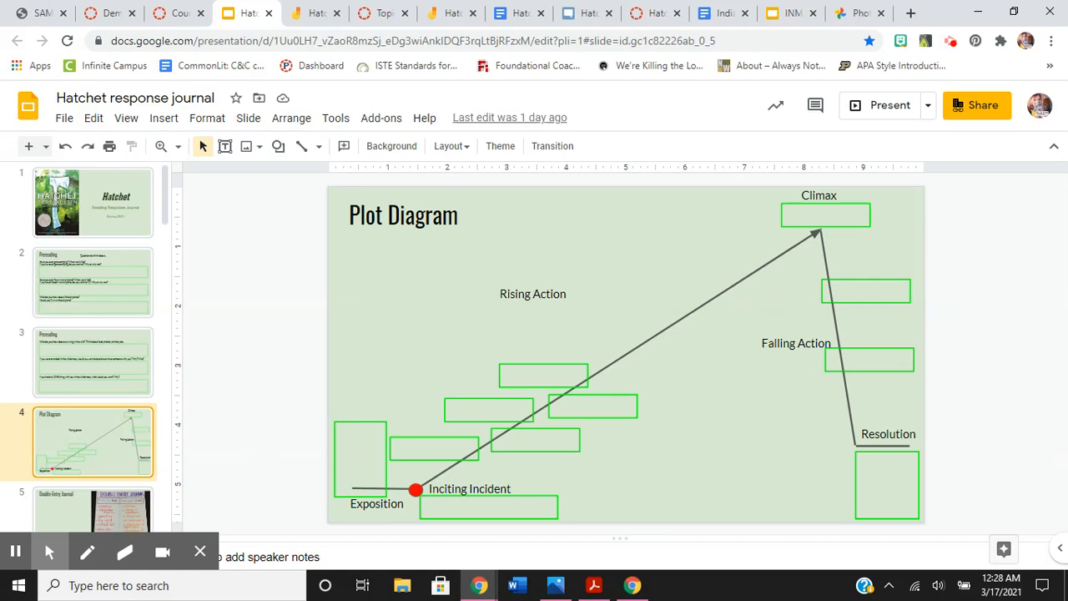
mouse_move(780, 492)
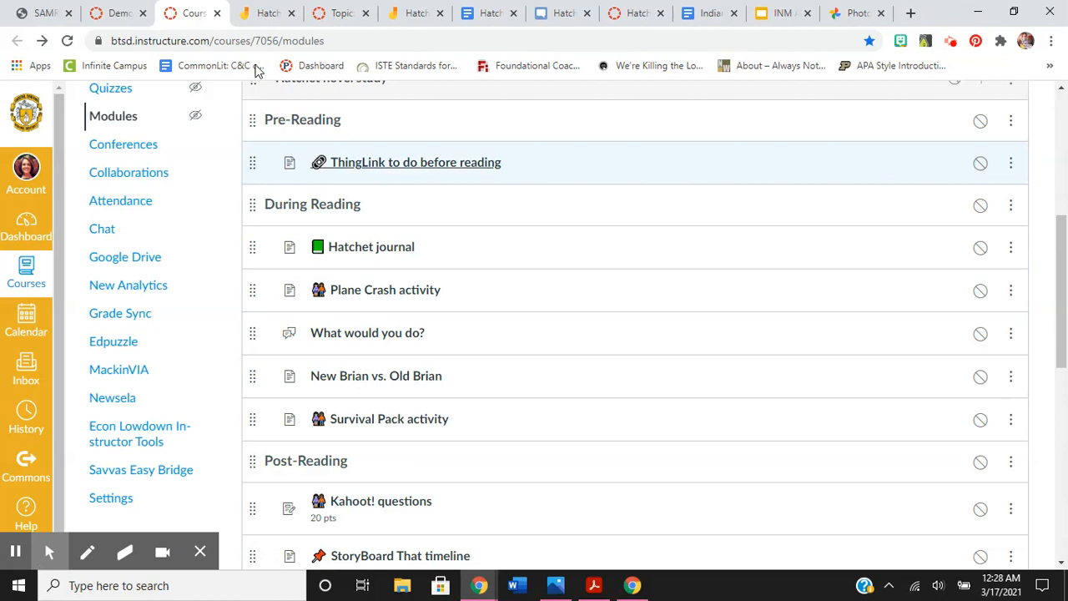
mouse_move(267, 13)
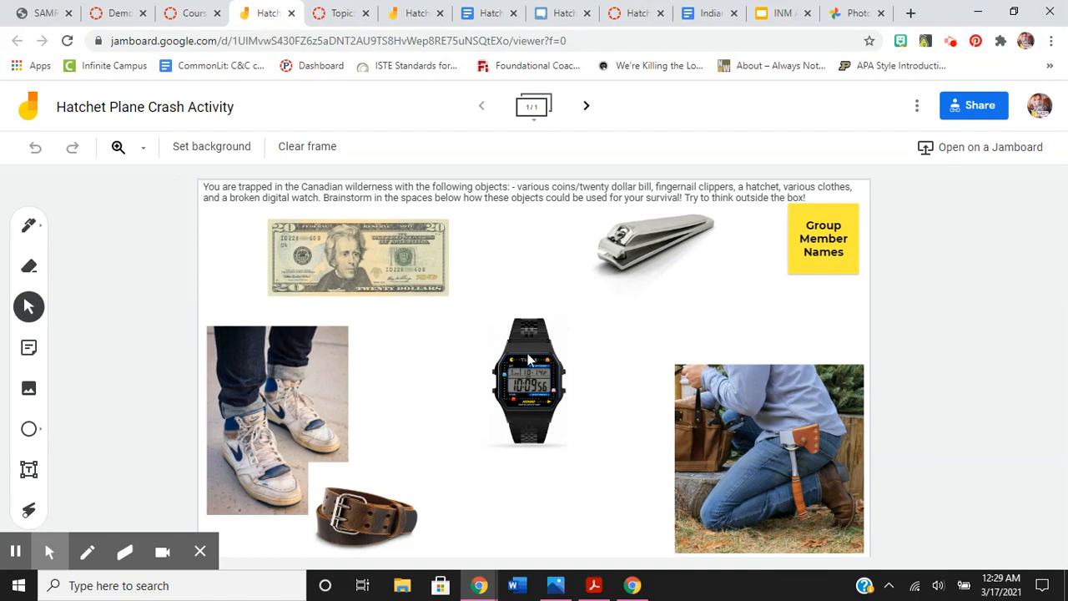
mouse_move(288, 421)
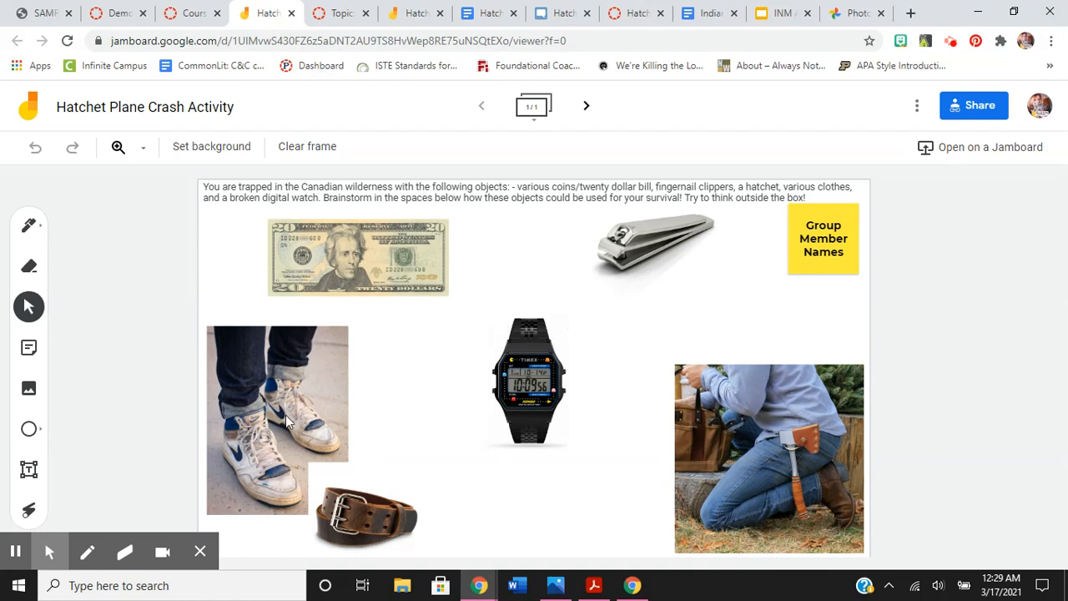
mouse_move(354, 426)
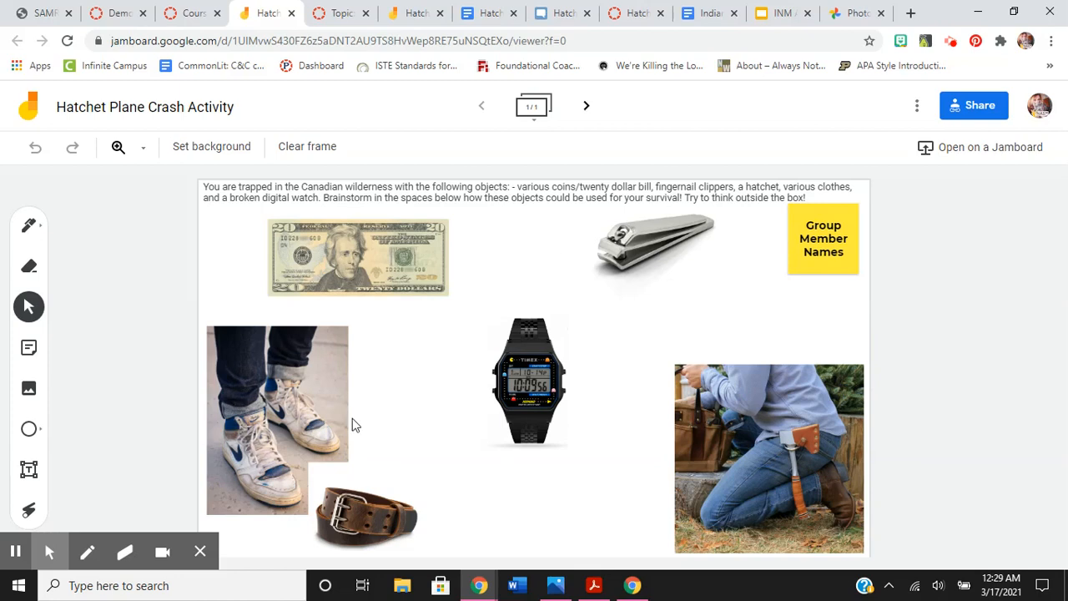
mouse_move(221, 452)
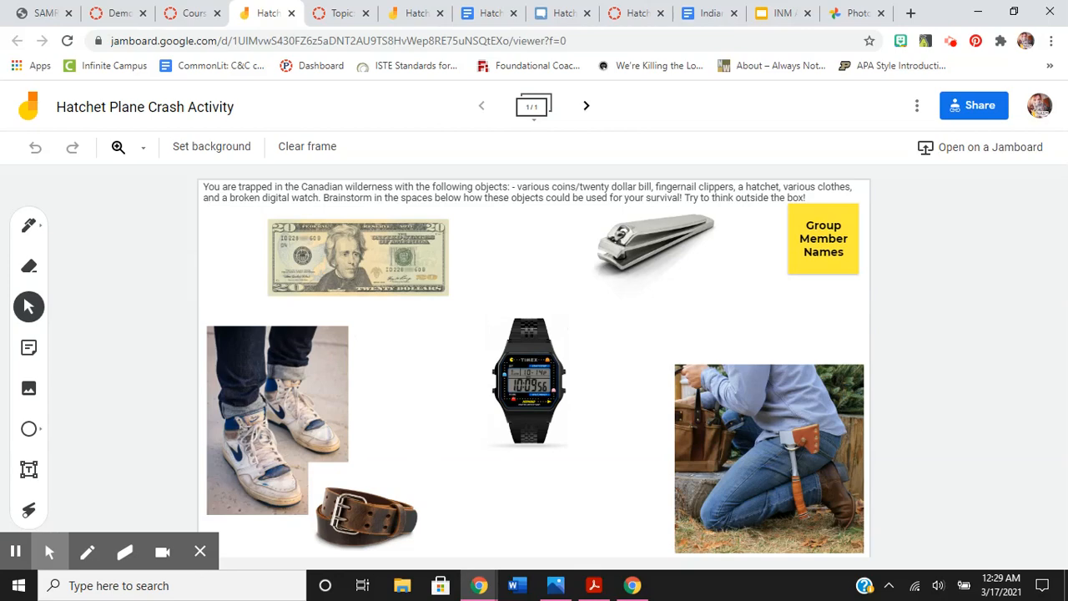
mouse_move(350, 306)
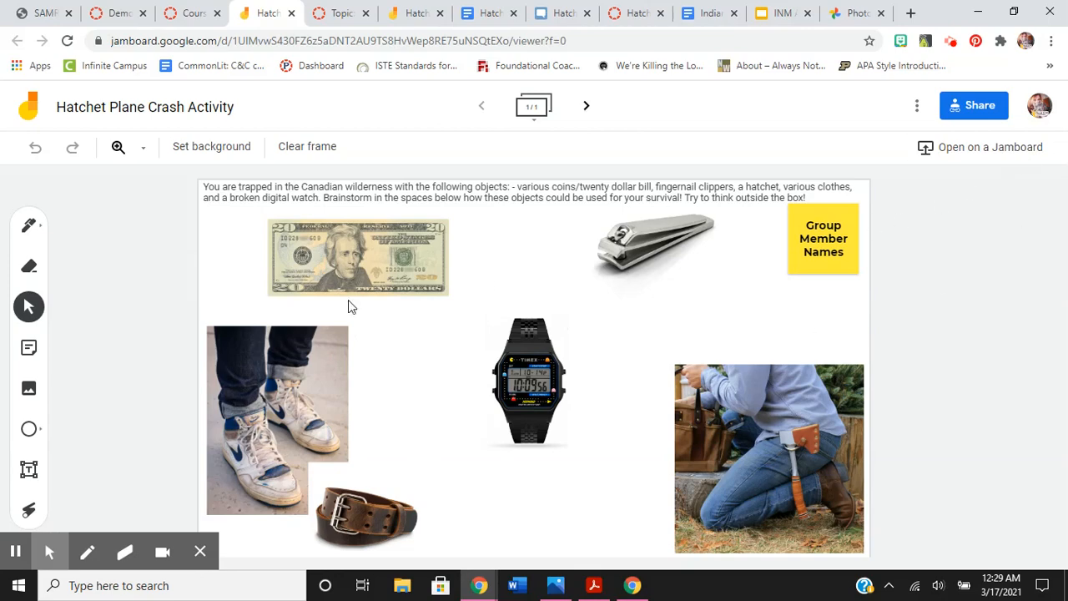
Step: Add and move a 'cut down trees' sticky note, then open the Survival Pack Activity board
left_click(29, 347)
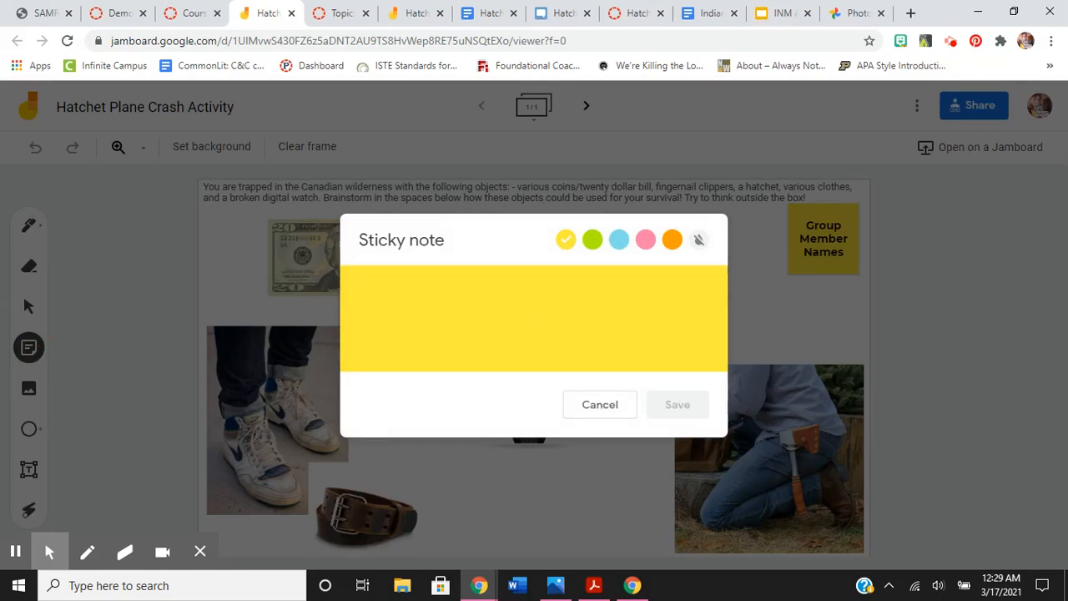
type("cut down tree")
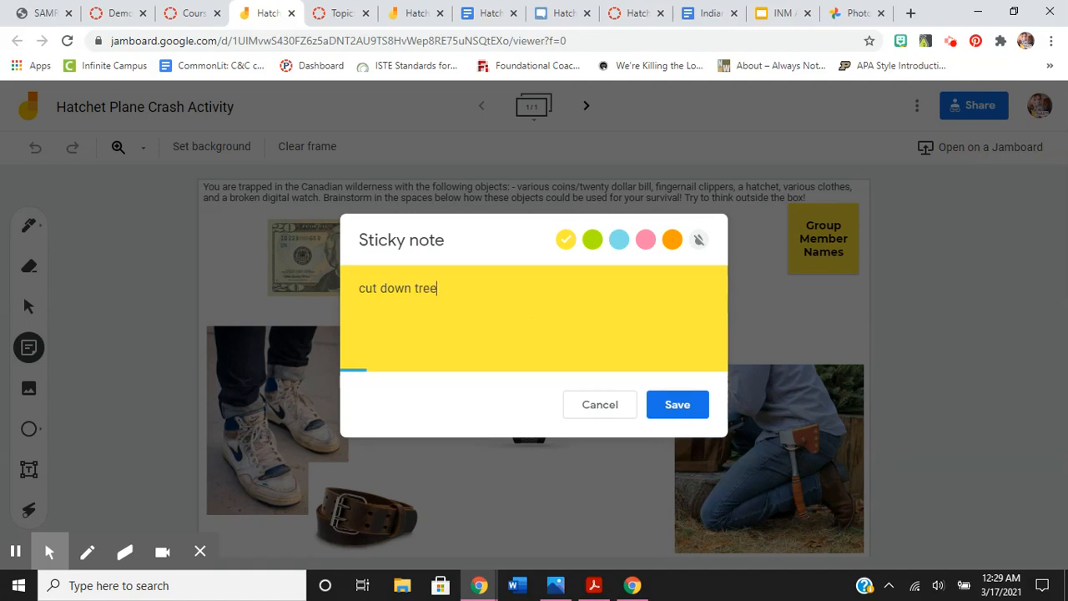
type("s")
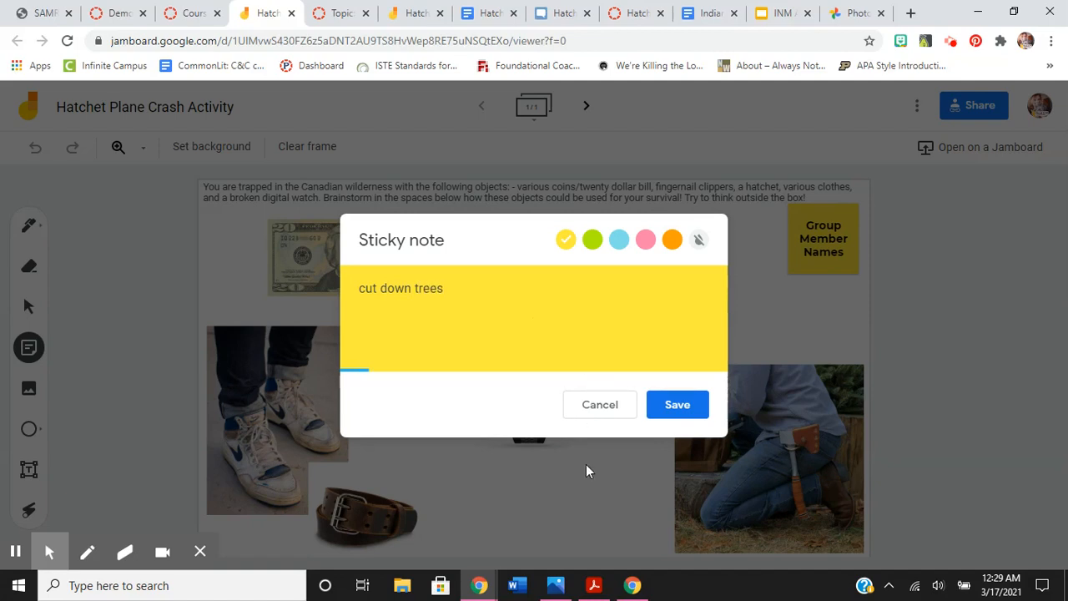
left_click(677, 404)
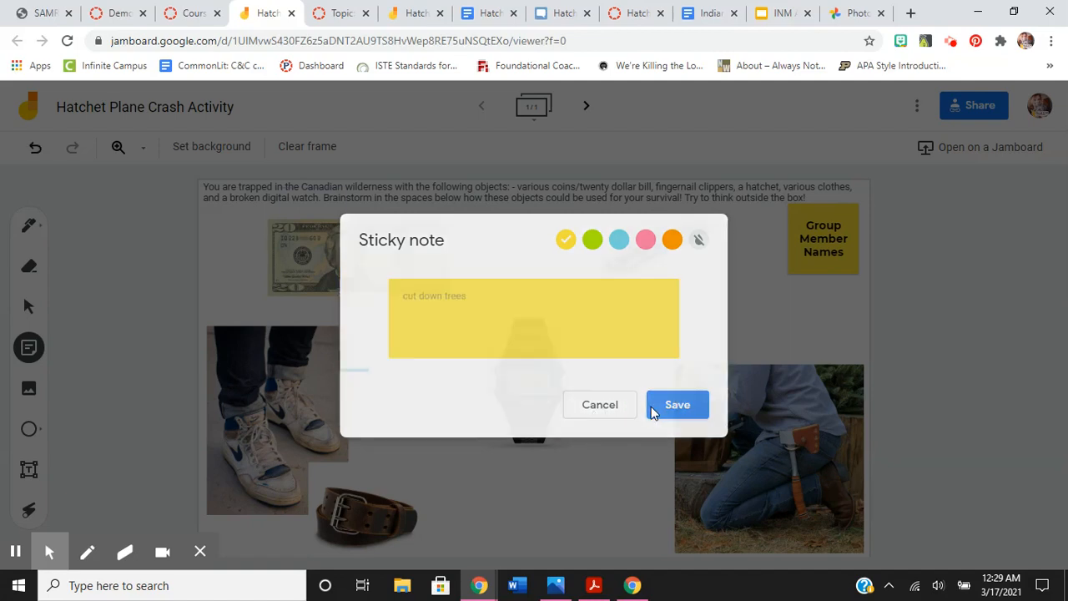
left_click(677, 405)
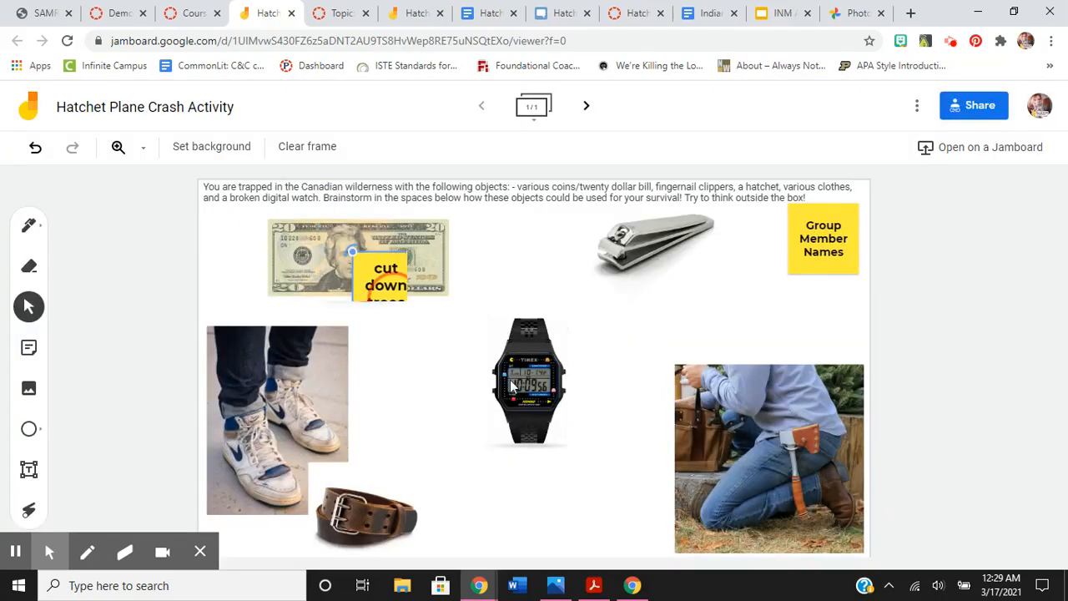
left_click_drag(385, 284, 669, 474)
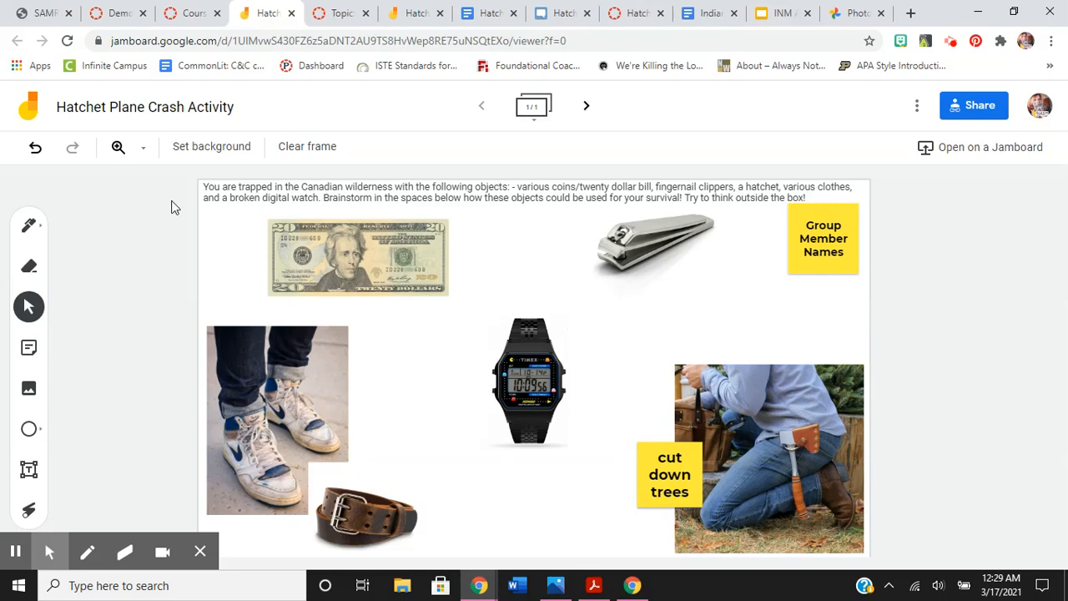
mouse_move(536, 381)
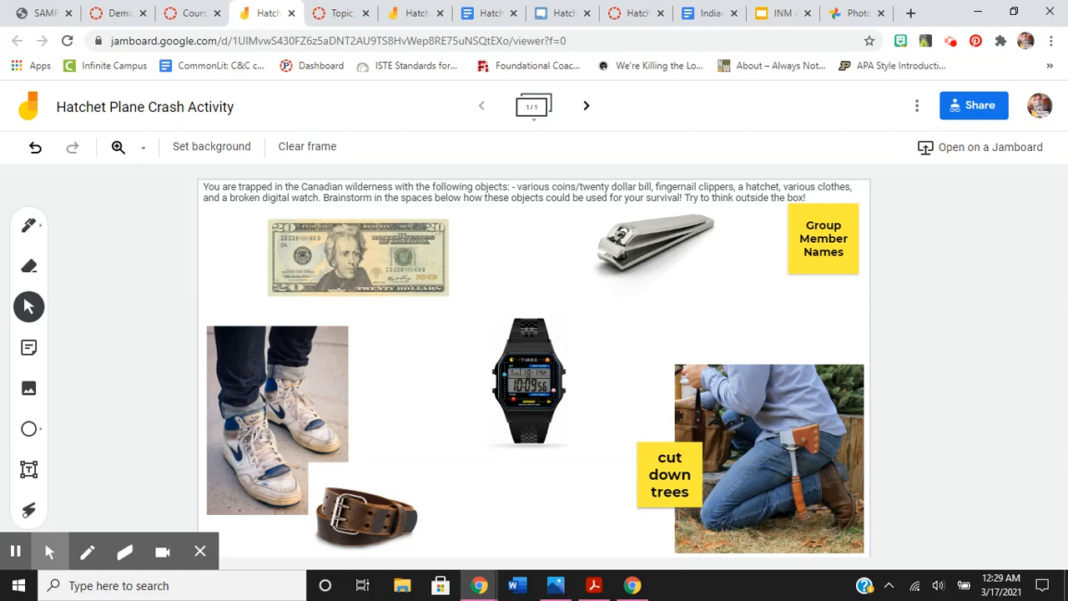
mouse_move(349, 501)
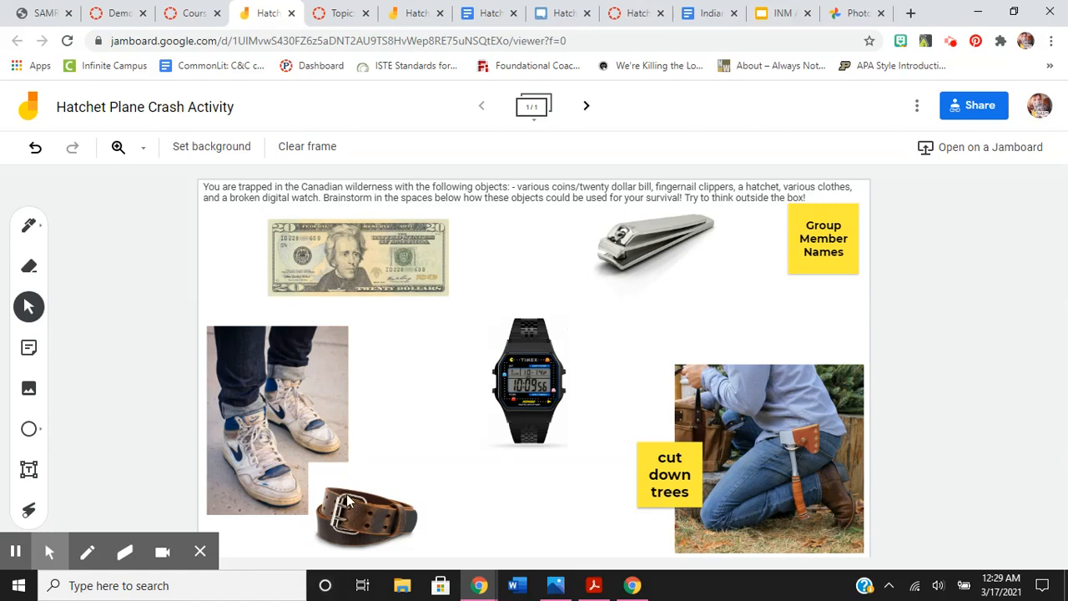
mouse_move(292, 294)
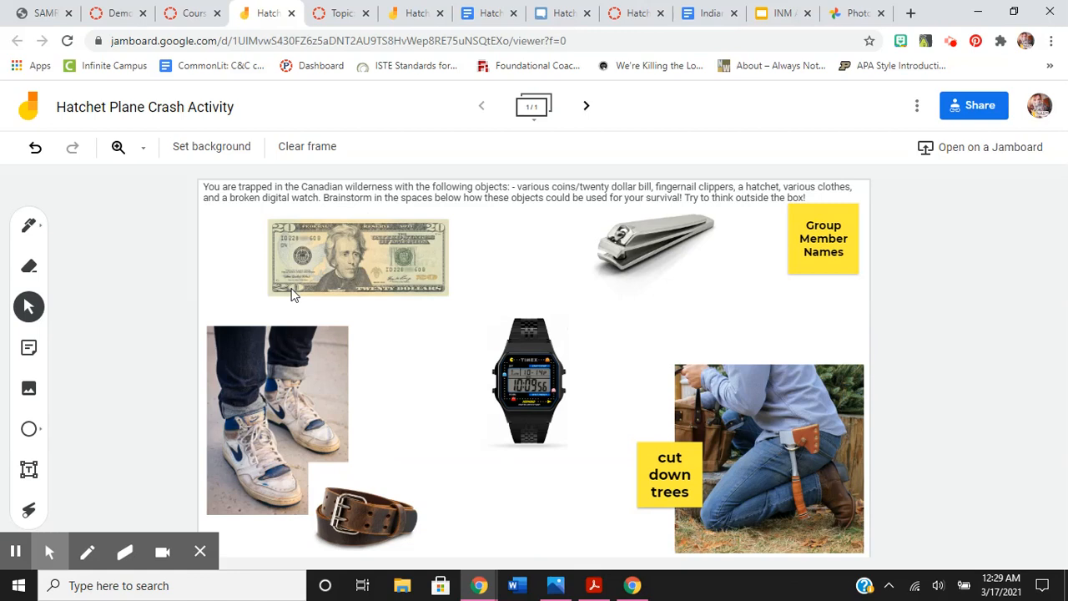
mouse_move(833, 219)
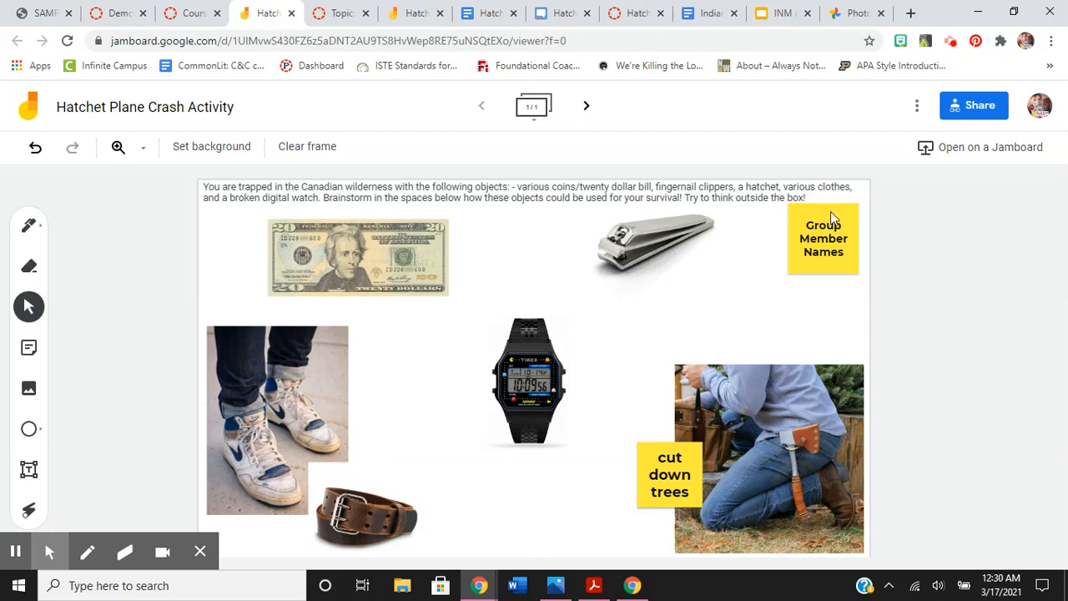
mouse_move(442, 375)
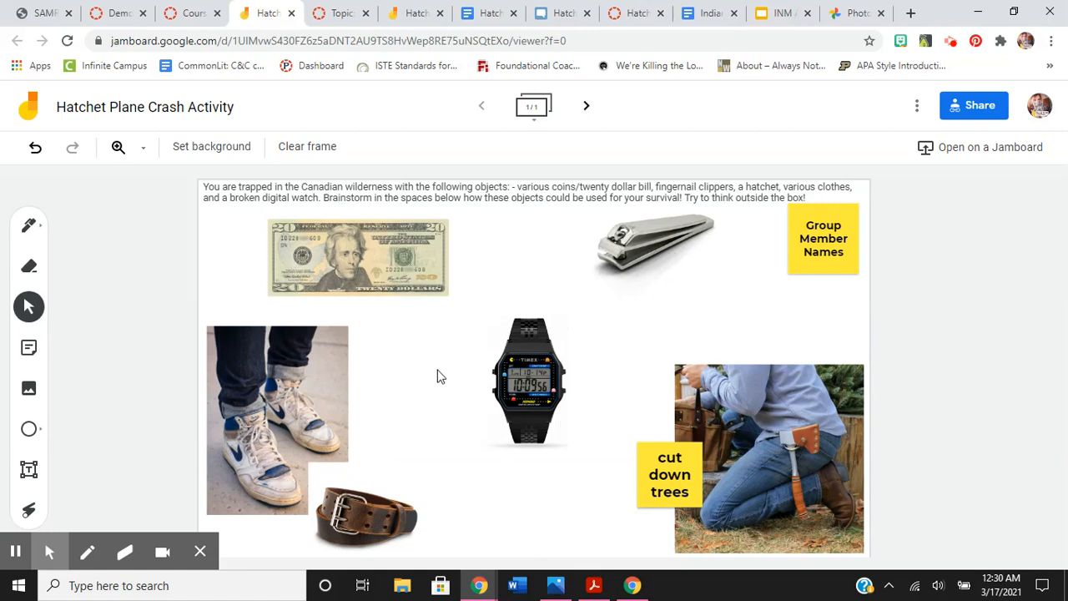
mouse_move(214, 44)
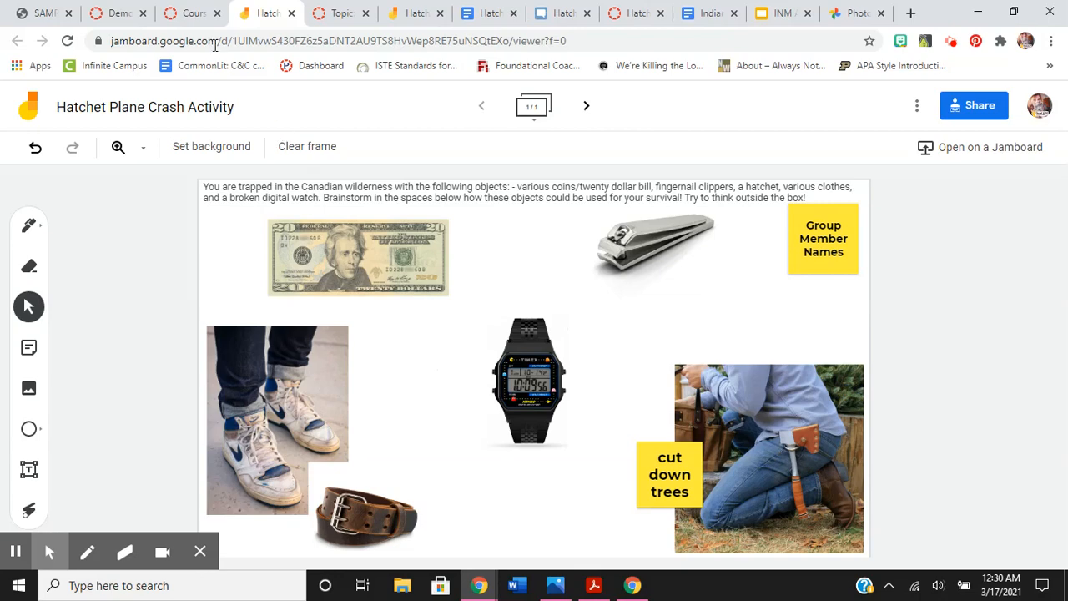
mouse_move(267, 12)
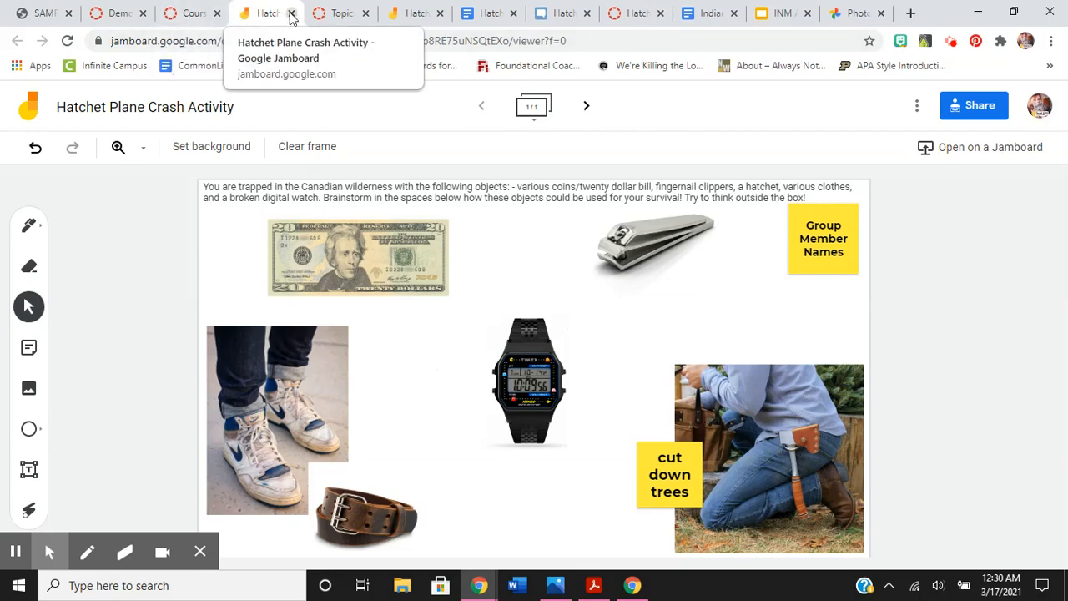
left_click(192, 13)
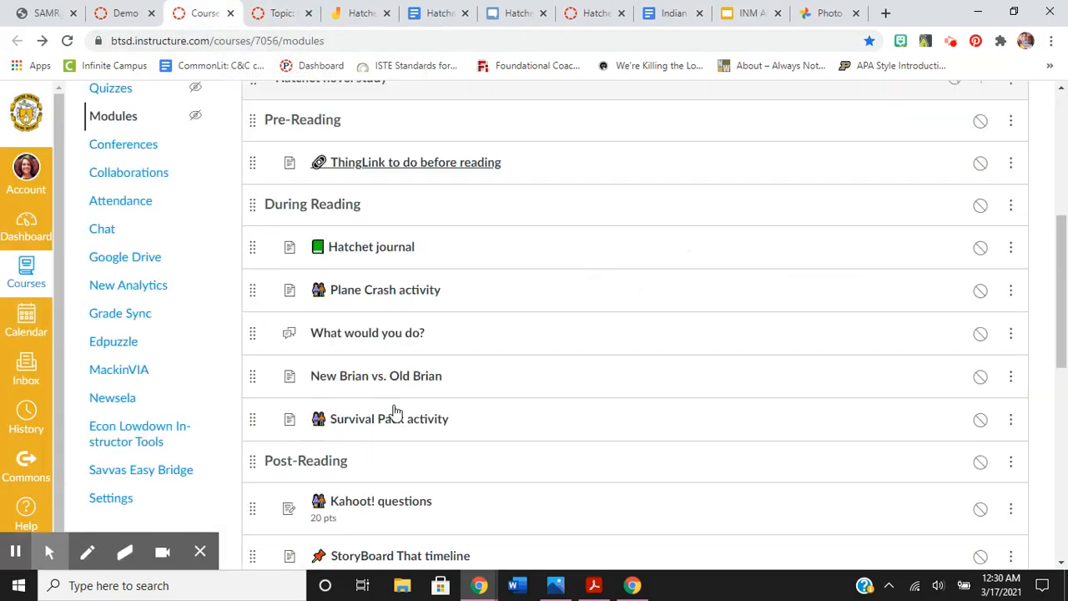
mouse_move(409, 414)
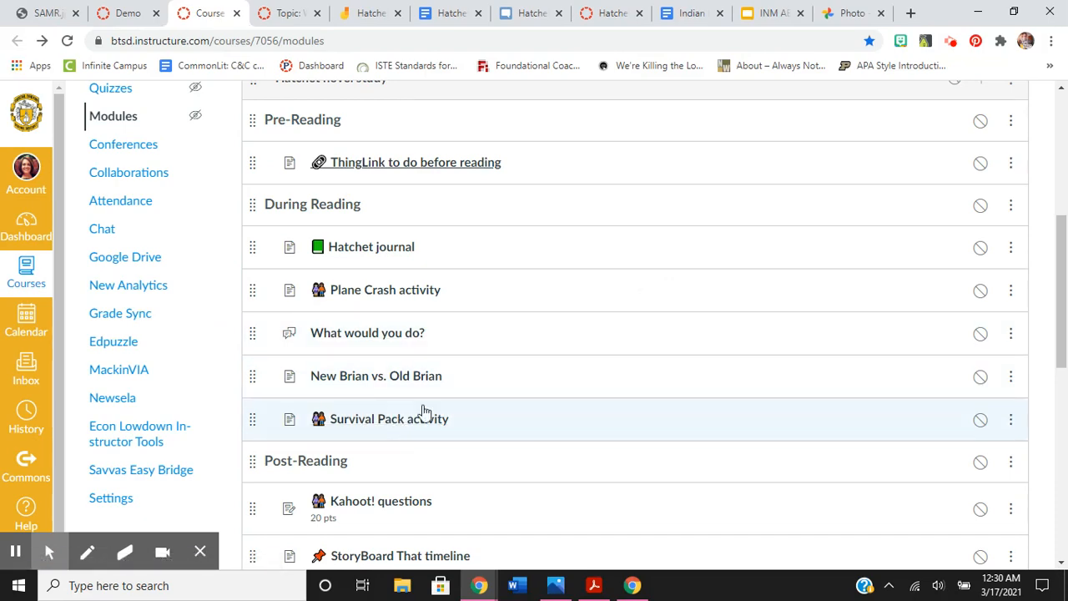
left_click(389, 418)
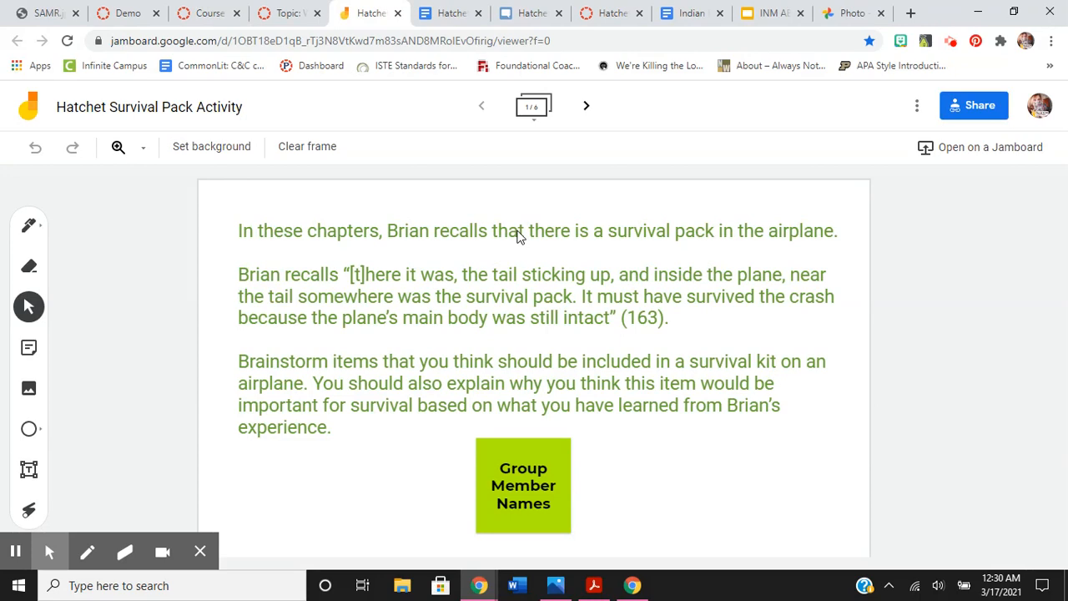
mouse_move(518, 237)
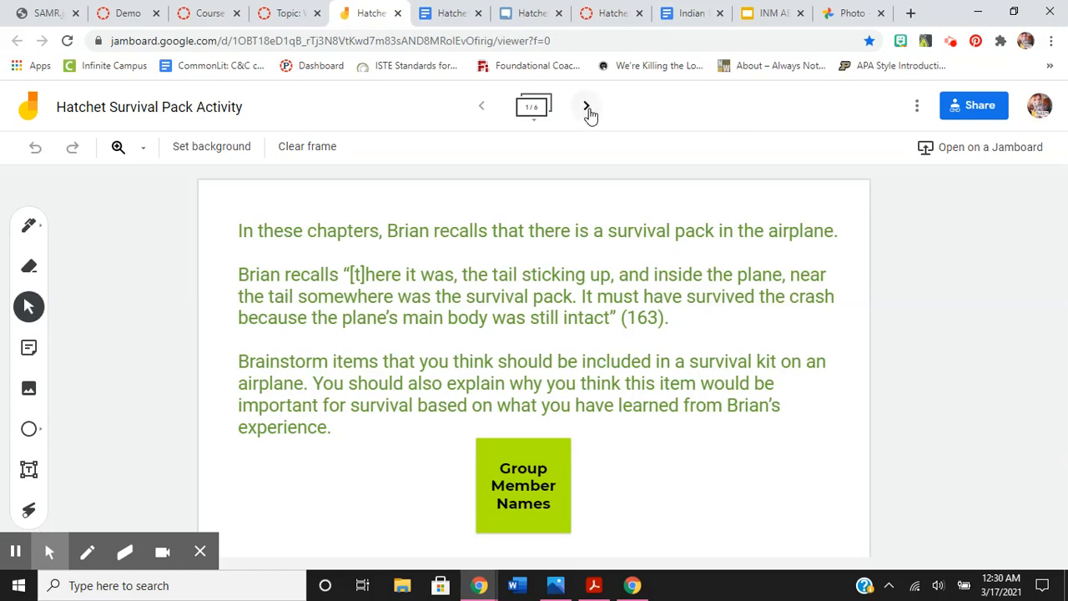
Step: Move to the board's fourth frame and relabel the orange Item #5 note as 'flare gun'
left_click(586, 106)
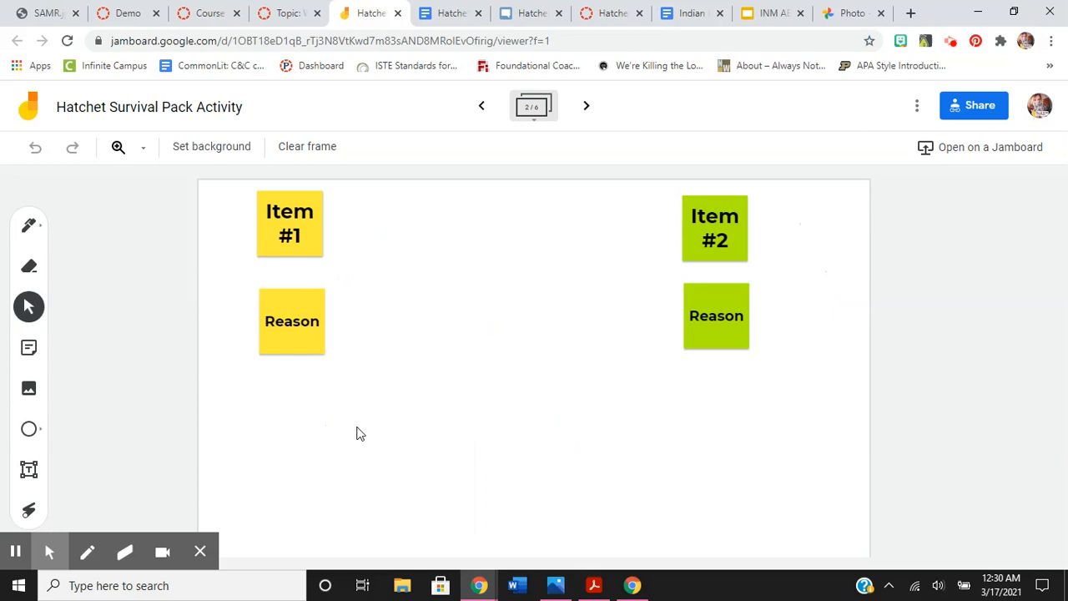
mouse_move(268, 265)
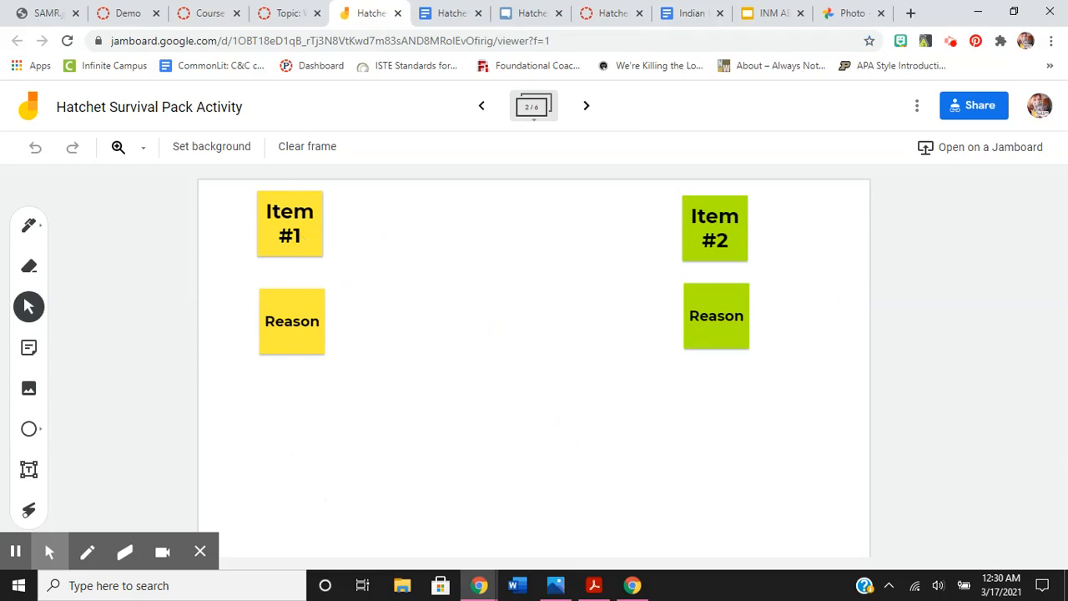
mouse_move(374, 304)
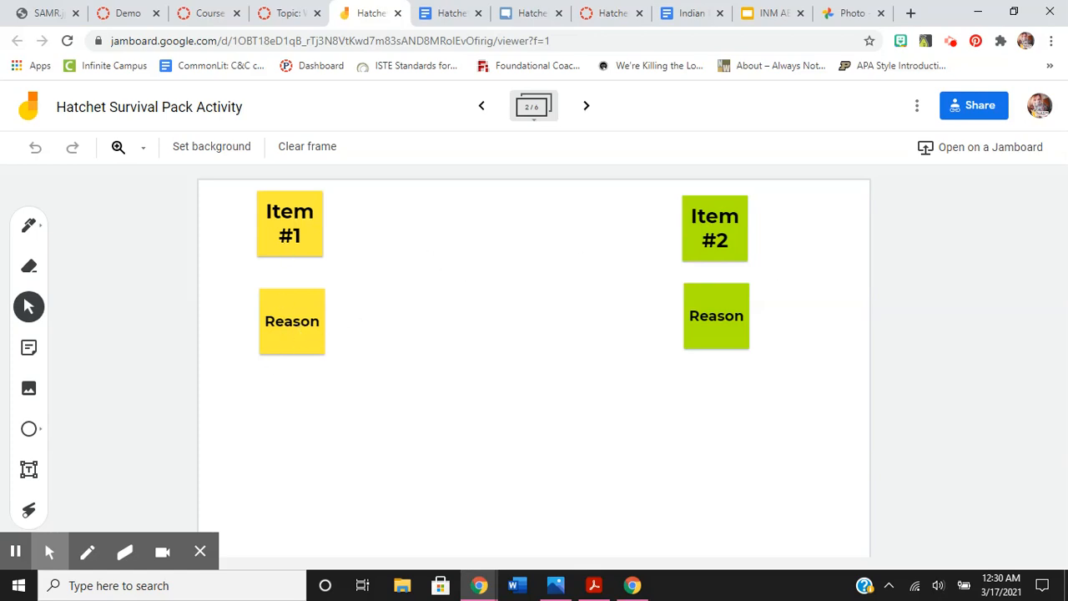
left_click(586, 105)
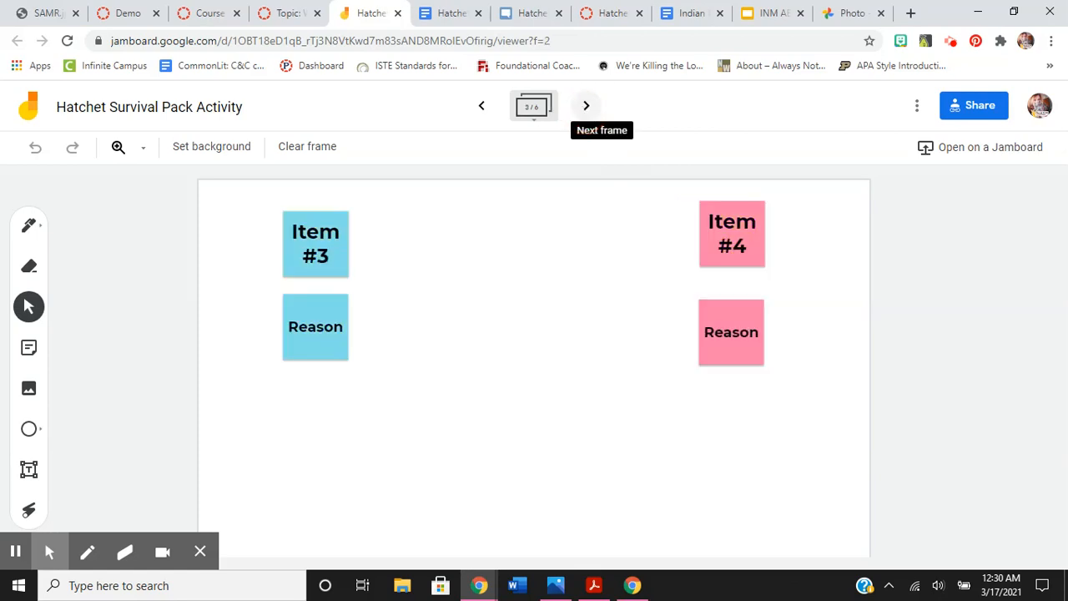
left_click(586, 106)
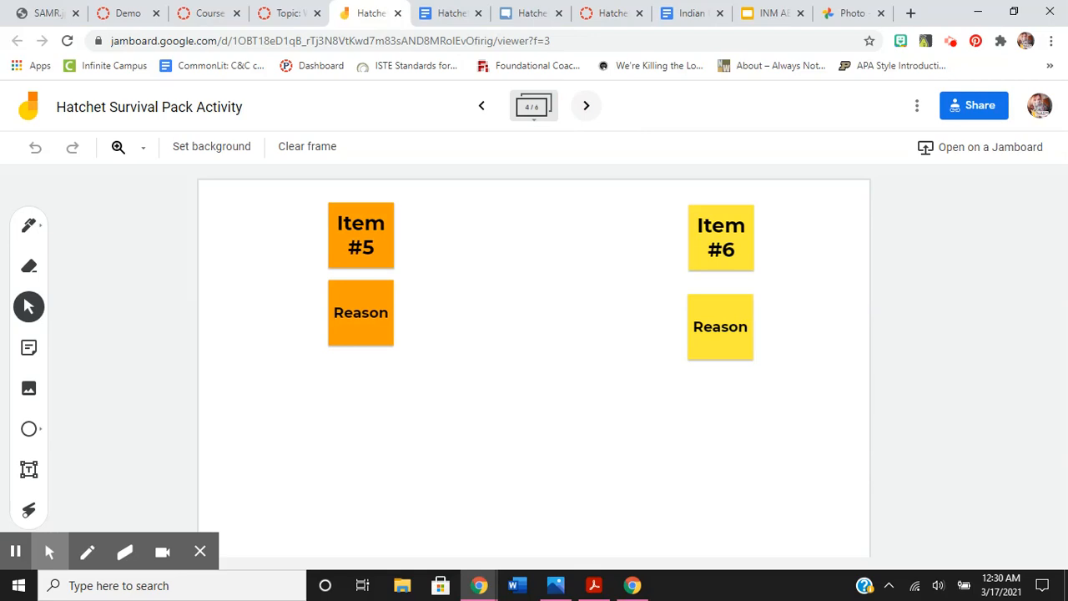
left_click(361, 235)
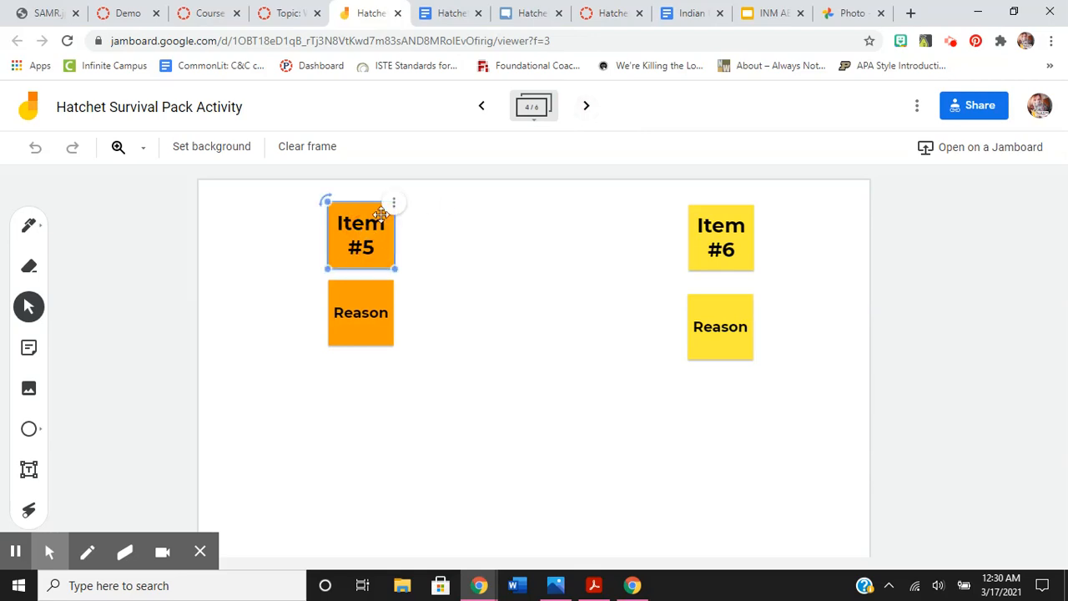
double_click(361, 235)
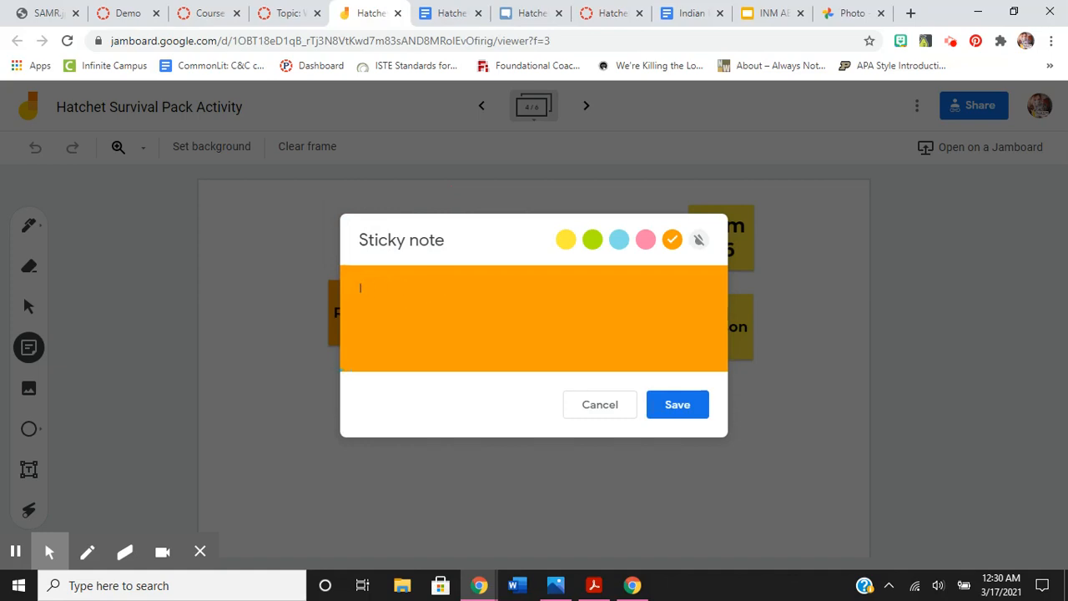
type("flare gun")
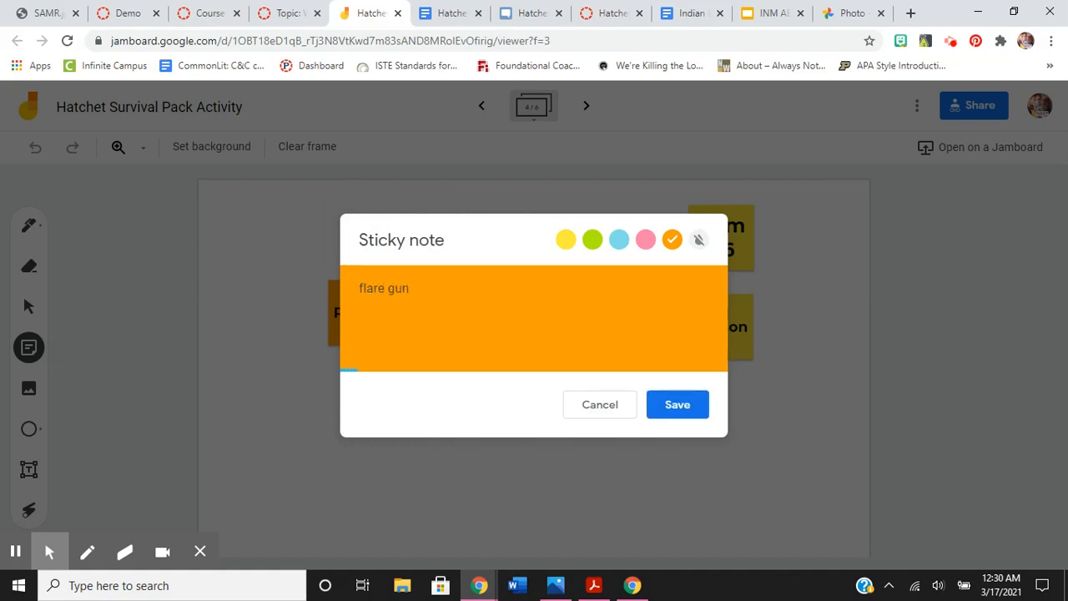
left_click(677, 404)
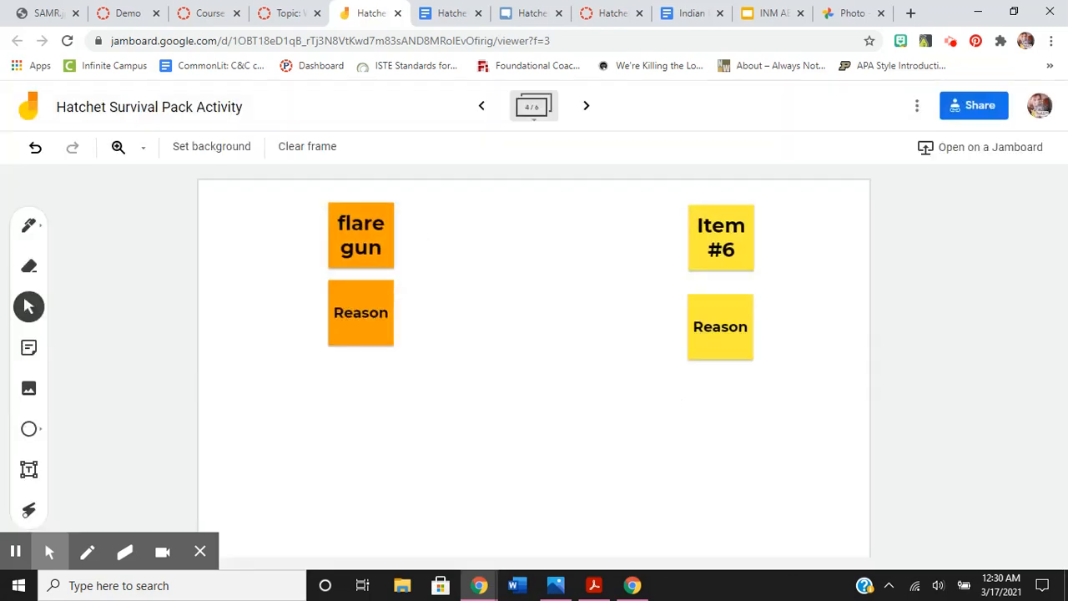
Step: Reopen and save the orange Reason note, then close the Survival Pack Activity board
right_click(361, 312)
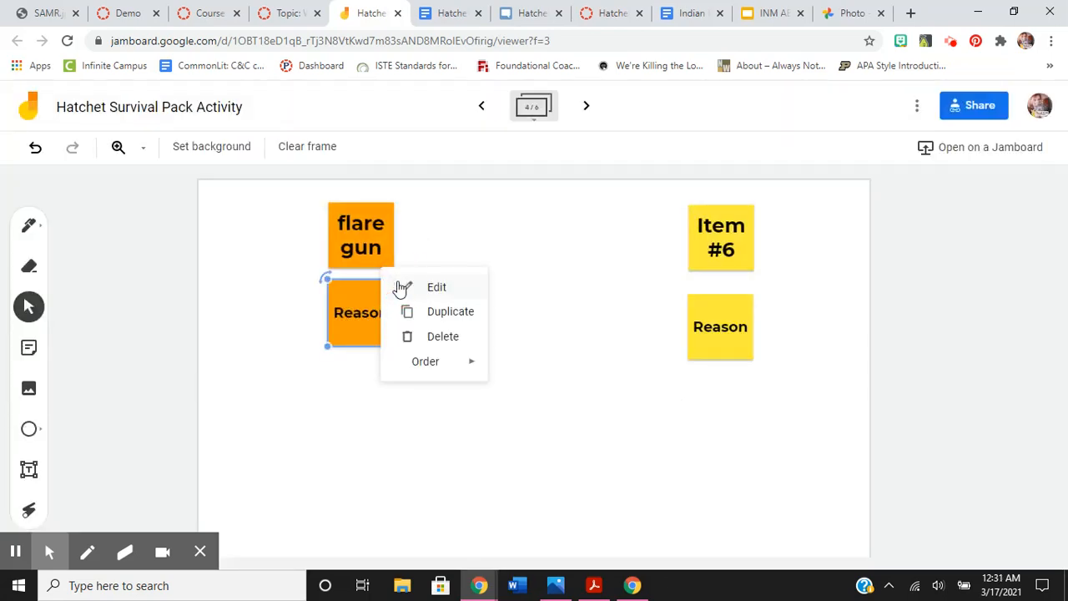
left_click(437, 287)
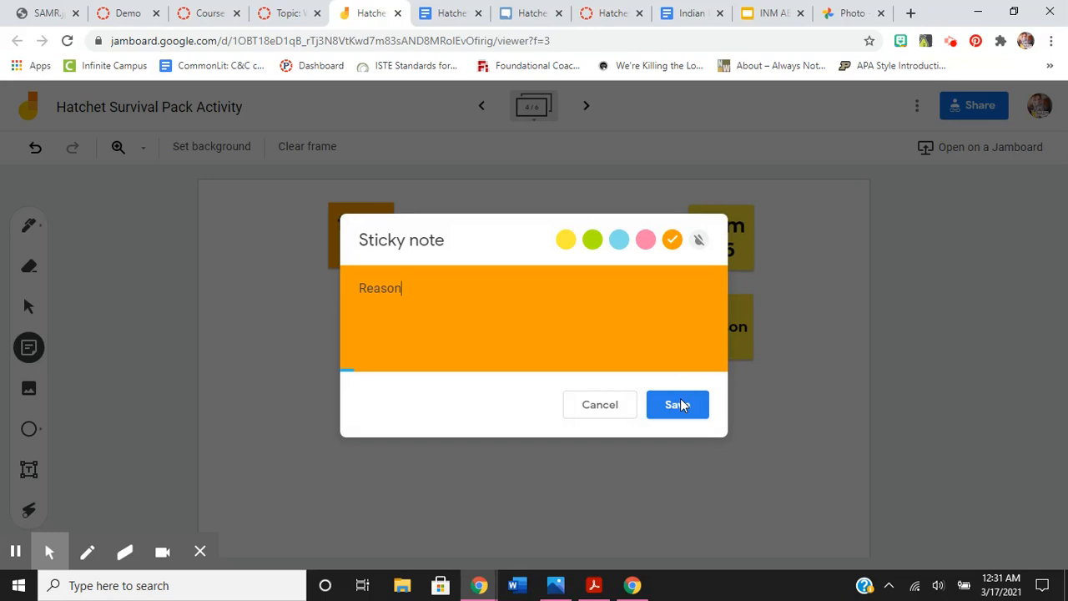
left_click(677, 404)
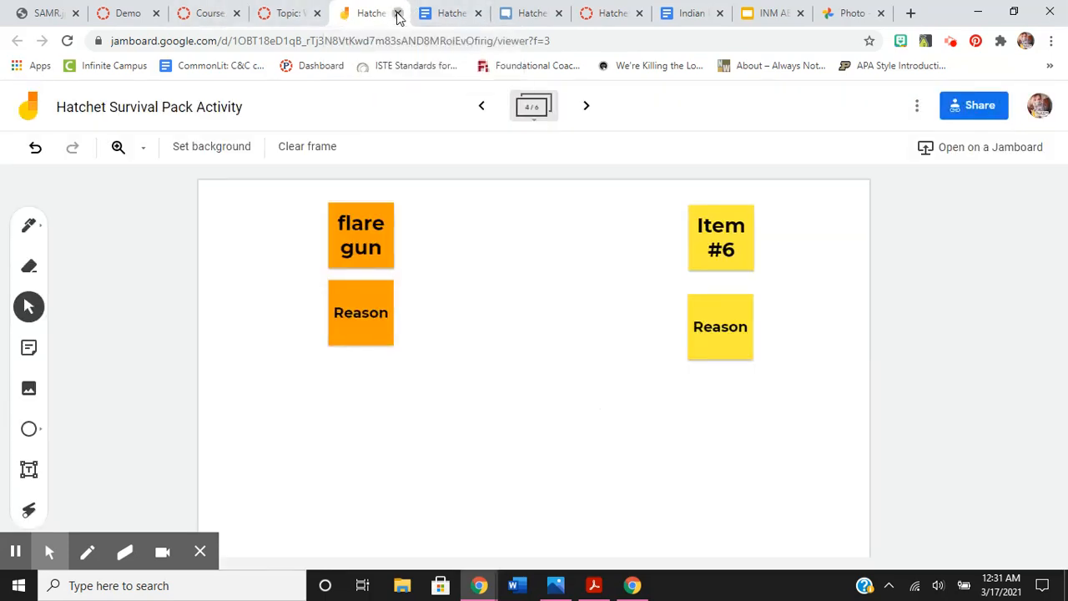
left_click(209, 13)
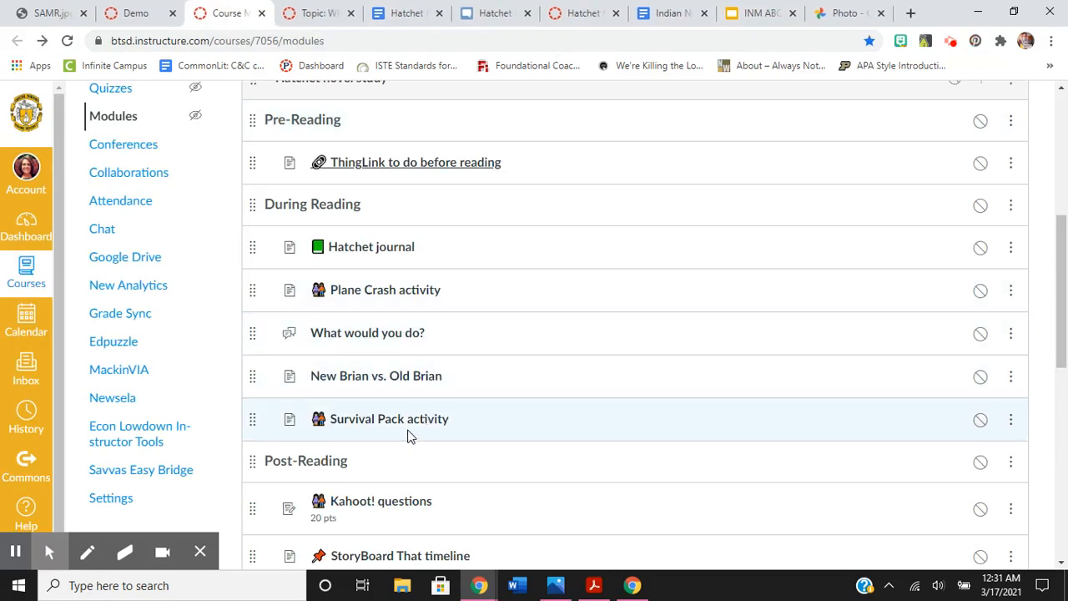
mouse_move(367, 332)
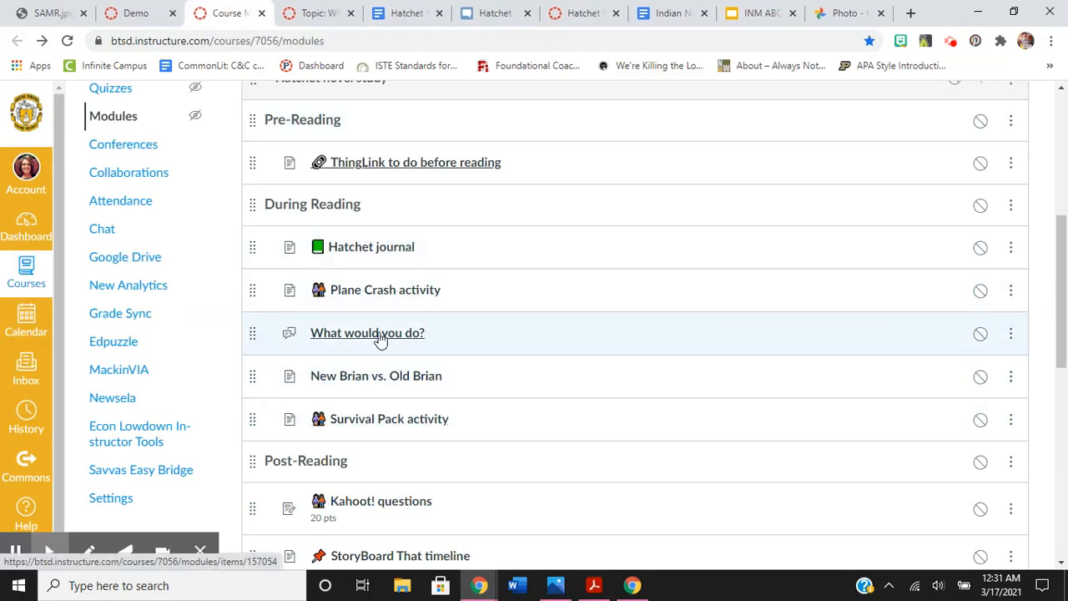
mouse_move(317, 12)
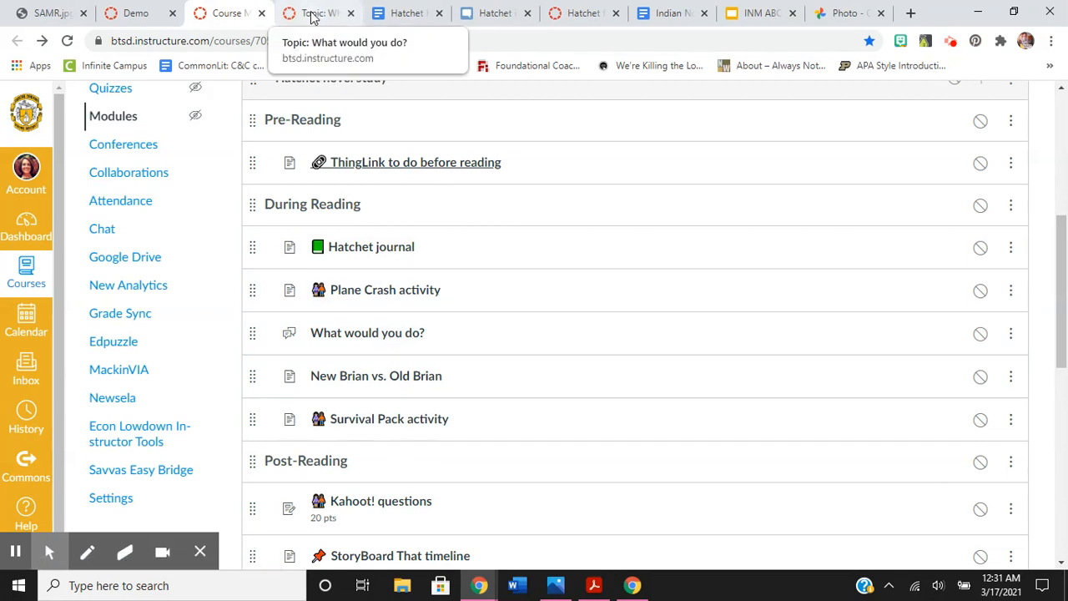
Step: Switch to the 'What would you do?' discussion topic tab
left_click(367, 333)
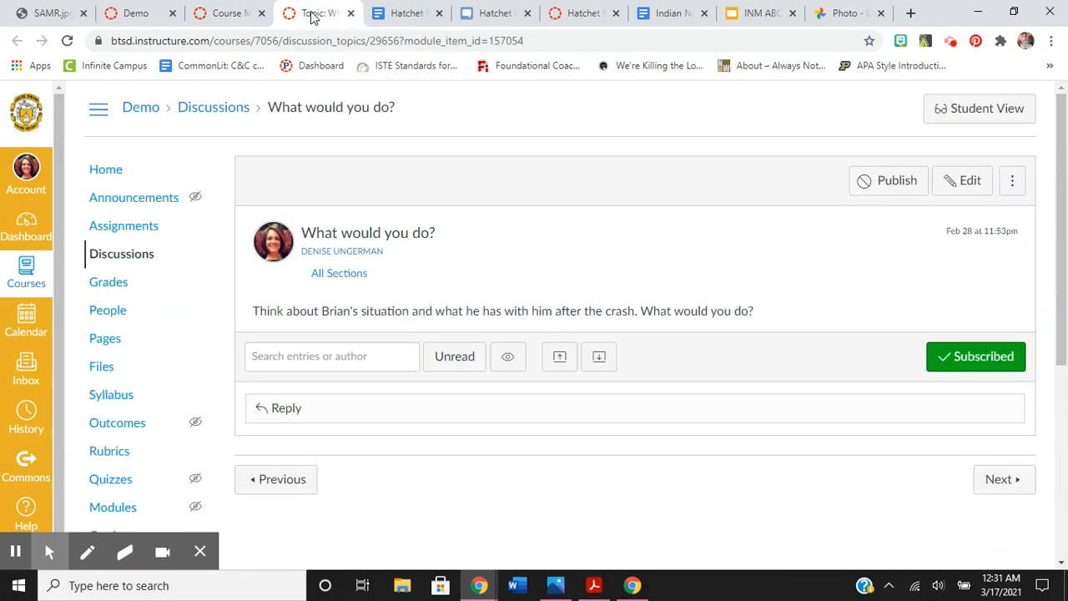
mouse_move(408, 210)
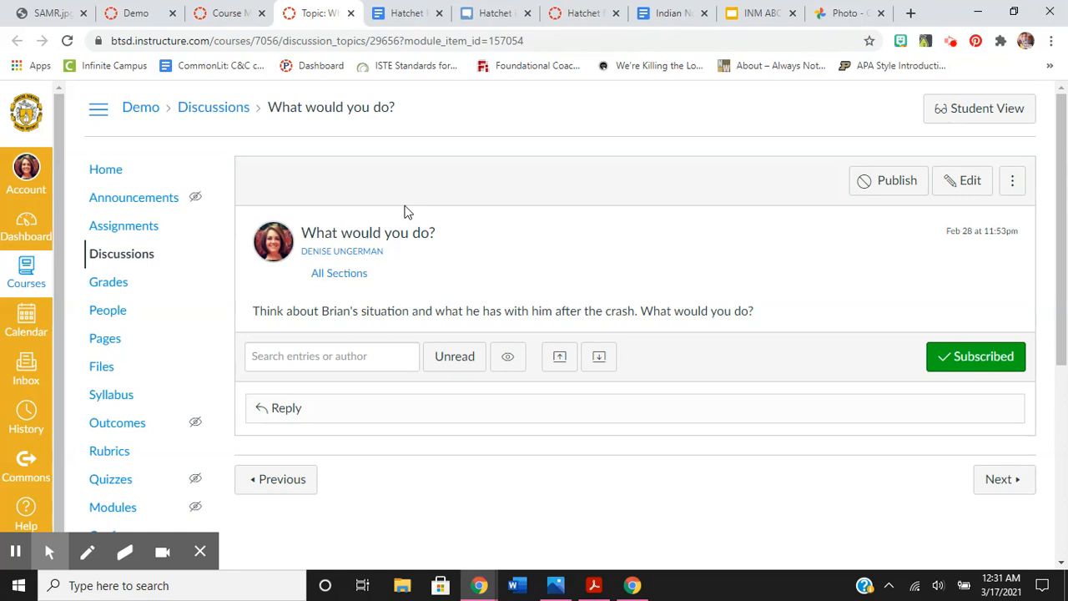
mouse_move(317, 13)
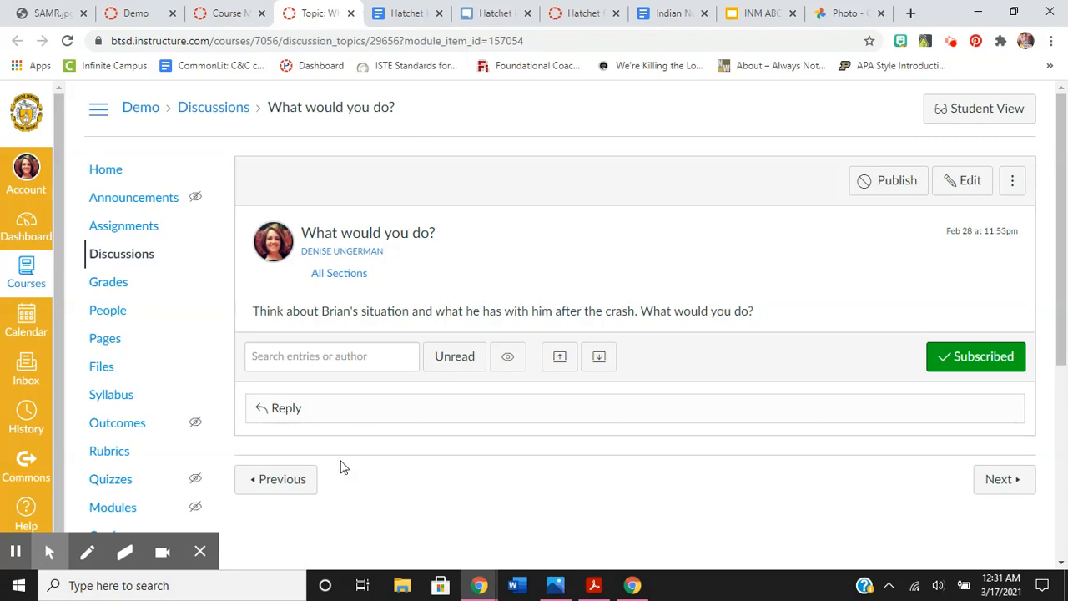
mouse_move(318, 12)
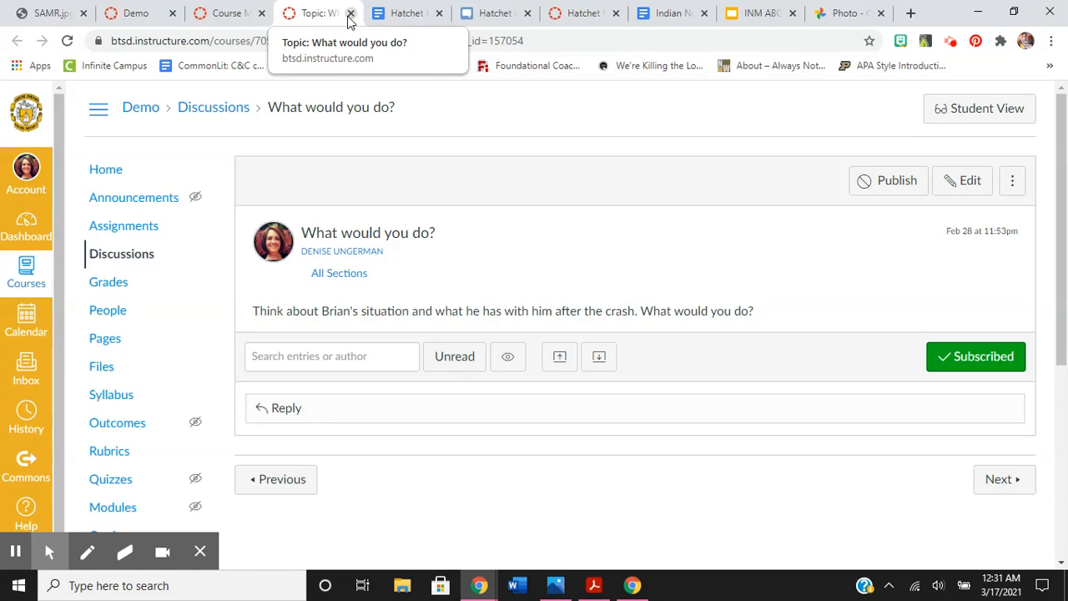
Step: Close the discussion and scroll the modules list down to the Post-Reading activities
left_click(351, 14)
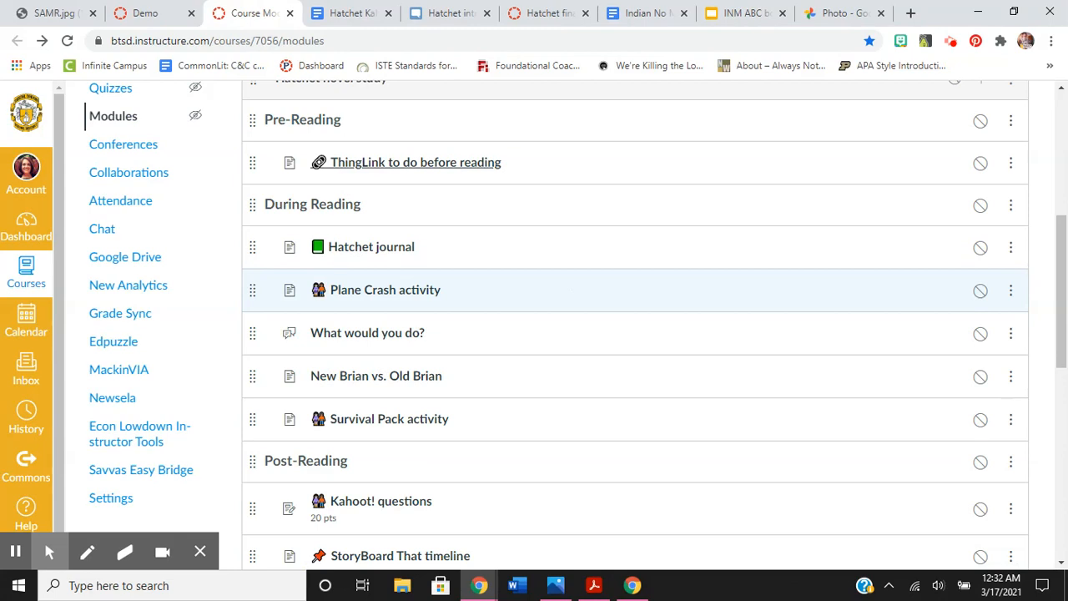
scroll("down", 3)
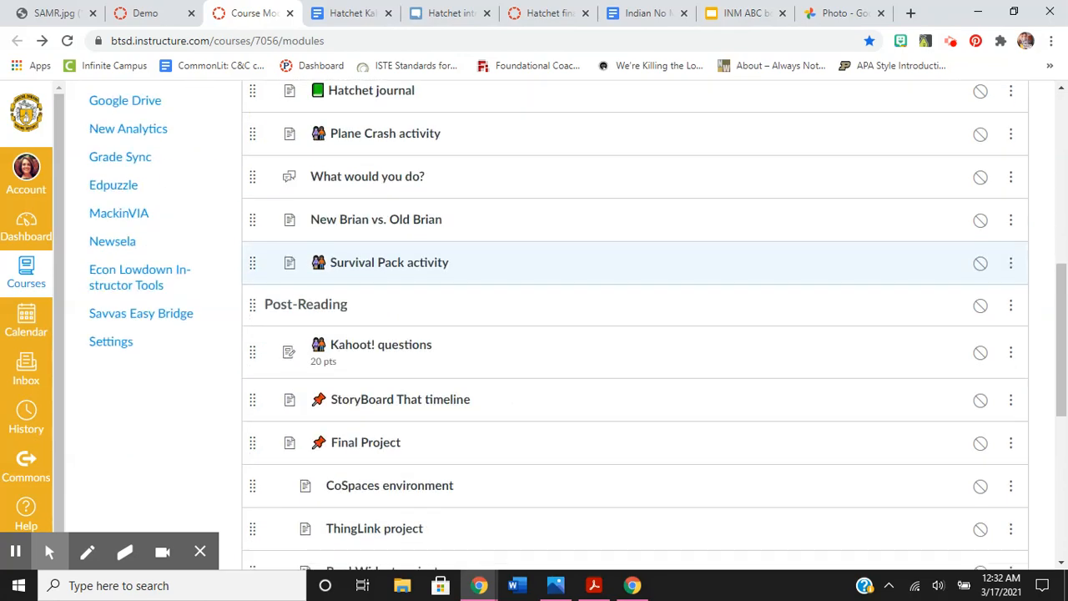
mouse_move(423, 224)
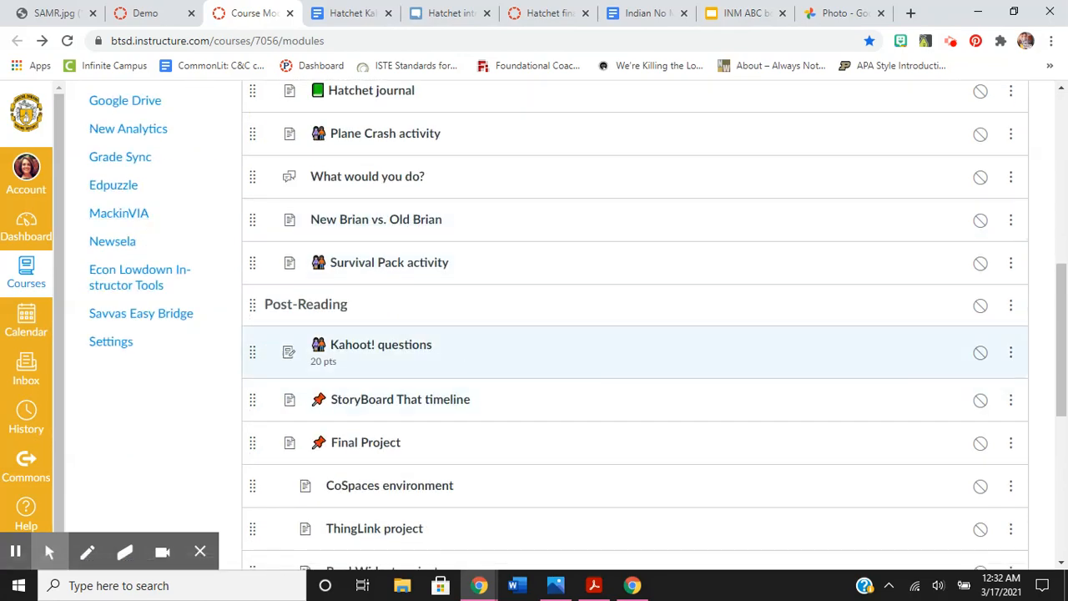
scroll("down", 3)
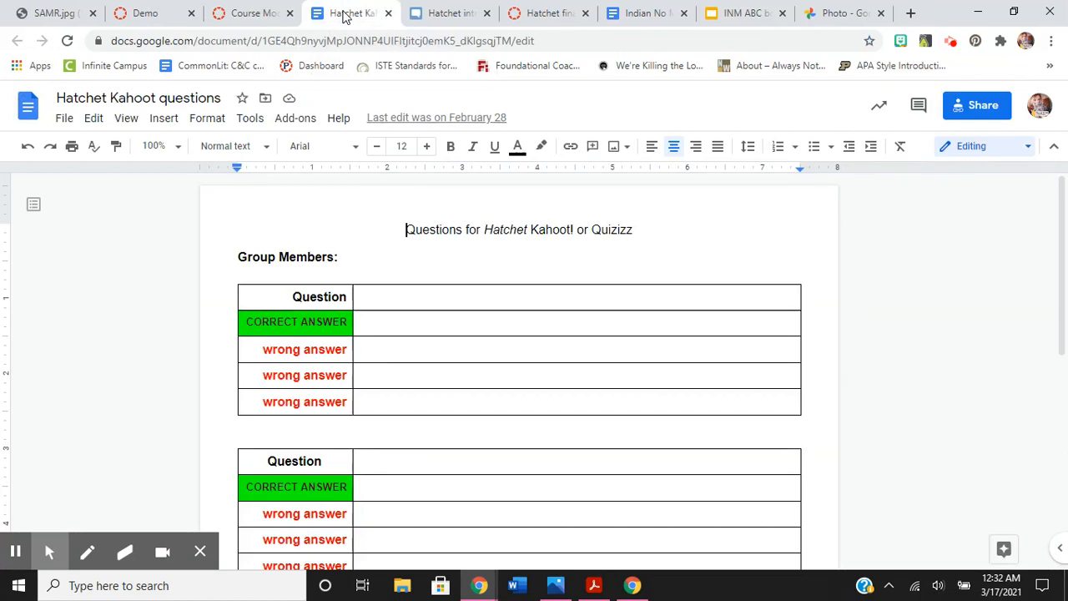
Step: Scroll the Kahoot question tables and place the cursor in the first Question cell
scroll("down", 3)
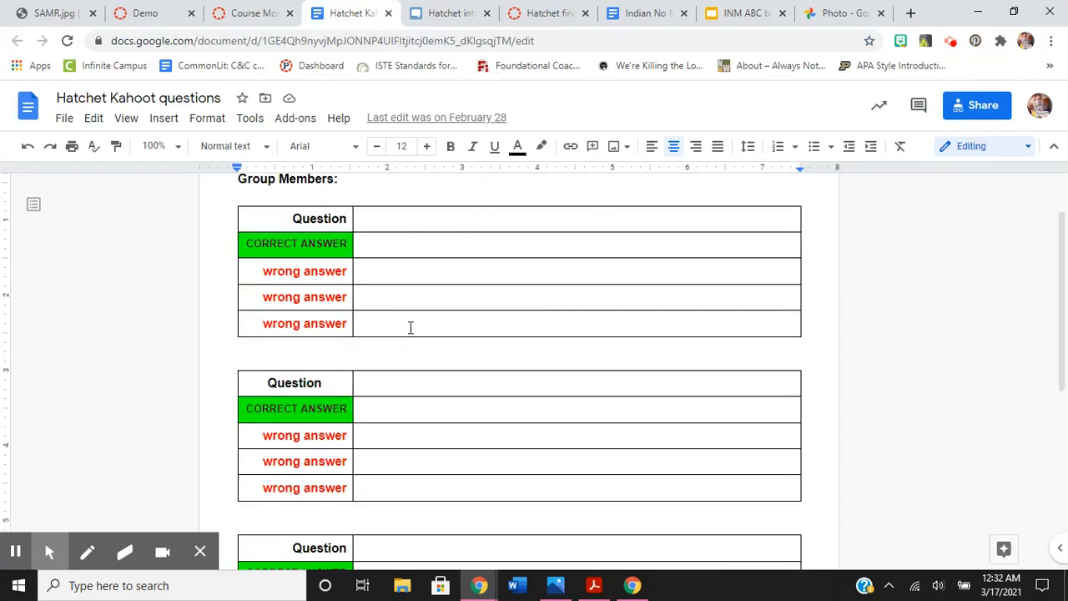
scroll("up", 3)
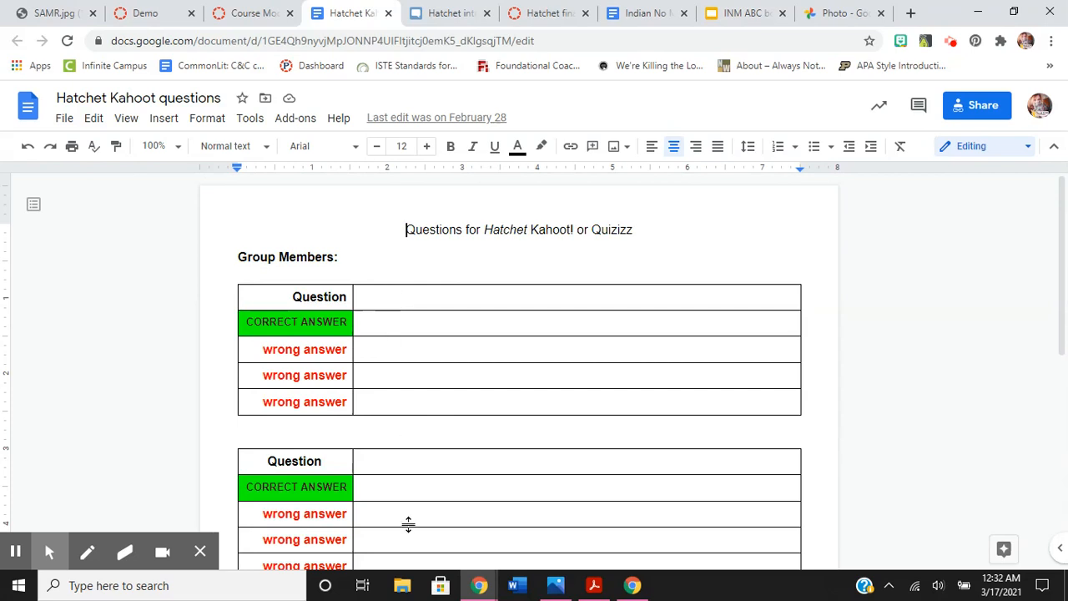
mouse_move(408, 524)
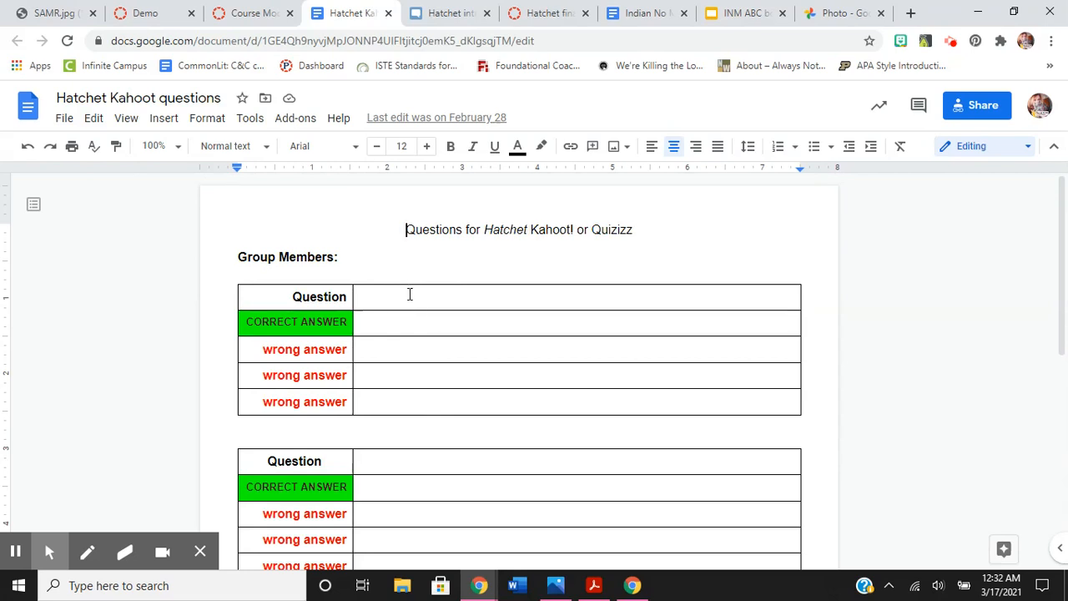
left_click(576, 323)
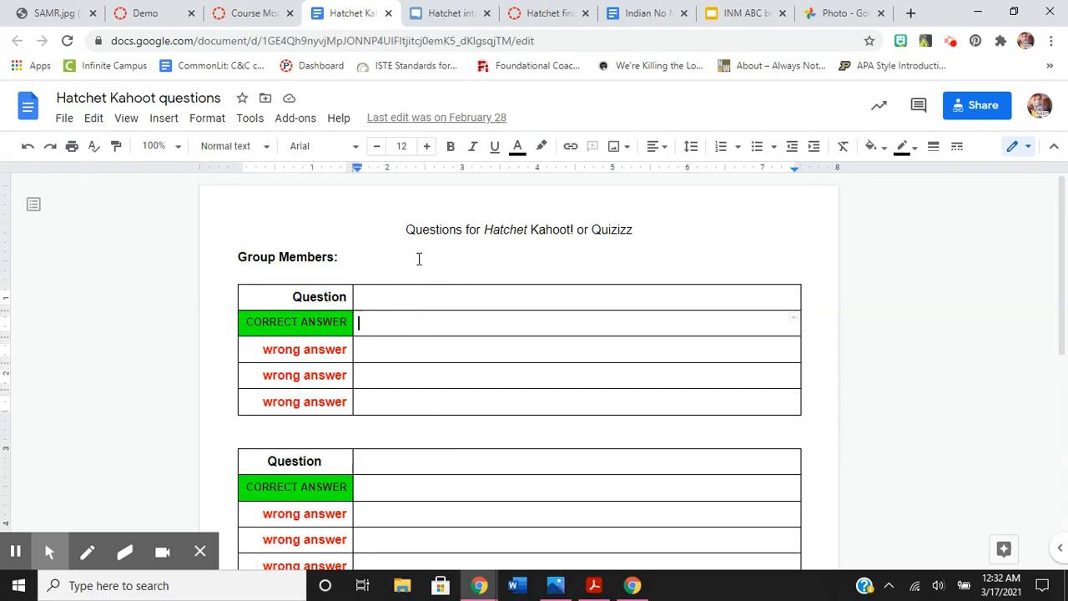
left_click(478, 296)
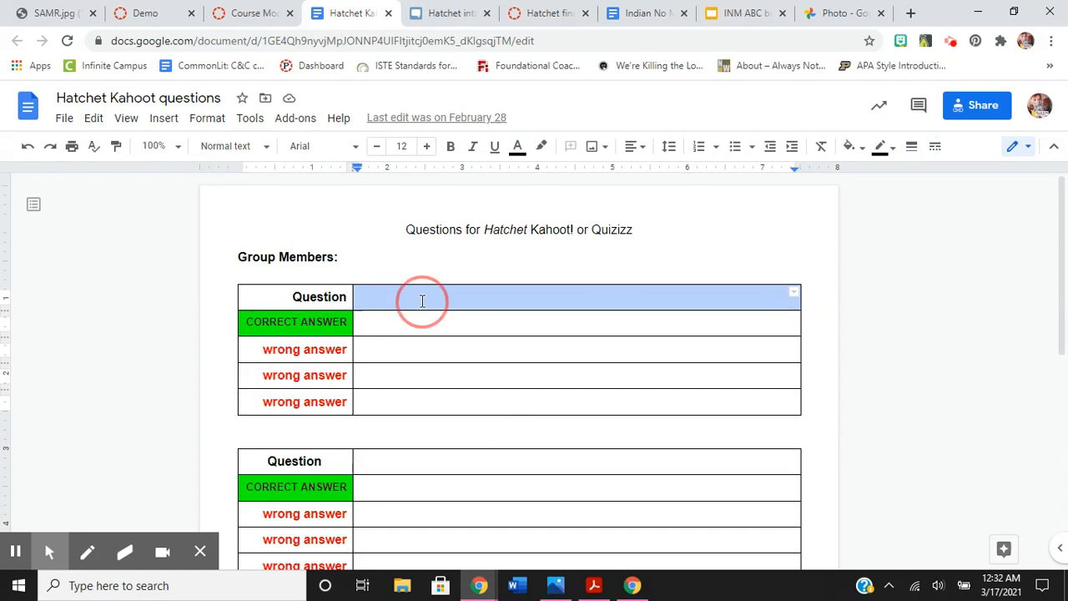
left_click(421, 297)
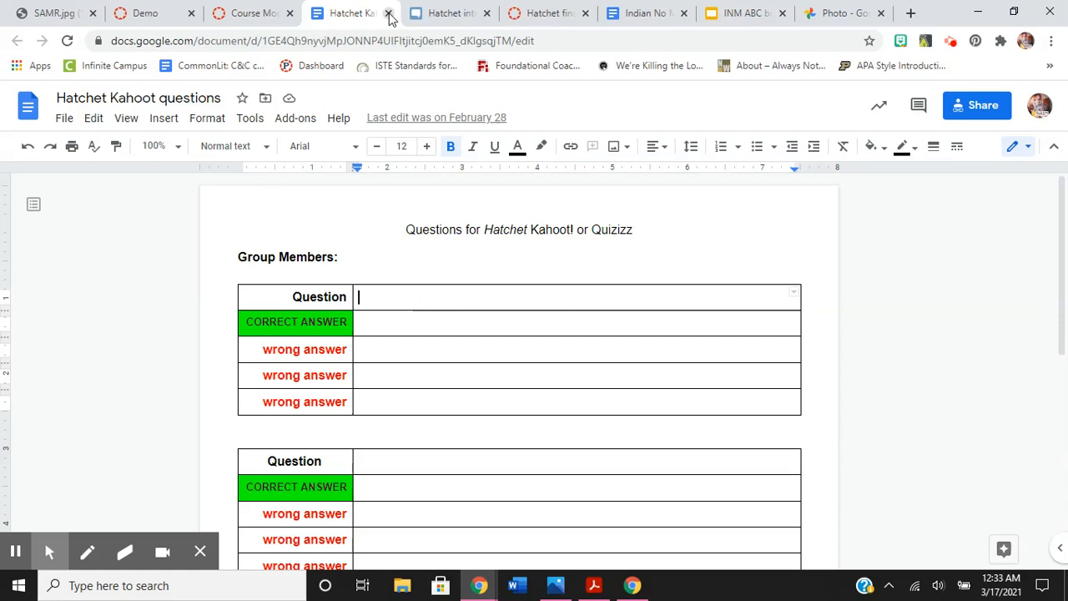
Step: Close the Kahoot document, check the module list, then switch to the Hatchet intro storyboard
left_click(388, 13)
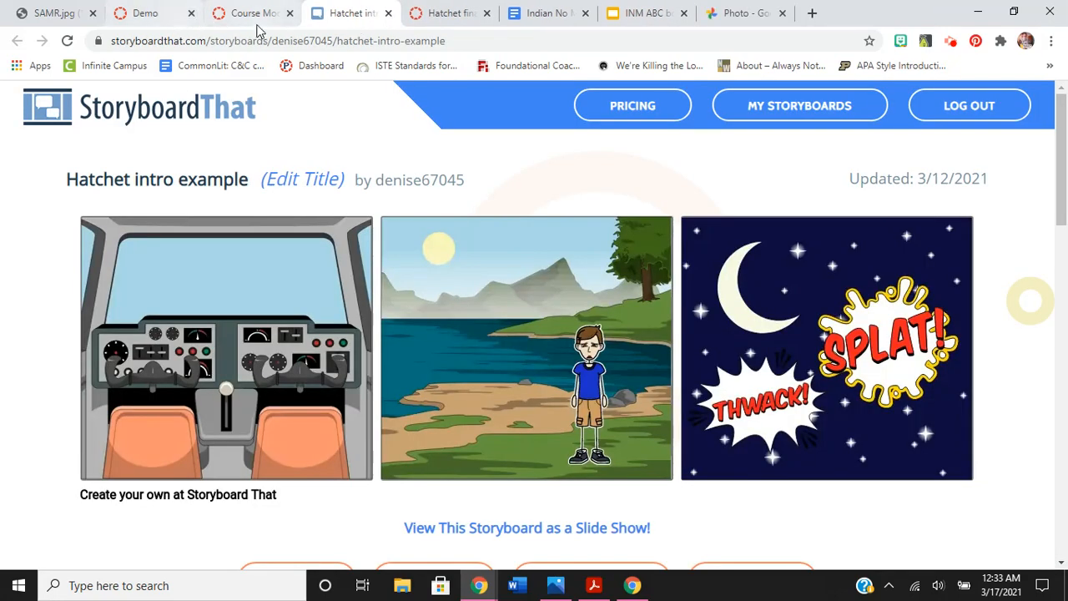
left_click(284, 12)
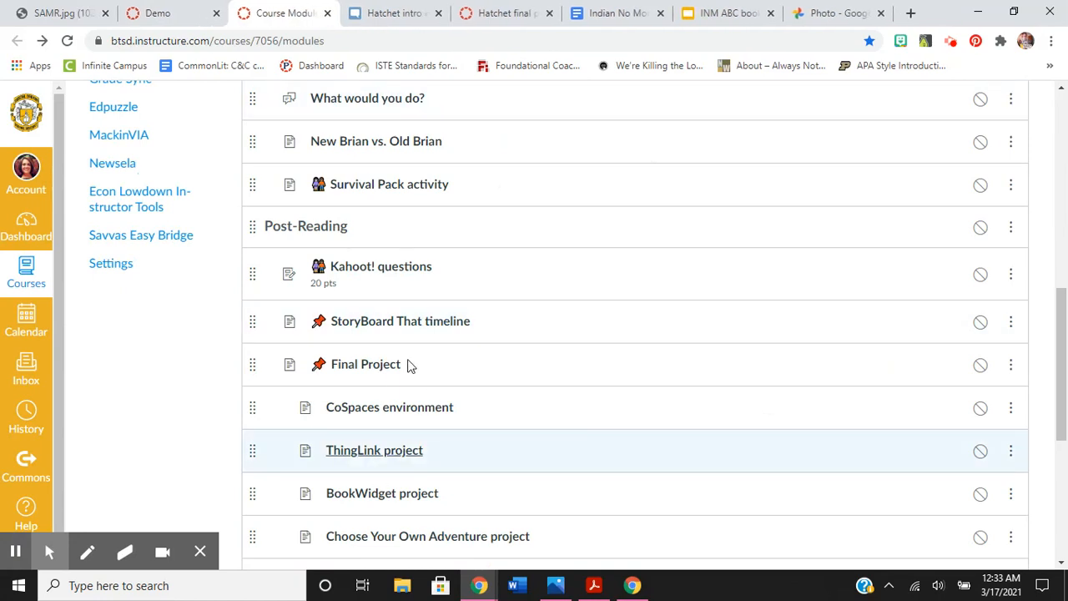
mouse_move(401, 321)
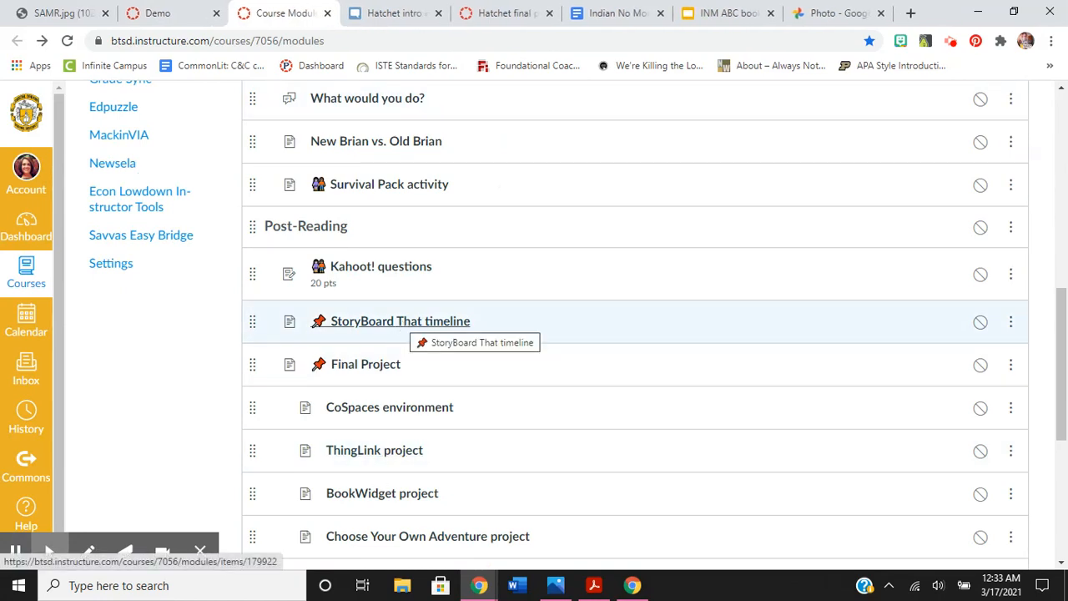
mouse_move(392, 13)
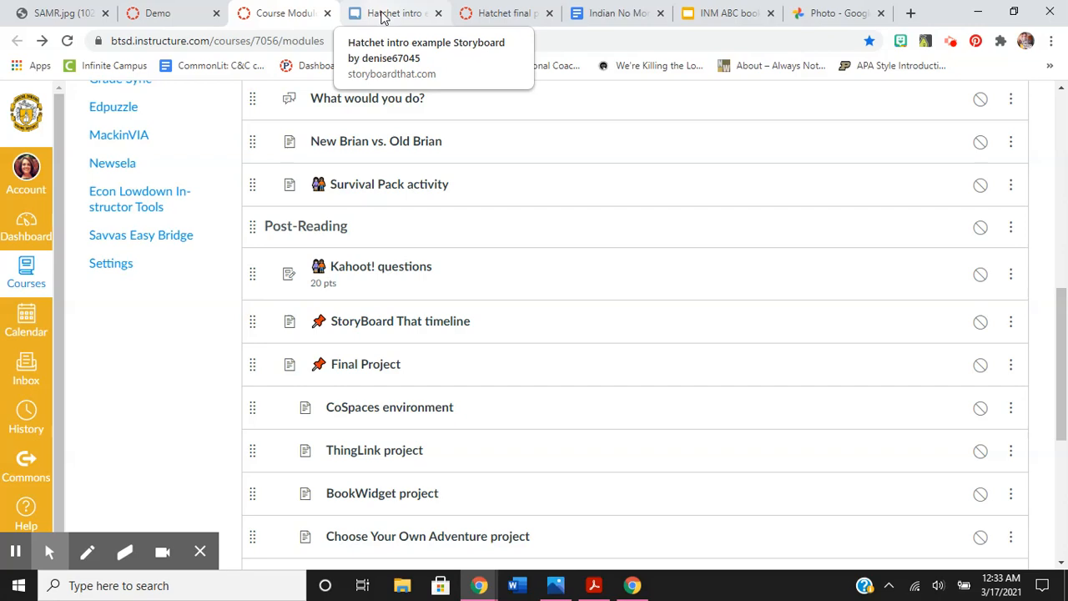
left_click(392, 12)
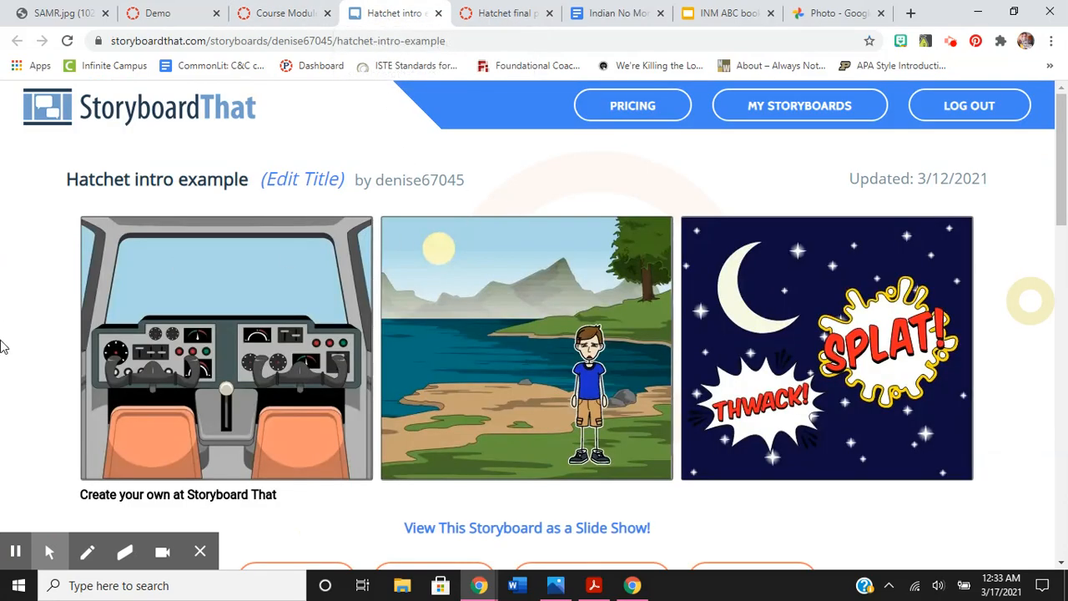
mouse_move(323, 542)
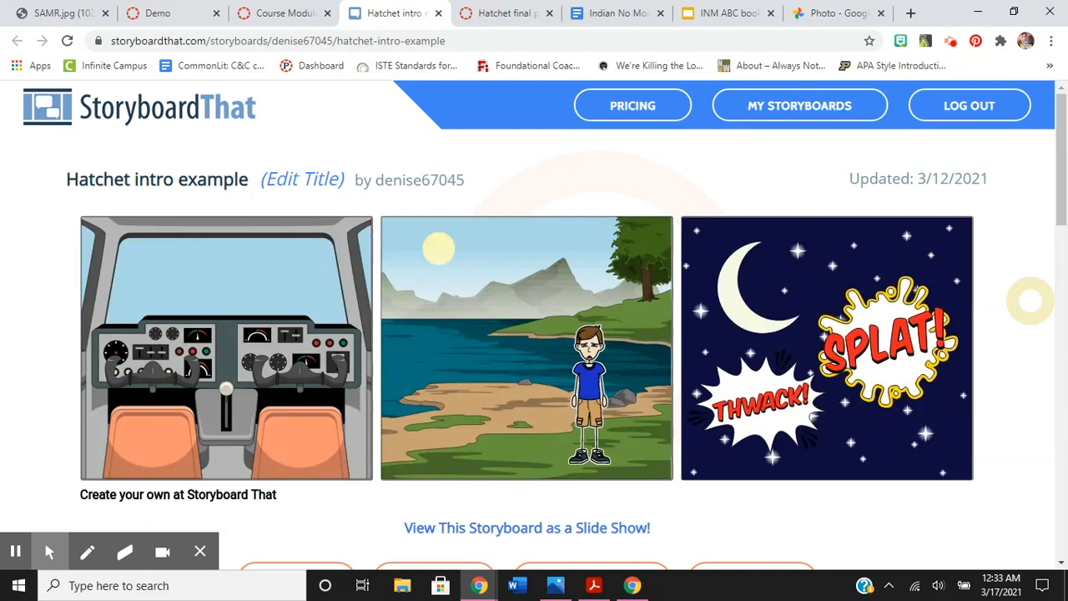
mouse_move(342, 510)
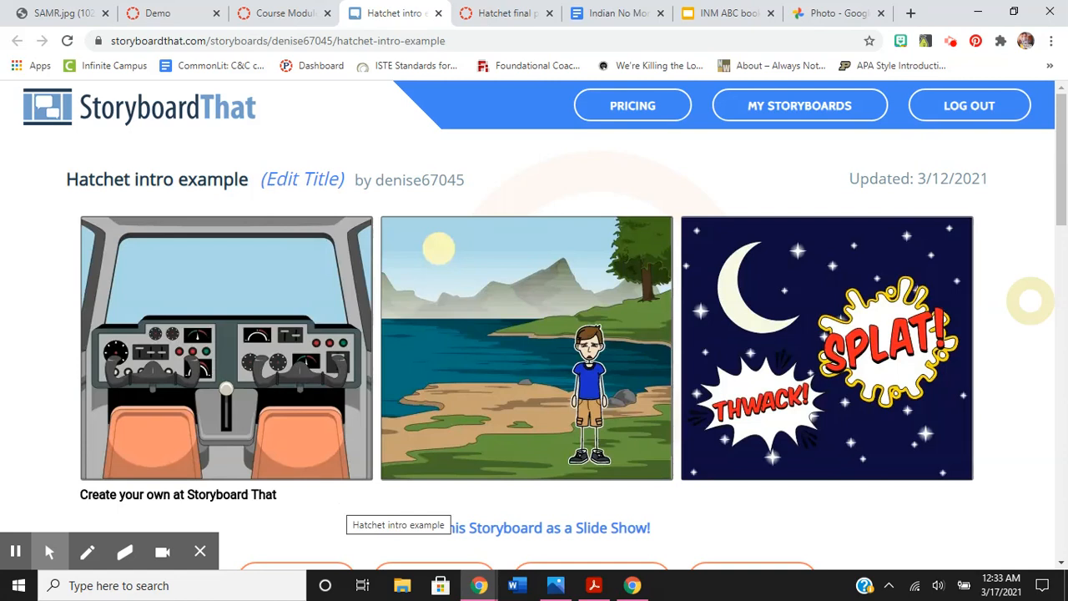
mouse_move(613, 366)
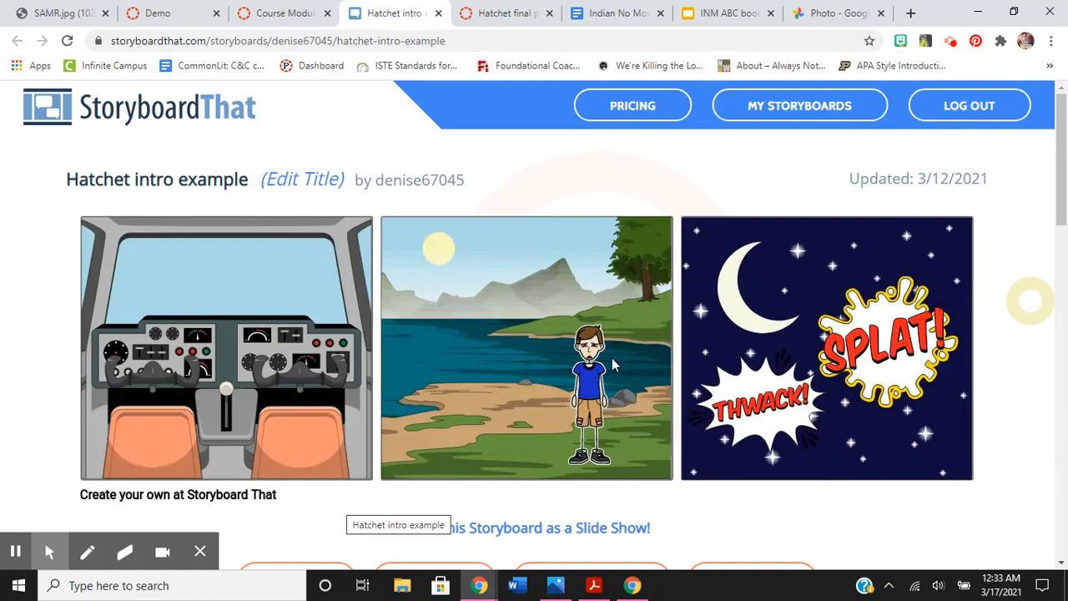
mouse_move(808, 322)
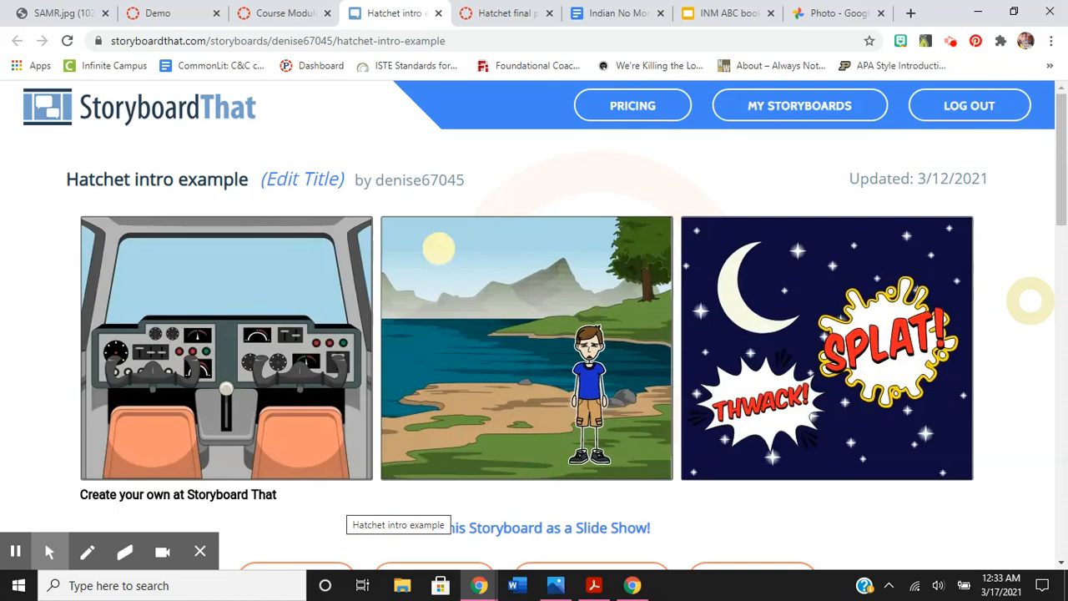
mouse_move(75, 303)
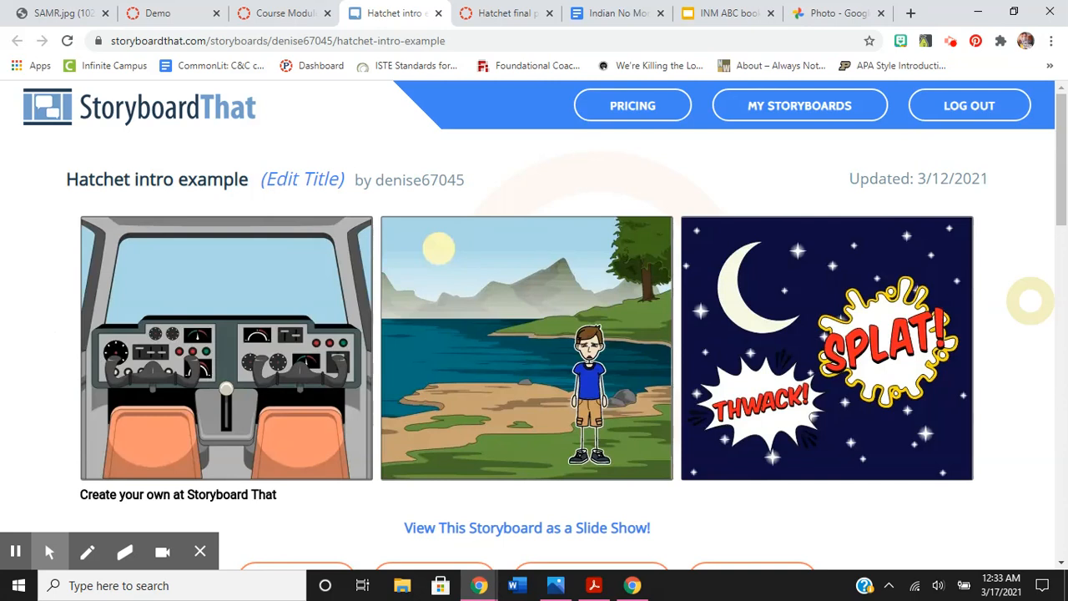
mouse_move(388, 424)
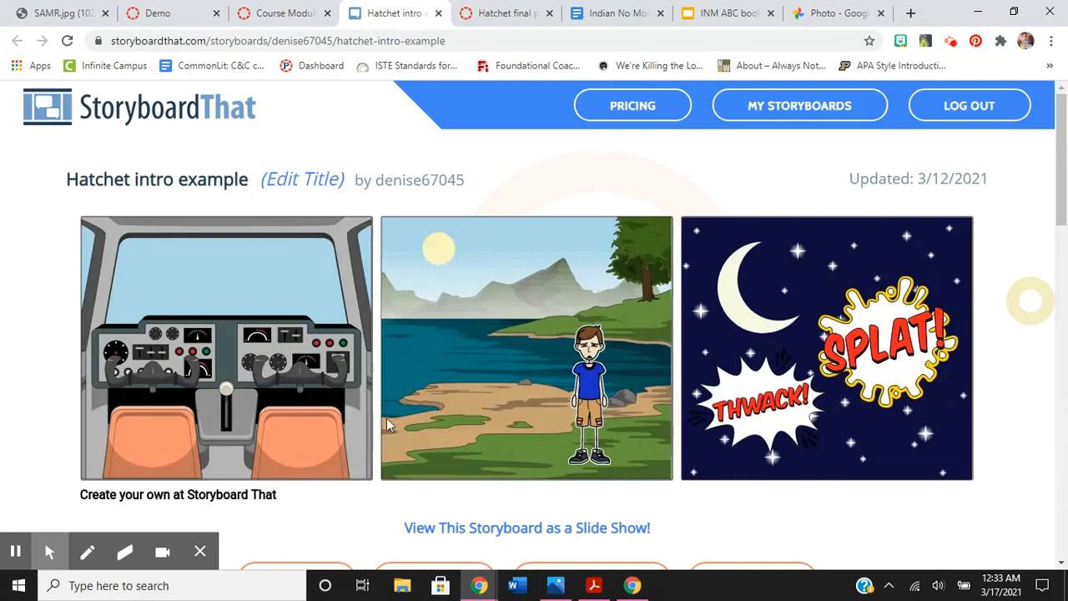
mouse_move(420, 381)
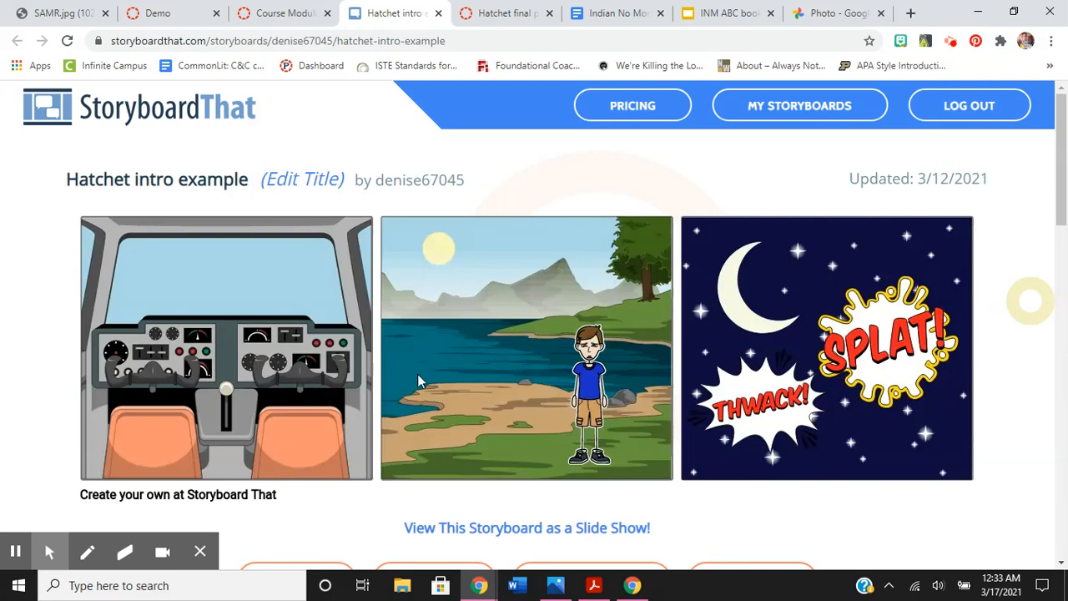
mouse_move(593, 396)
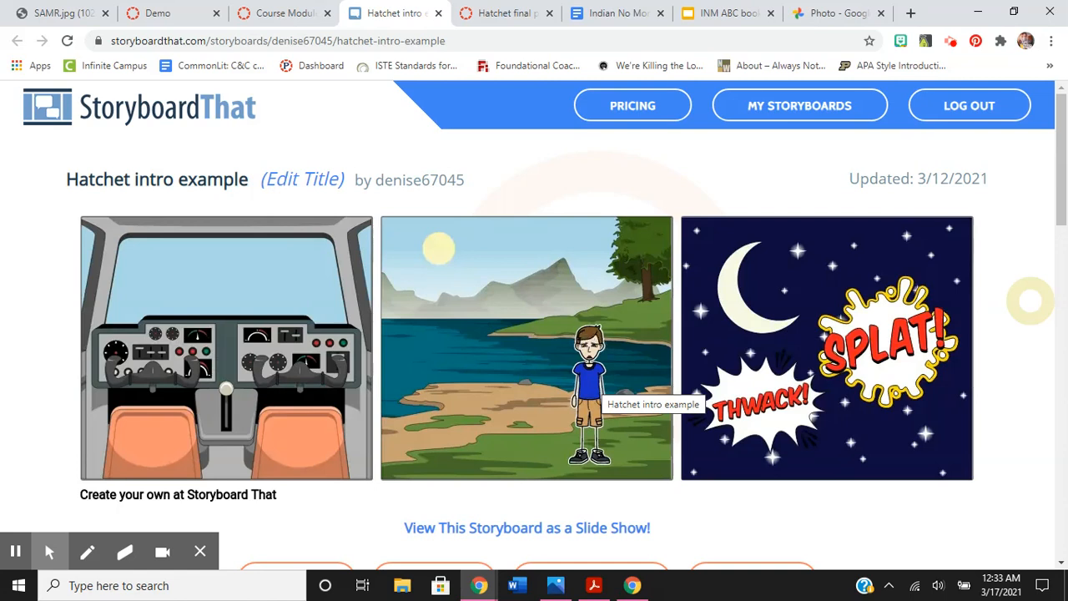
mouse_move(861, 388)
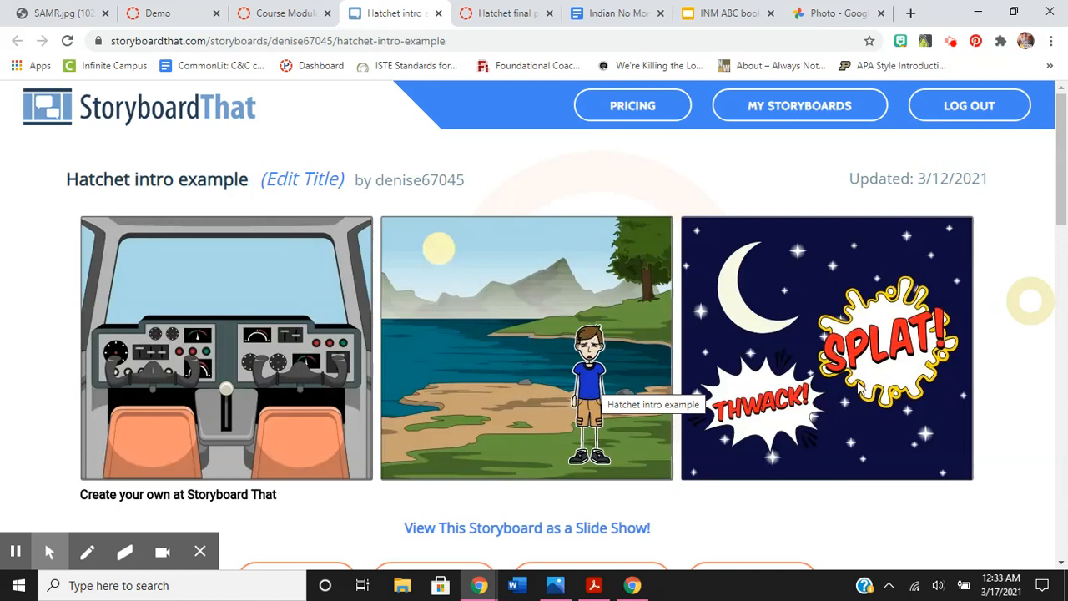
mouse_move(847, 432)
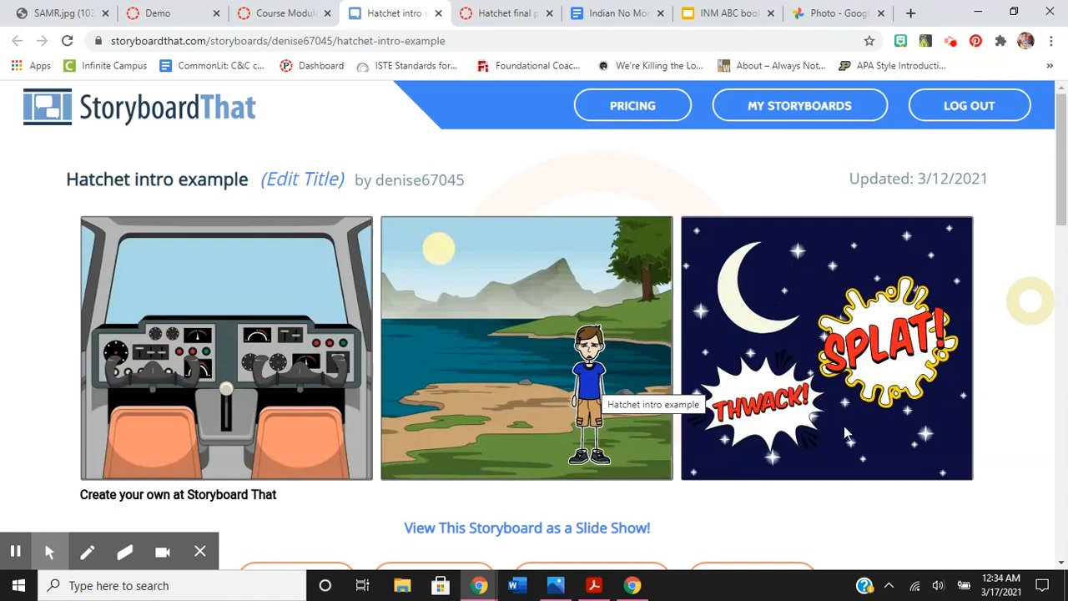
mouse_move(847, 433)
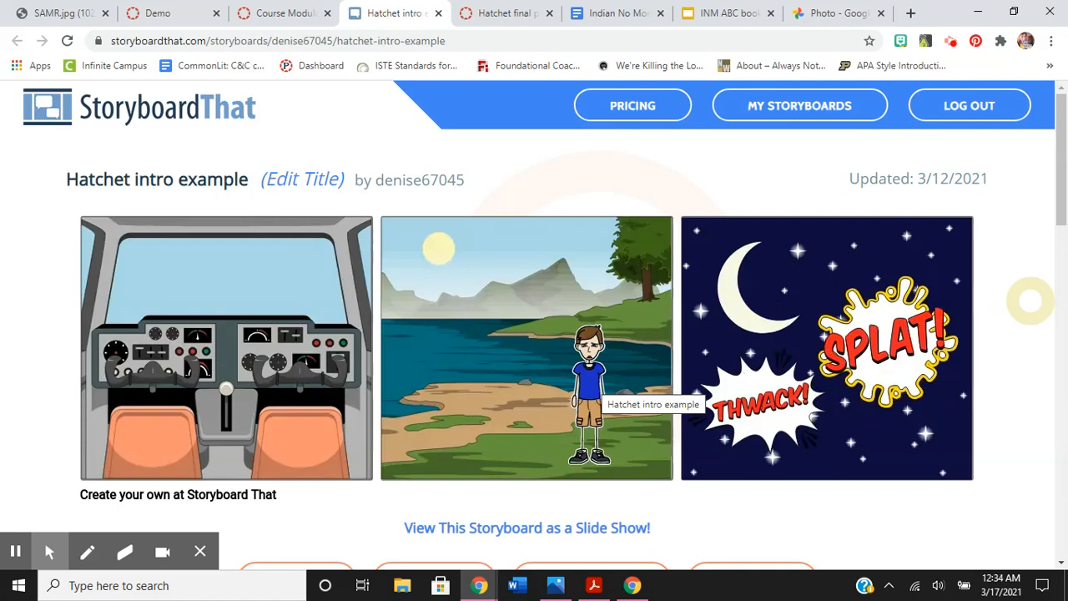
mouse_move(133, 168)
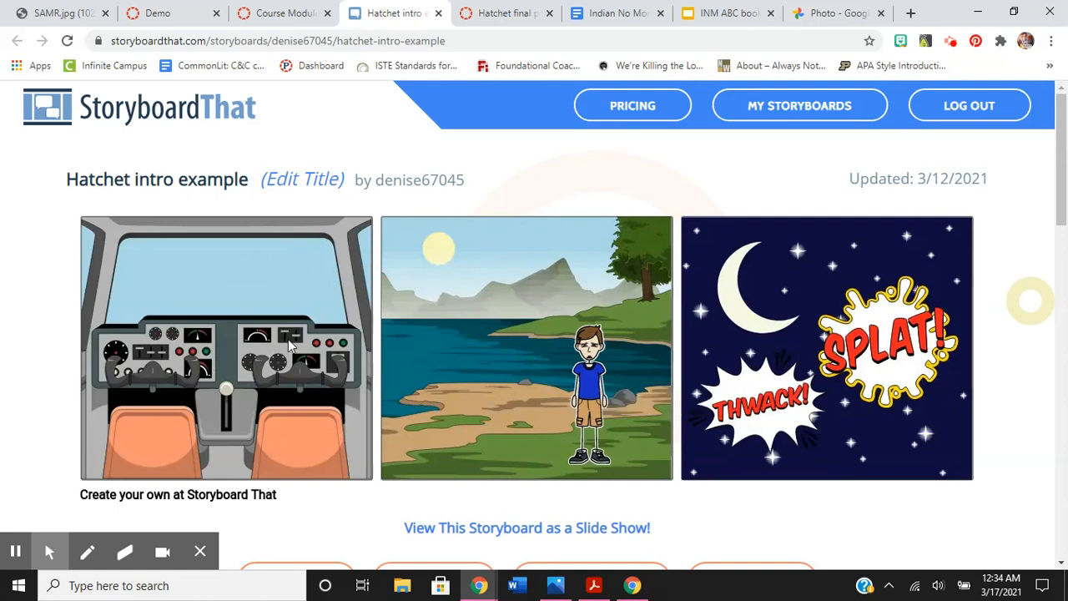
mouse_move(791, 334)
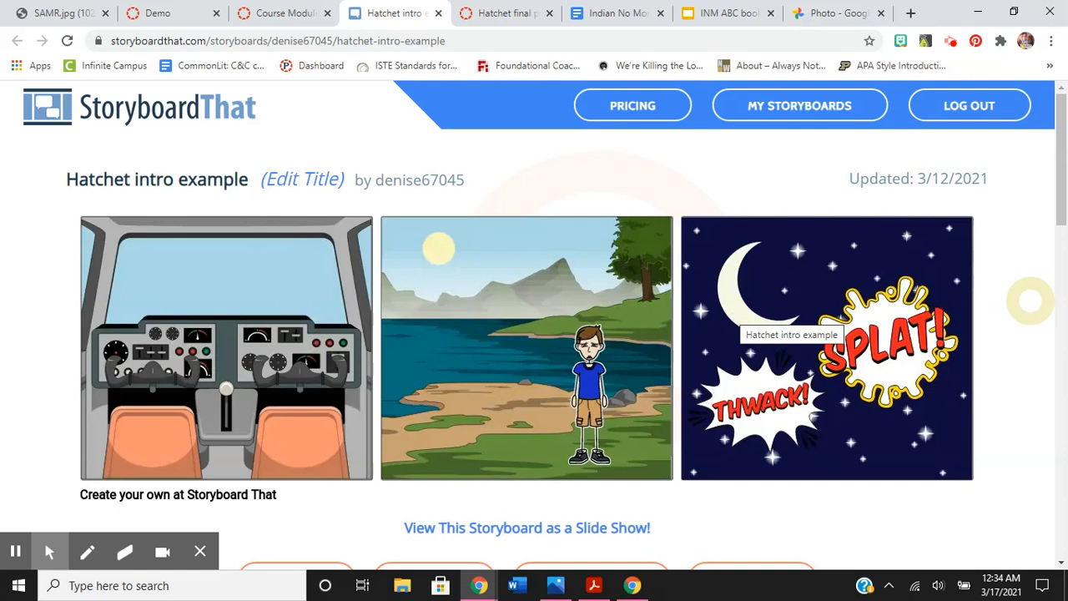
mouse_move(346, 278)
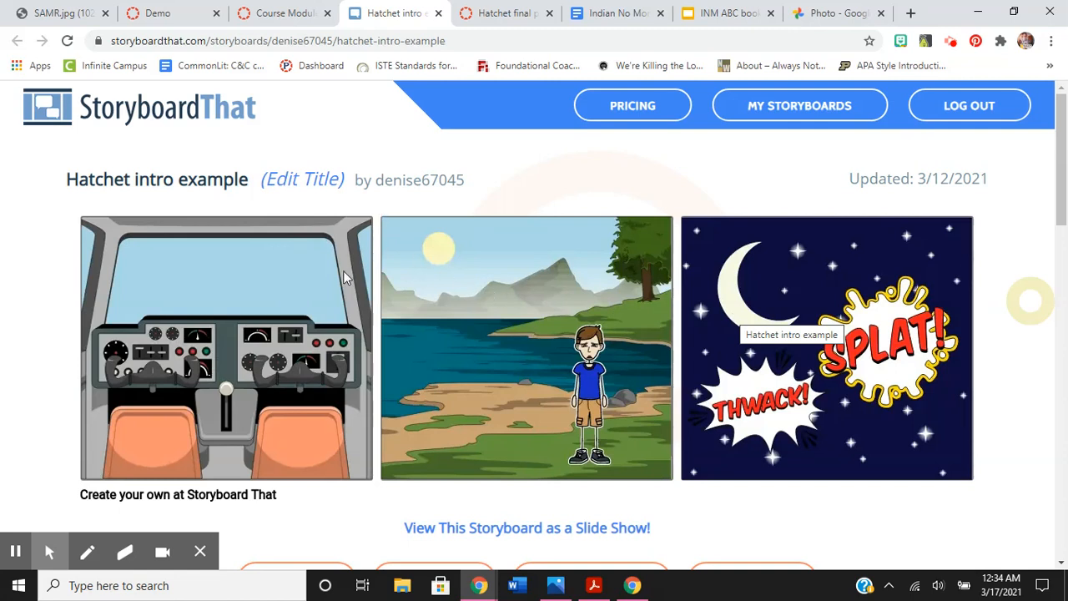
mouse_move(512, 398)
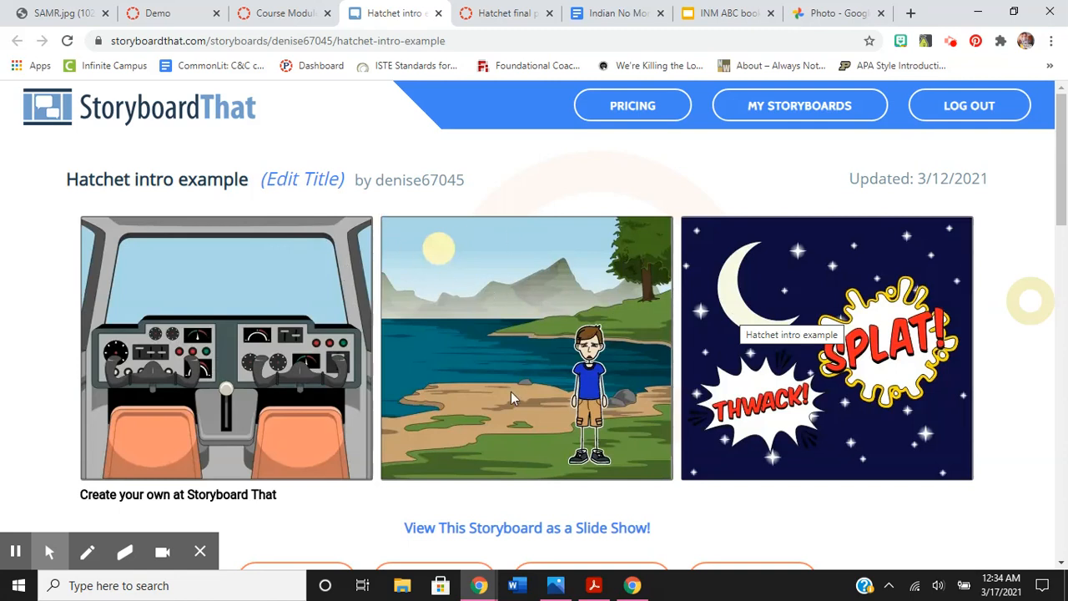
mouse_move(217, 312)
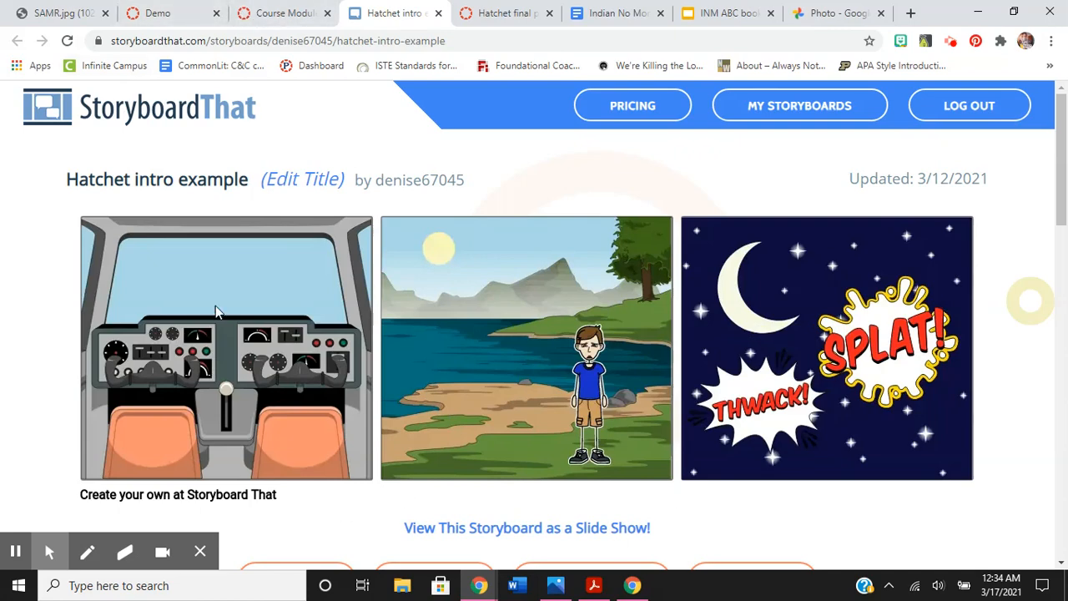
Step: Return to the Course Modules tab after viewing the storyboard panels
left_click(283, 13)
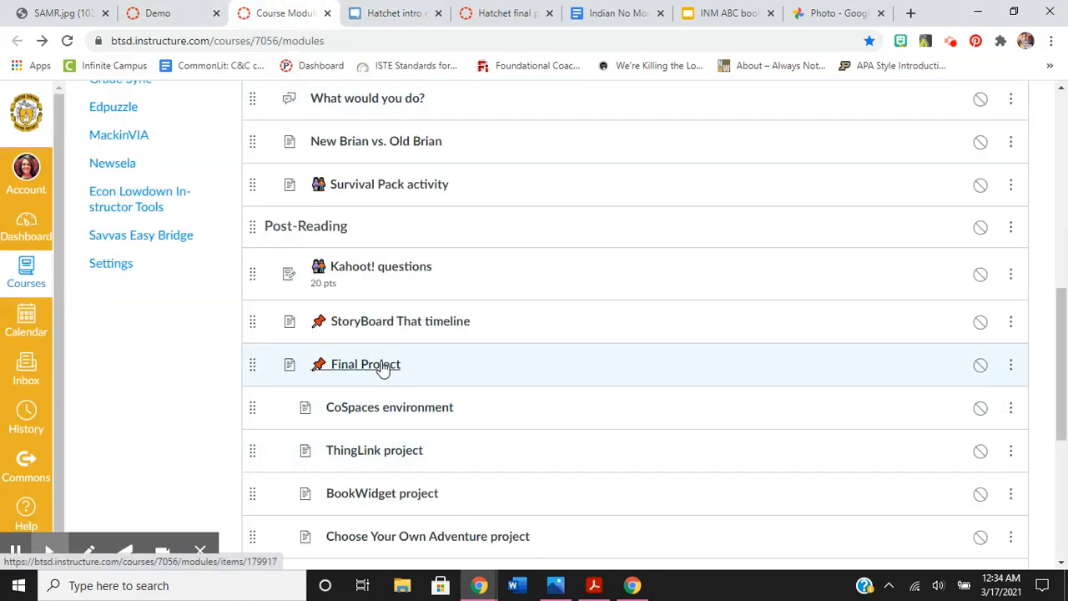
Step: Close the StoryboardThat tab, scroll to Final Project, and bring up the rubric tab
left_click(438, 12)
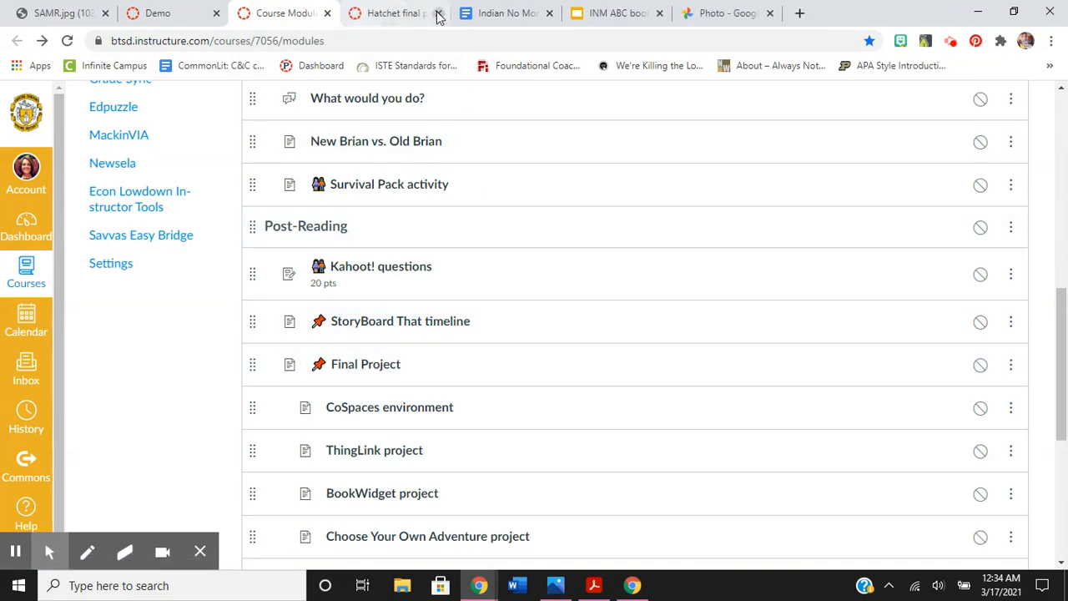
scroll("down", 3)
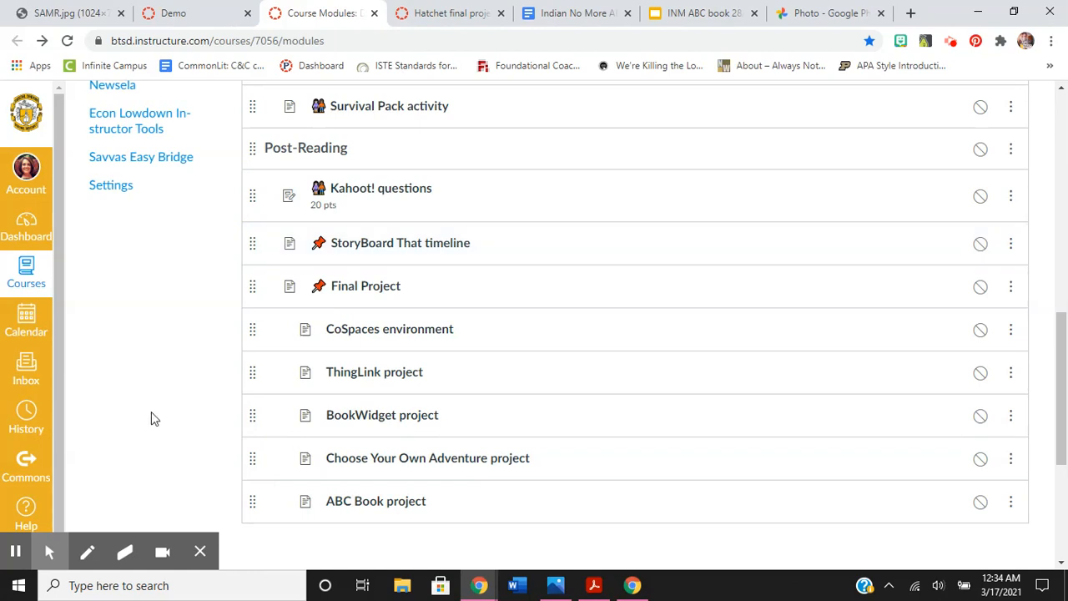
mouse_move(366, 285)
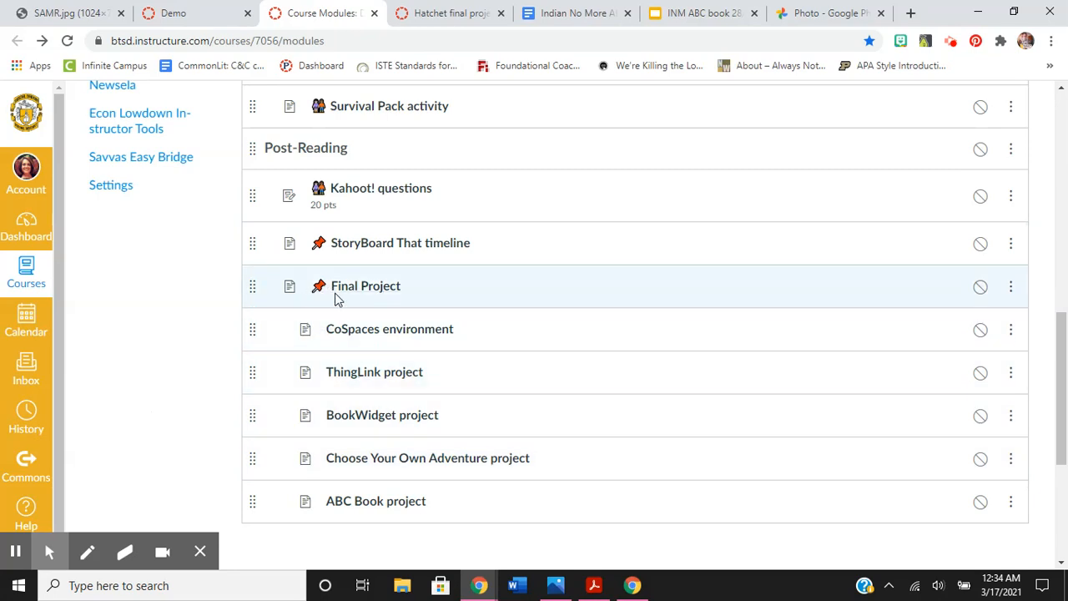
mouse_move(365, 285)
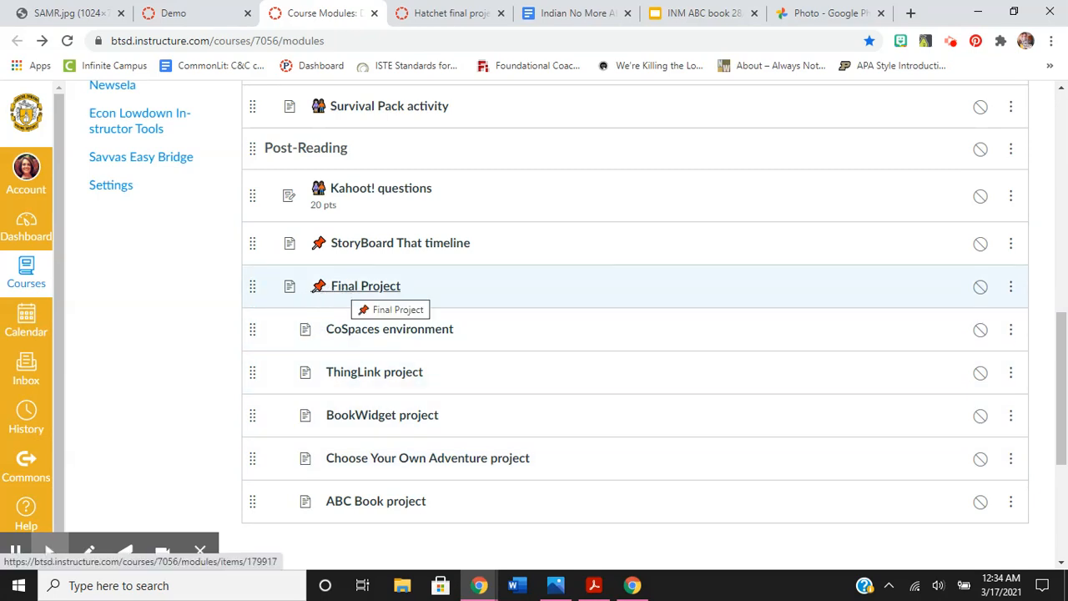
mouse_move(353, 362)
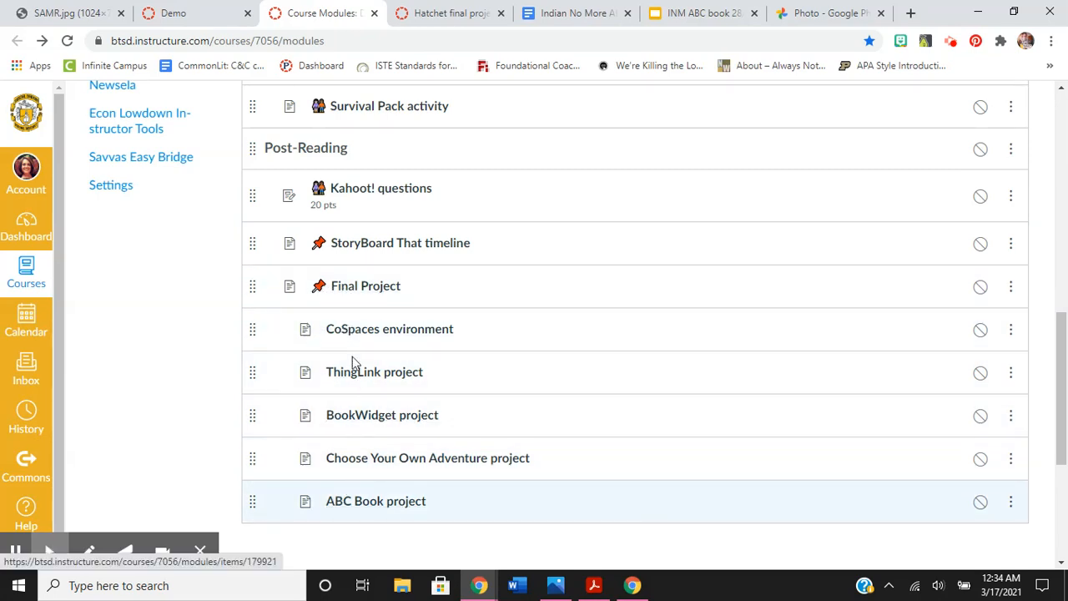
mouse_move(365, 286)
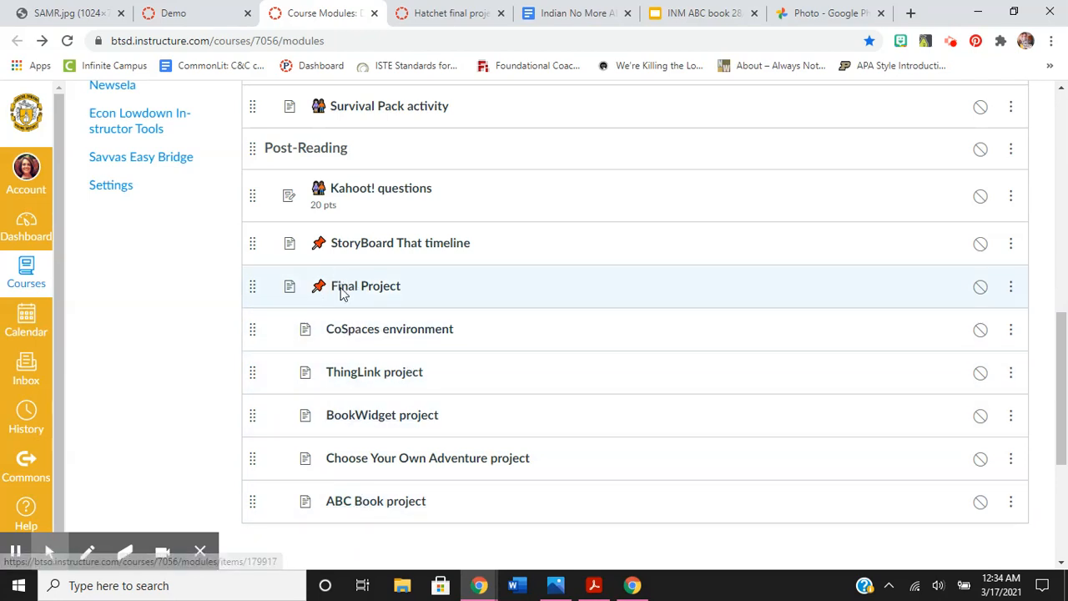
mouse_move(420, 148)
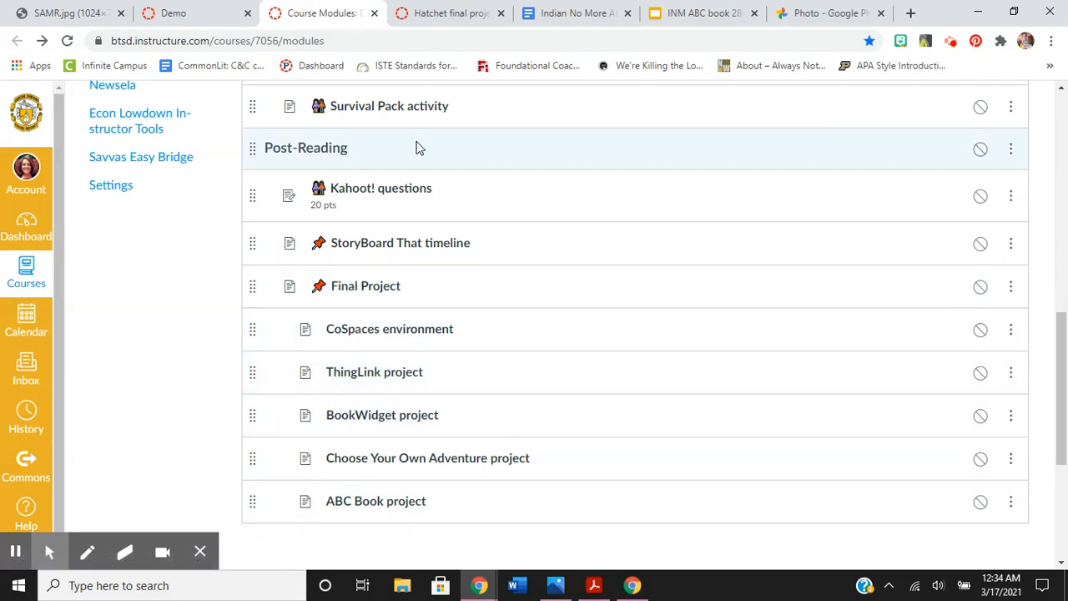
mouse_move(469, 280)
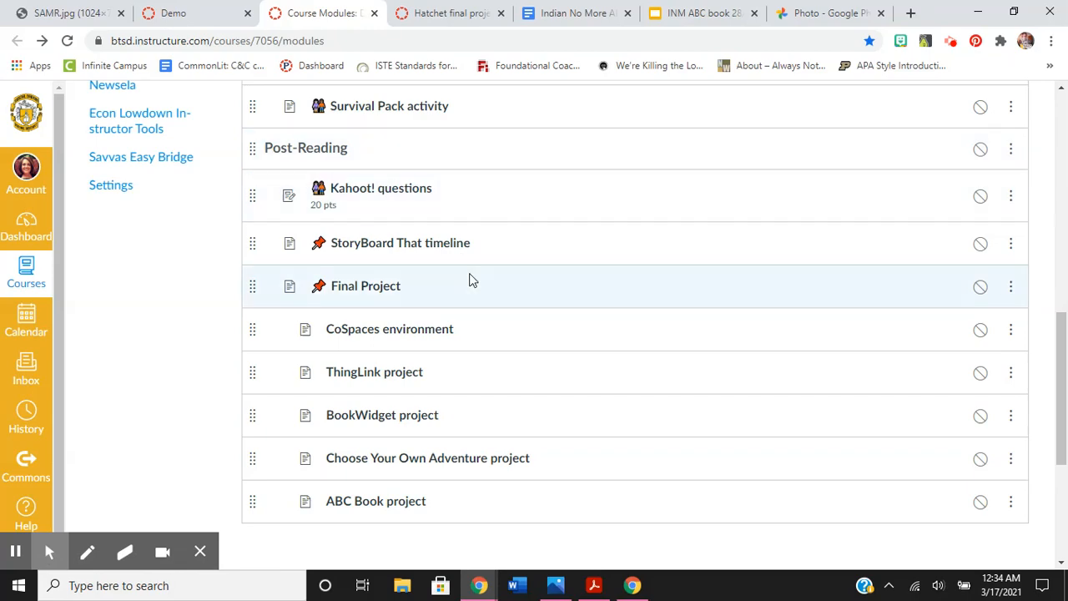
left_click(449, 13)
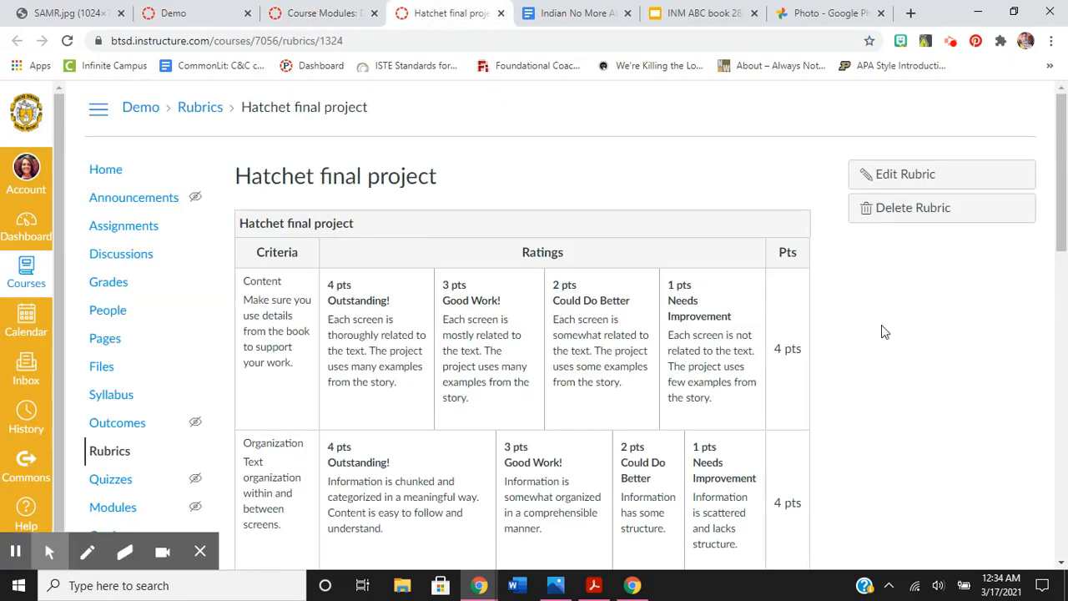
mouse_move(321, 13)
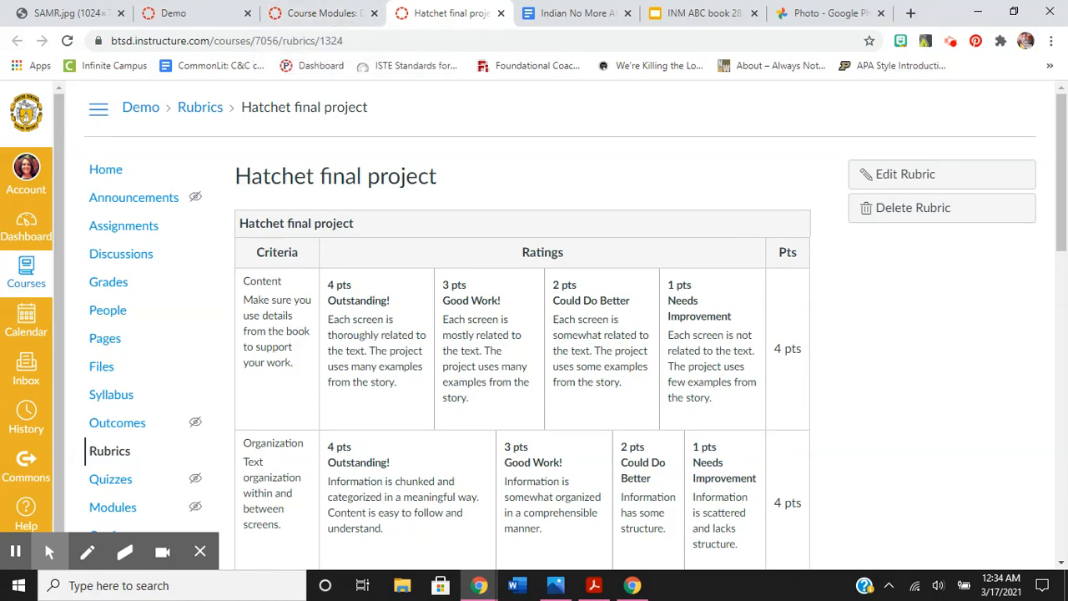
Step: Scroll through the Content and Organization criteria down to the 32-point total
scroll("down", 3)
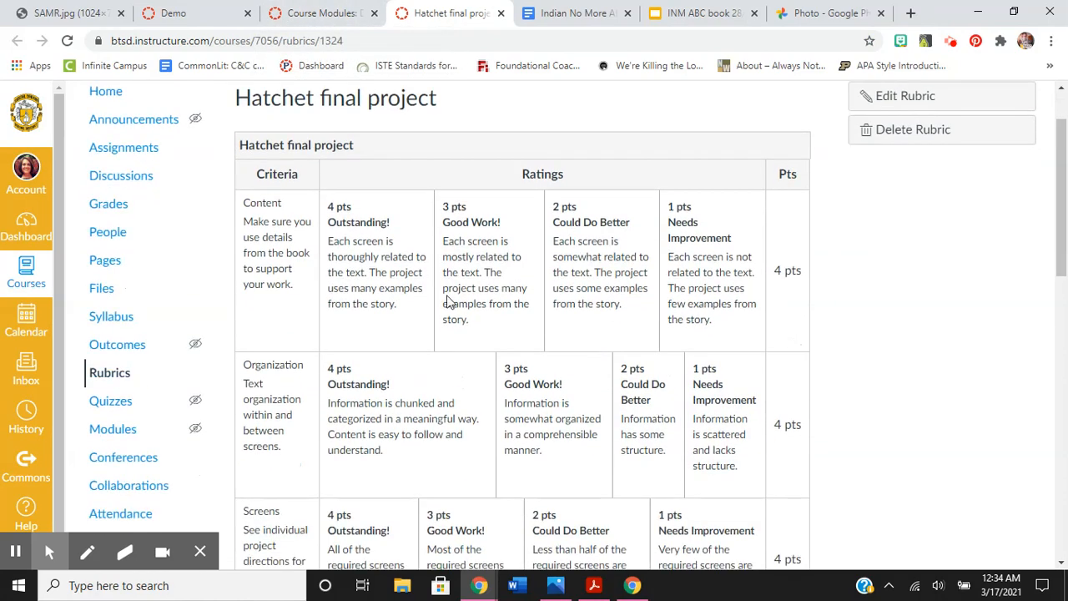
scroll("down", 3)
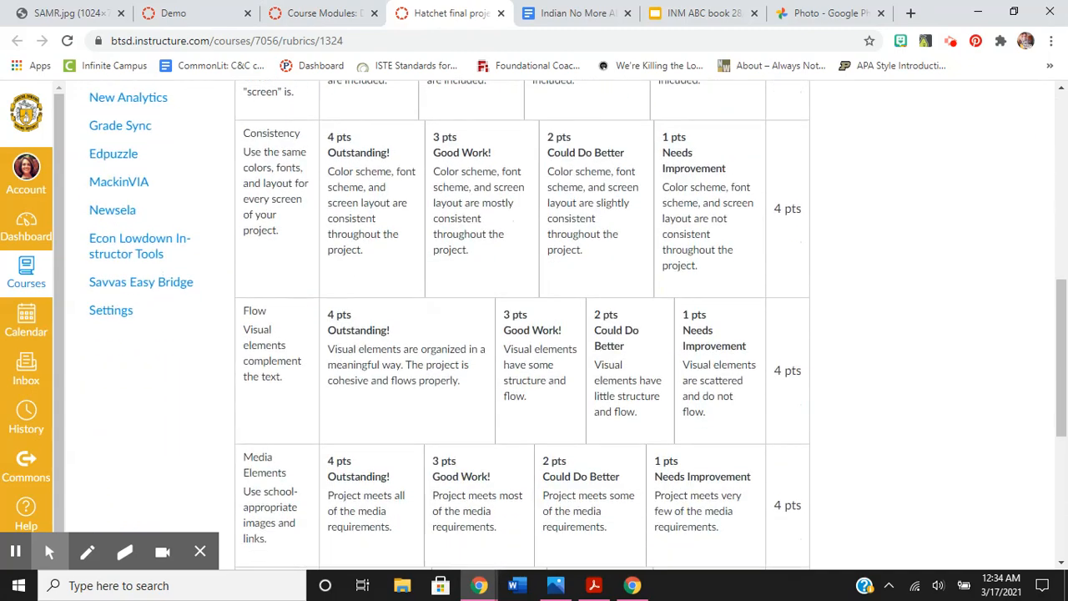
scroll("down", 3)
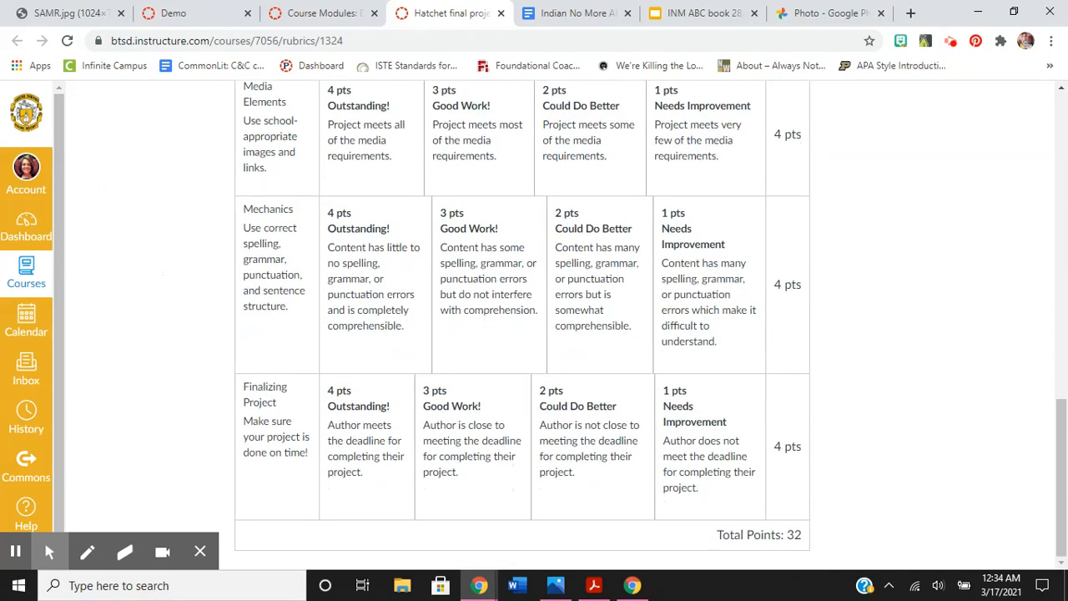
scroll("up", 3)
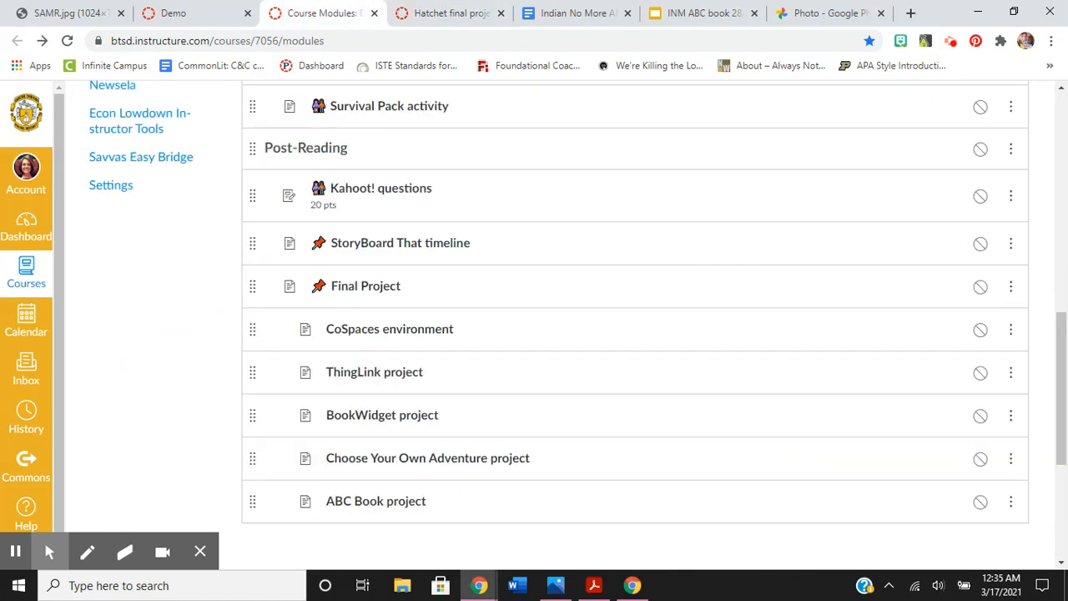
mouse_move(388, 328)
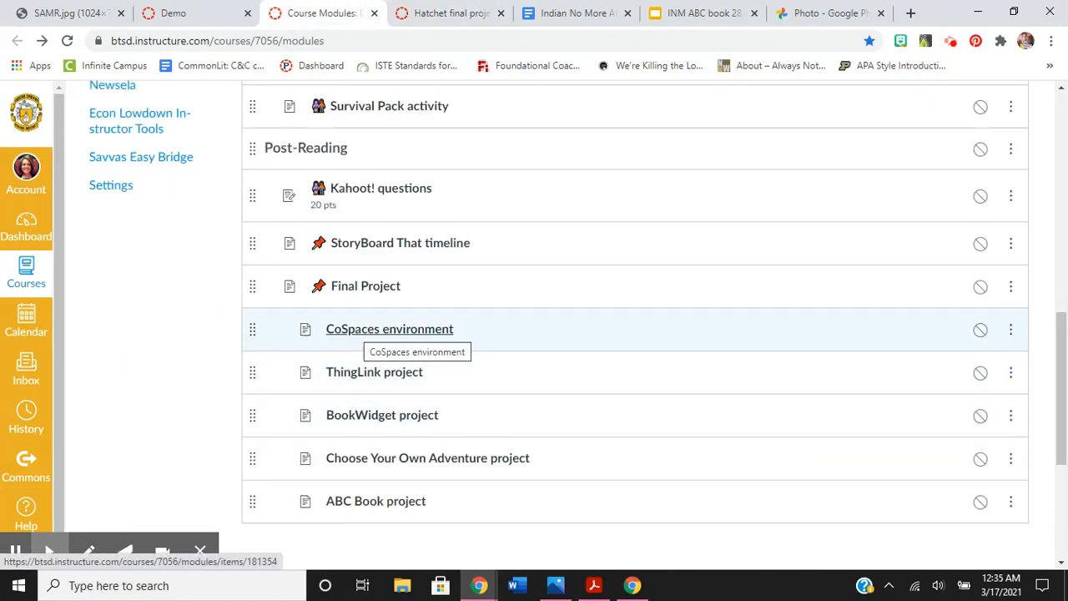
mouse_move(374, 371)
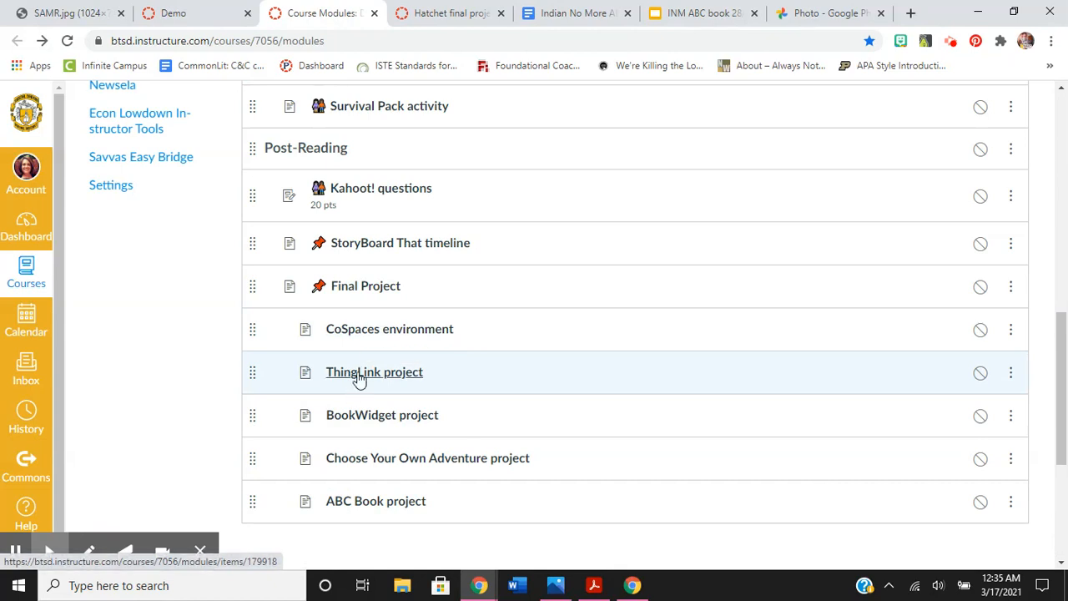
mouse_move(374, 371)
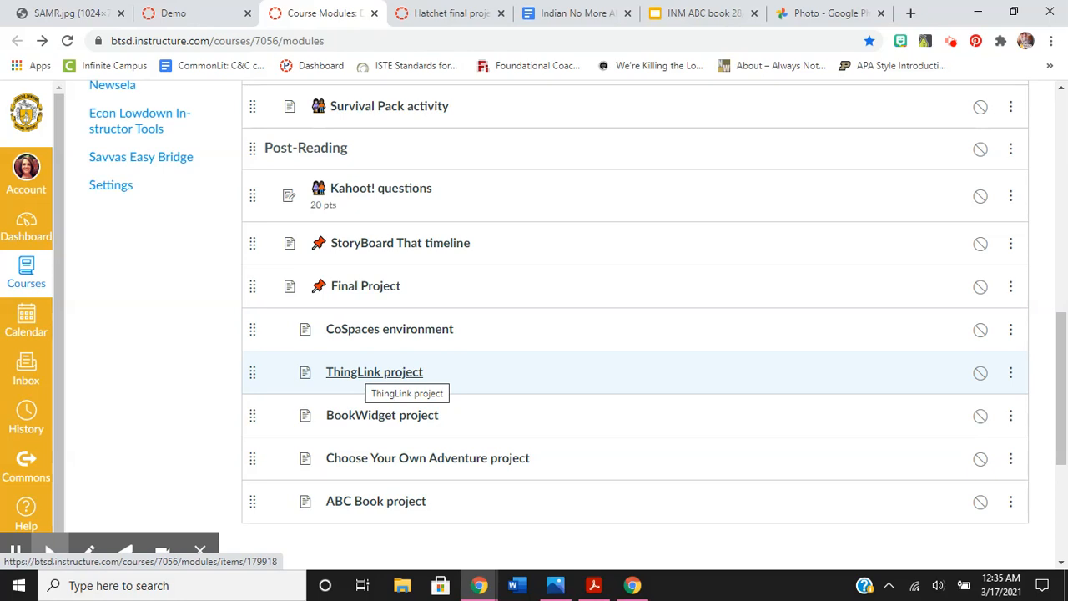
mouse_move(381, 415)
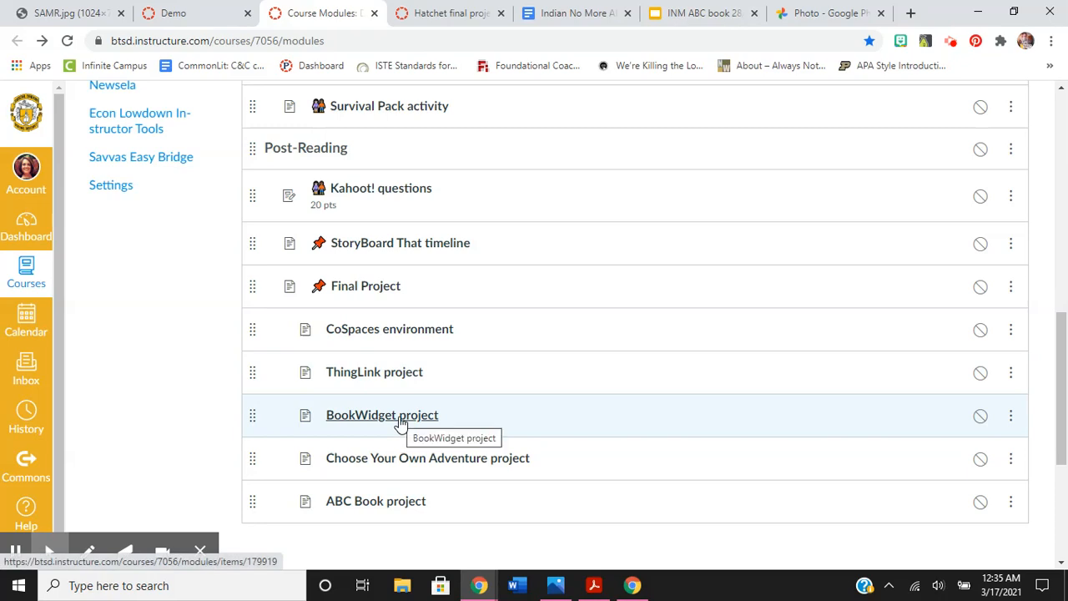
mouse_move(401, 424)
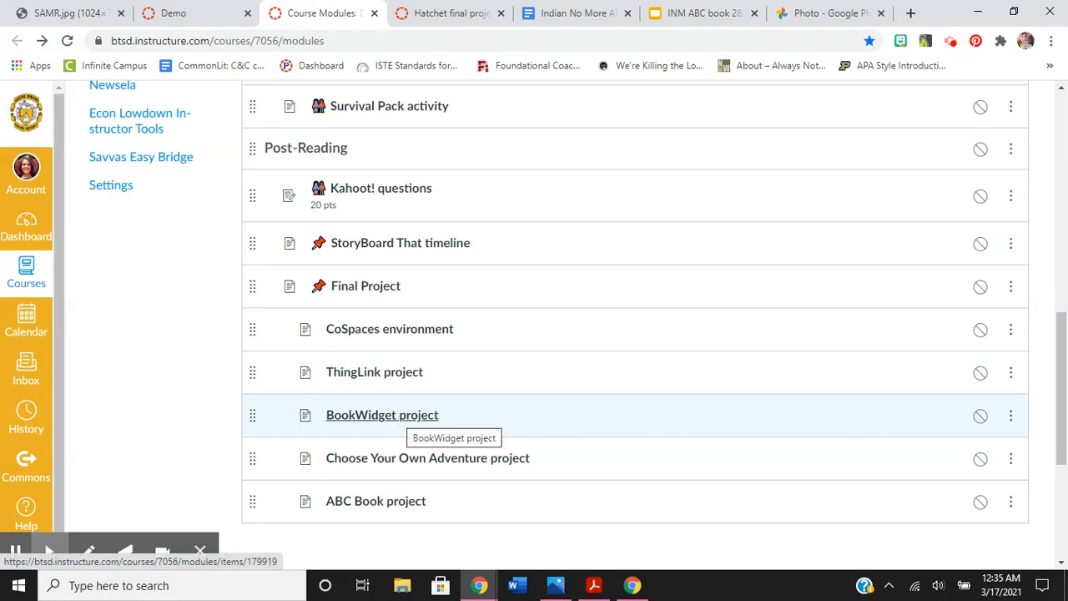
mouse_move(427, 457)
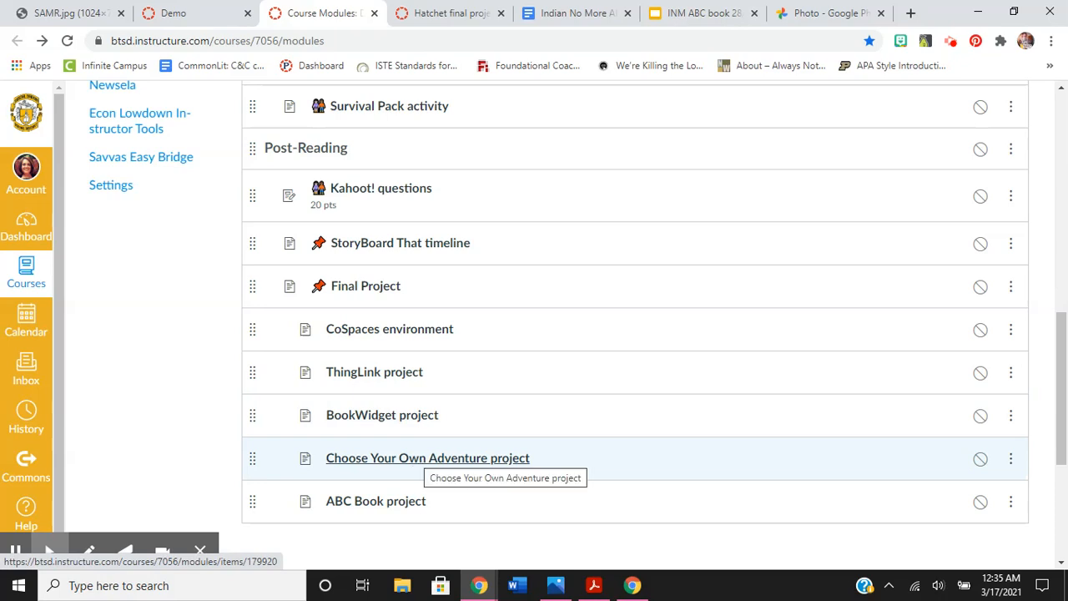
mouse_move(471, 466)
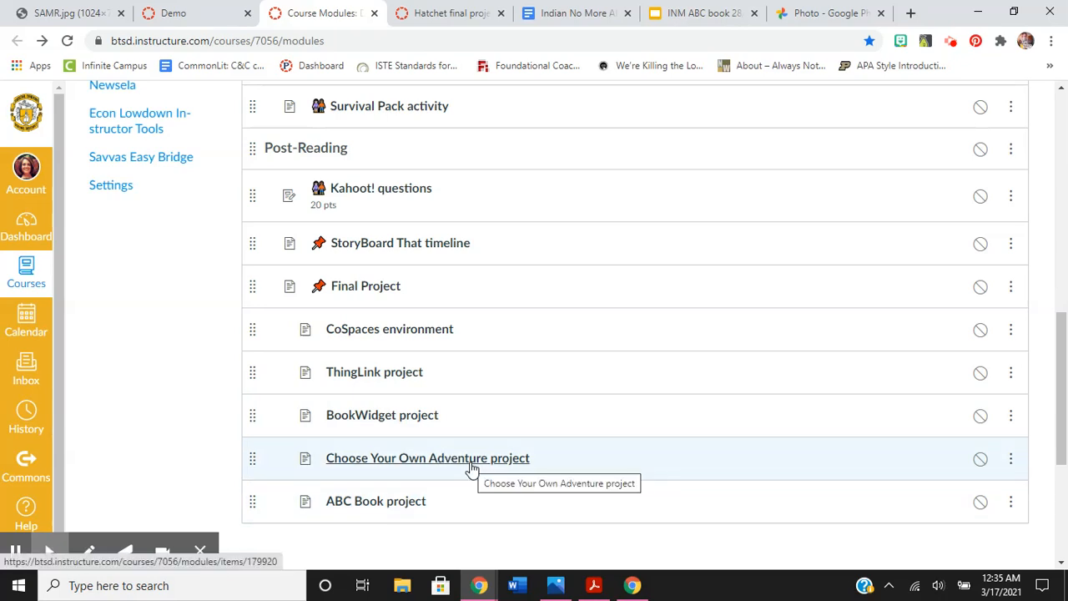
mouse_move(473, 464)
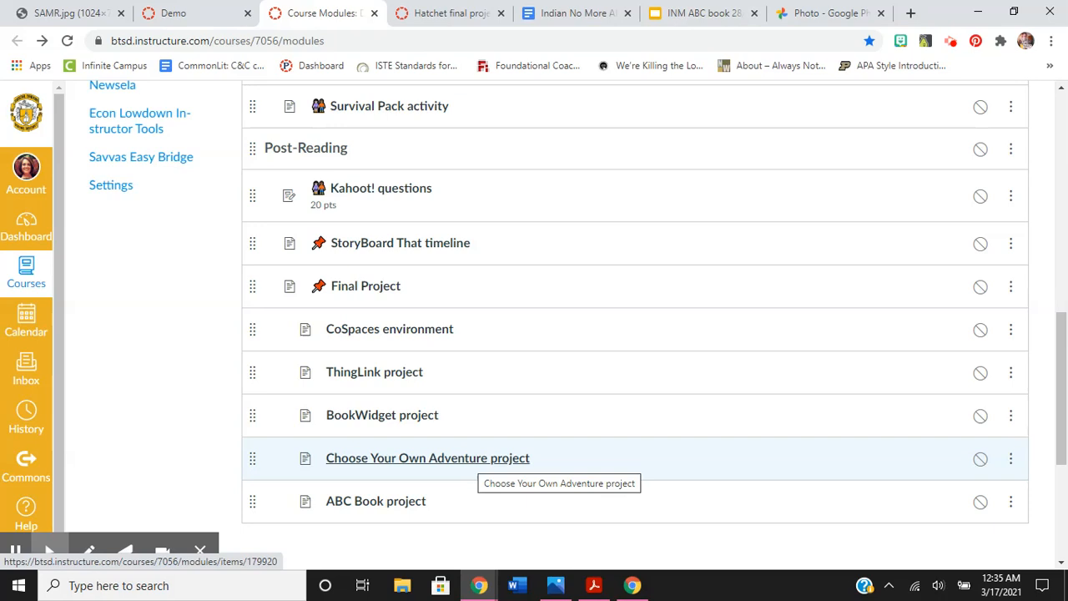
mouse_move(510, 32)
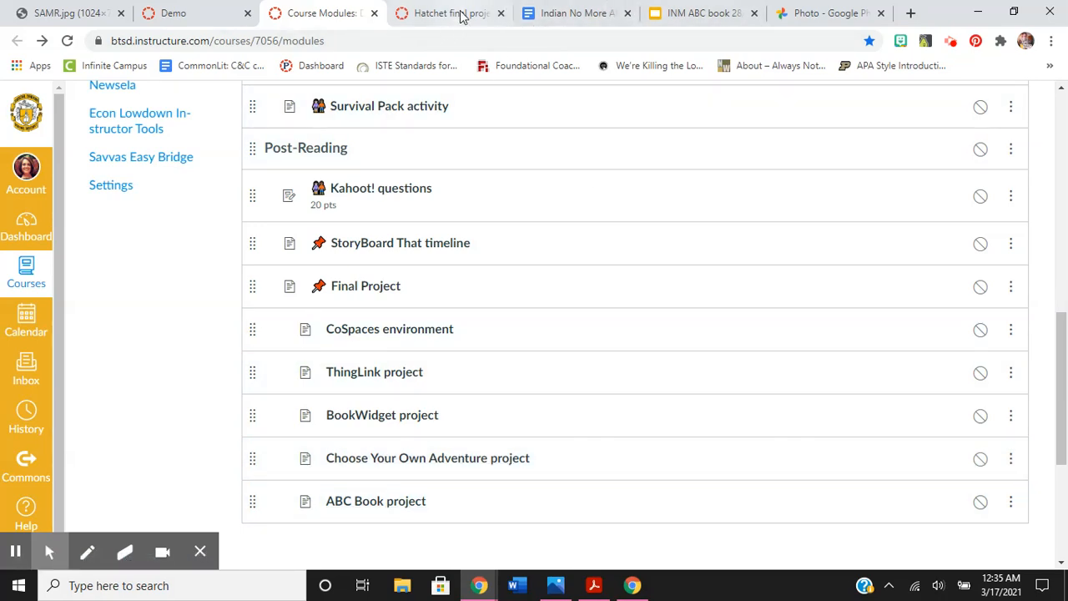
mouse_move(572, 12)
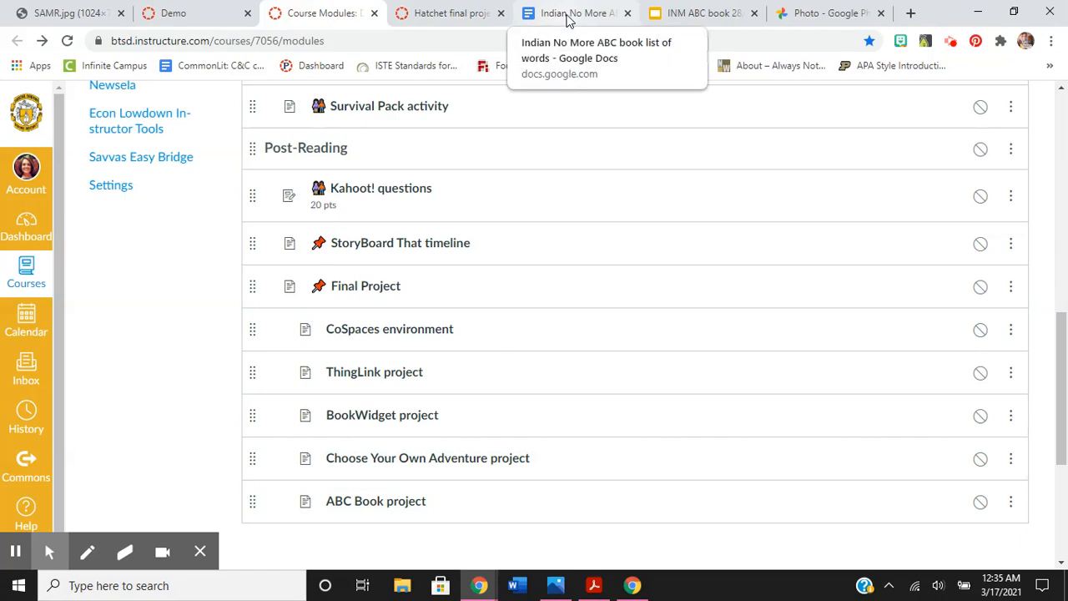
Step: Look over the Indian No More word list table, then switch to the ABC book slides
left_click(576, 13)
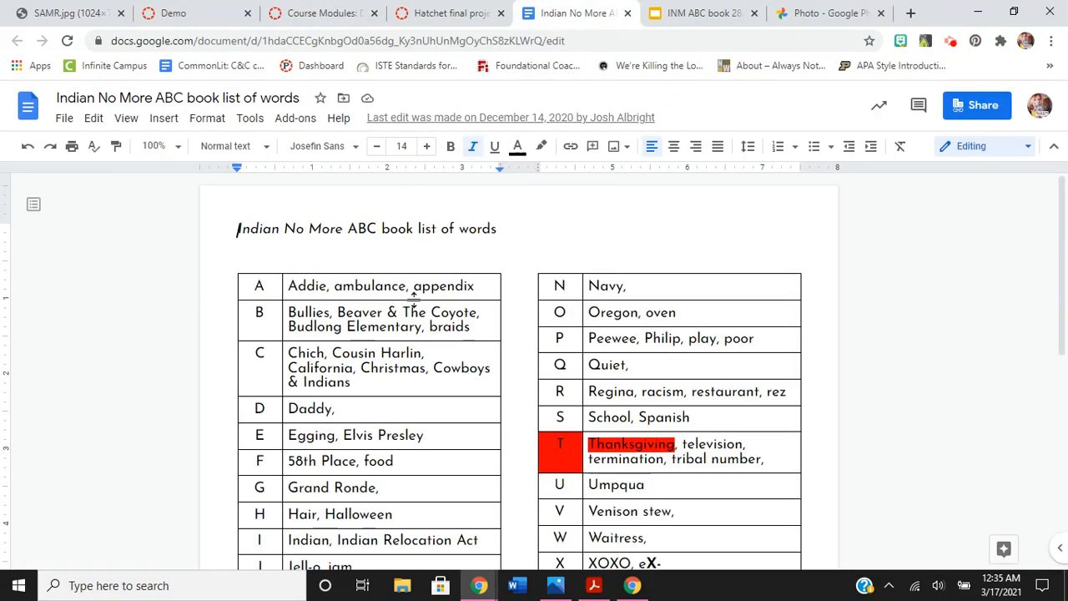
scroll("down", 3)
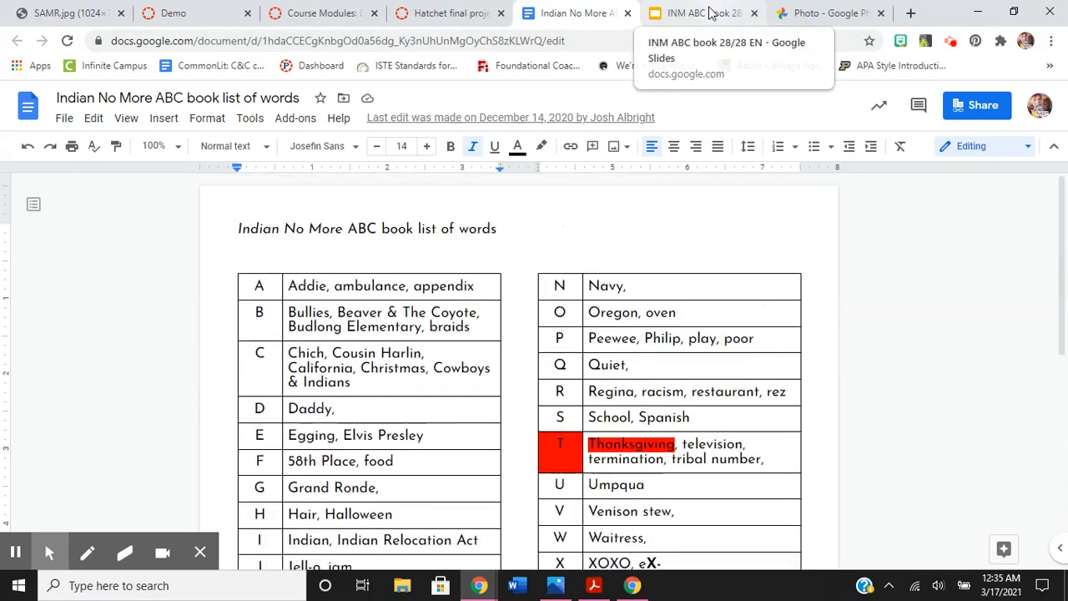
left_click(701, 14)
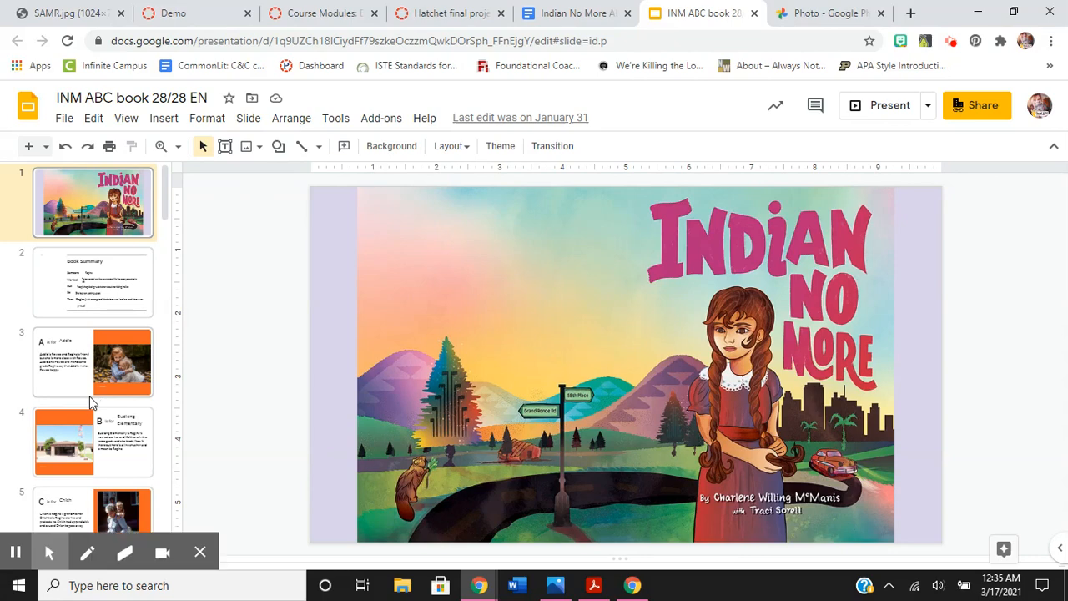
Step: Browse the INM ABC book from 'A is for Addie' to the end, then return to Canvas
scroll("down", 3)
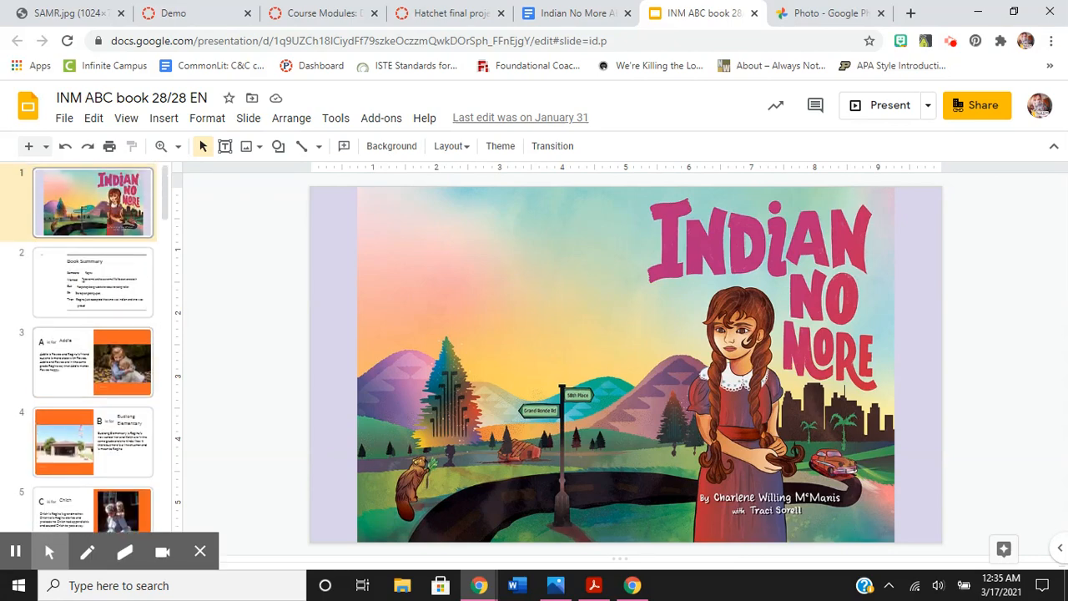
left_click(92, 361)
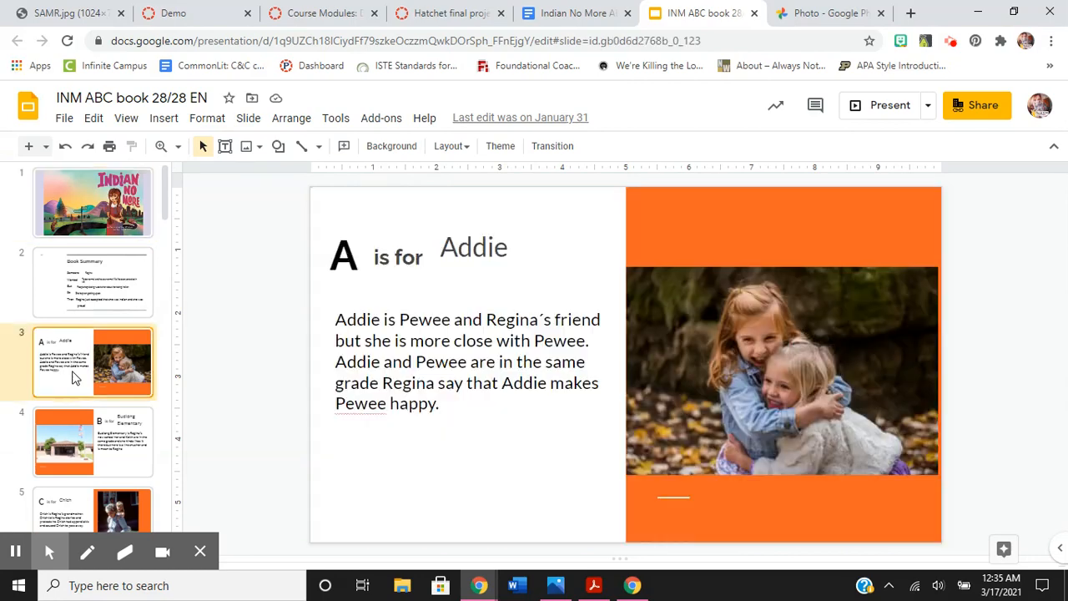
mouse_move(482, 226)
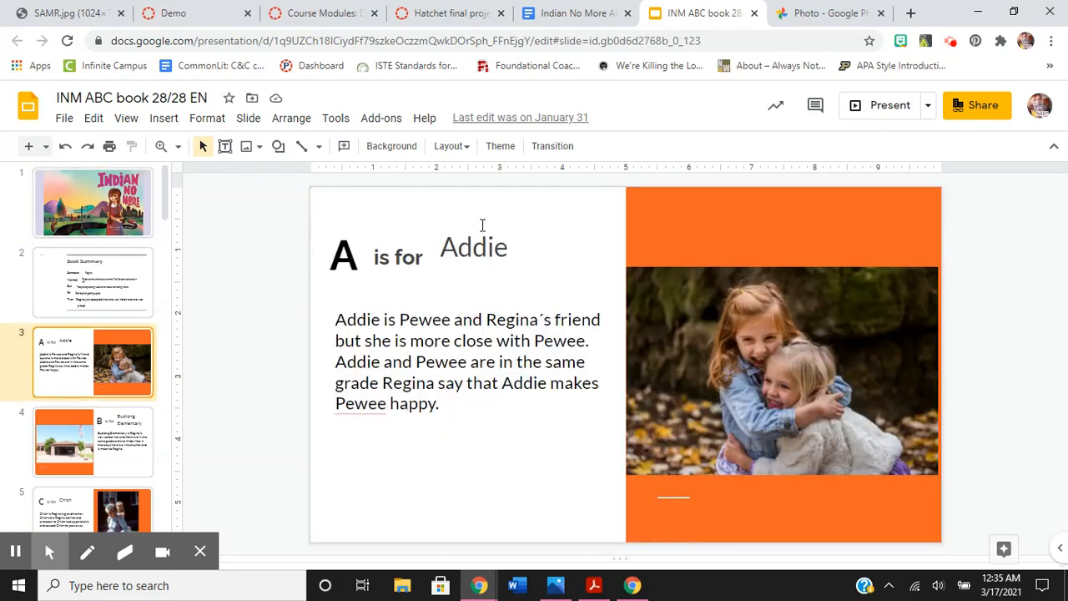
mouse_move(580, 406)
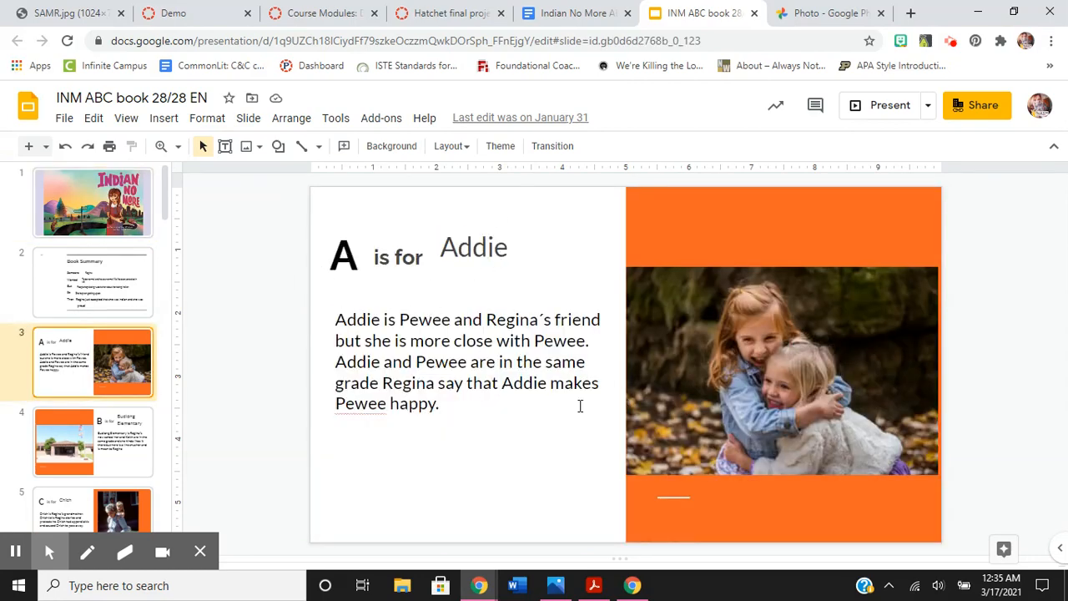
scroll("down", 3)
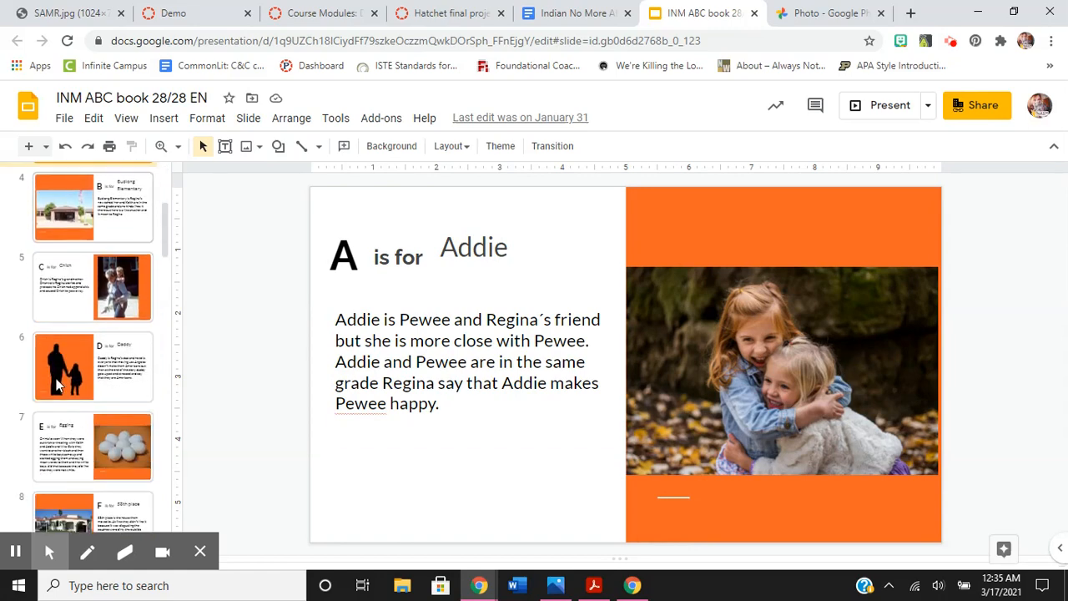
scroll("down", 3)
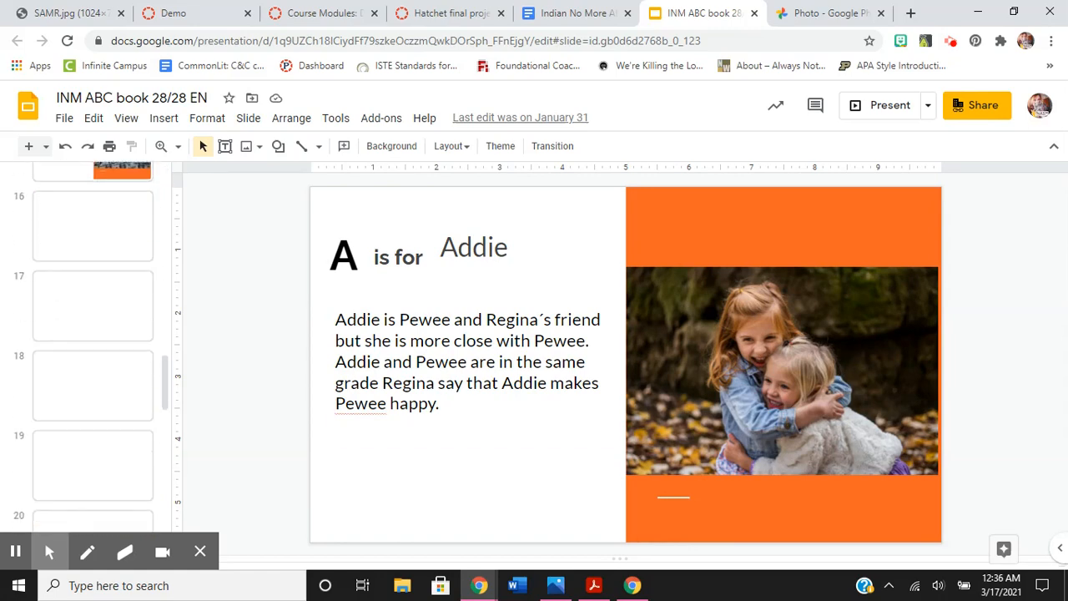
scroll("down", 3)
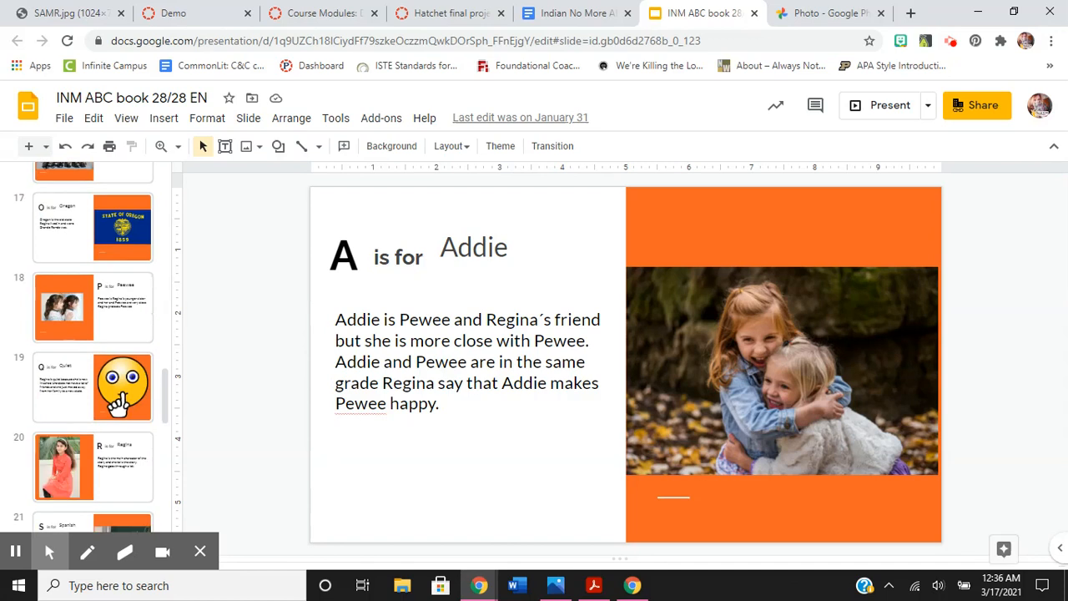
scroll("down", 3)
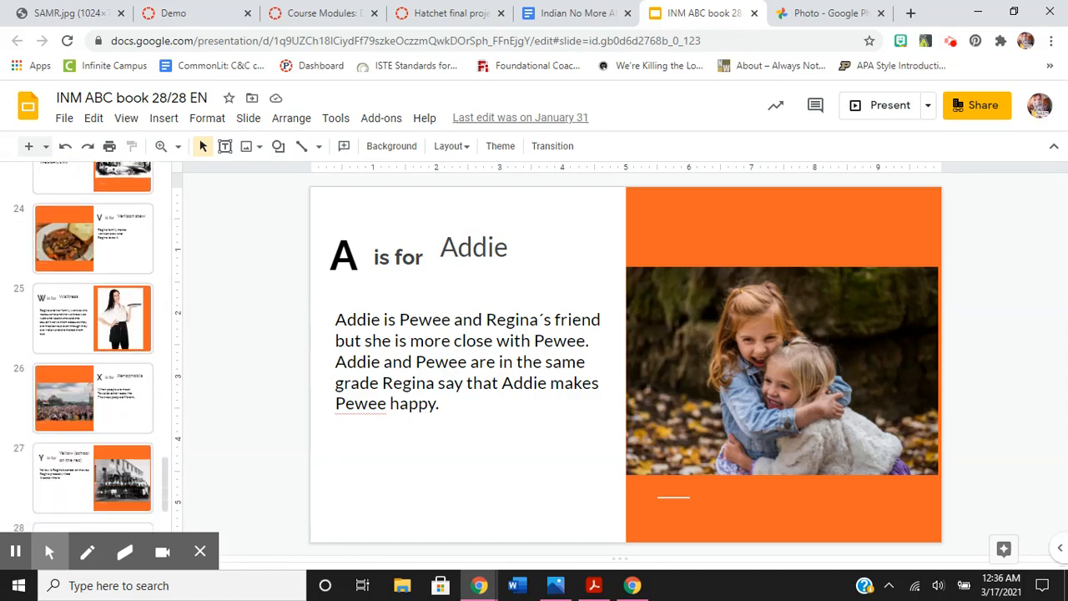
scroll("down", 3)
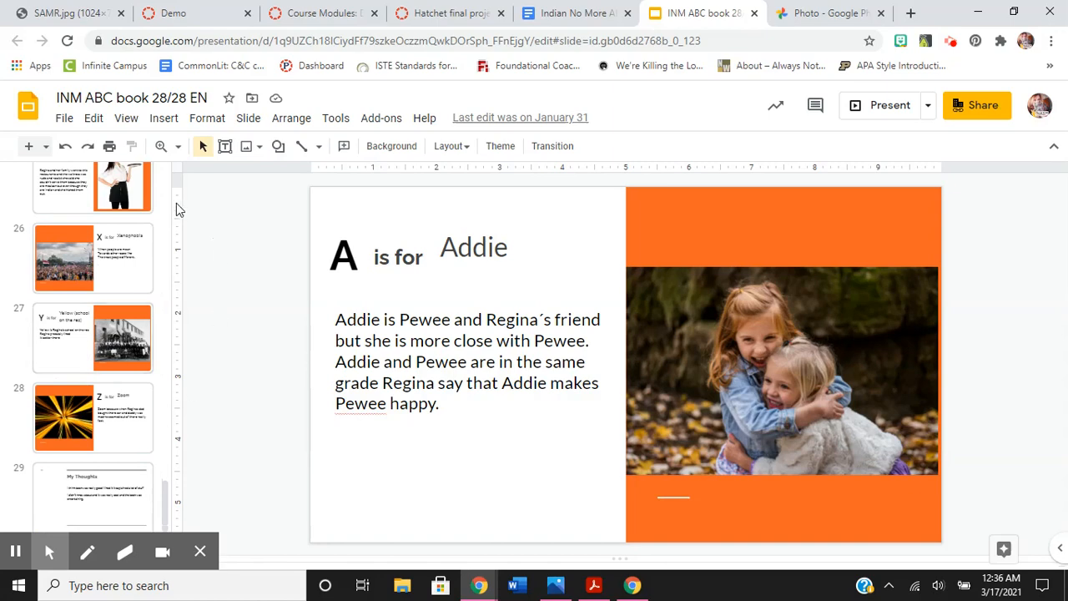
scroll("up", 3)
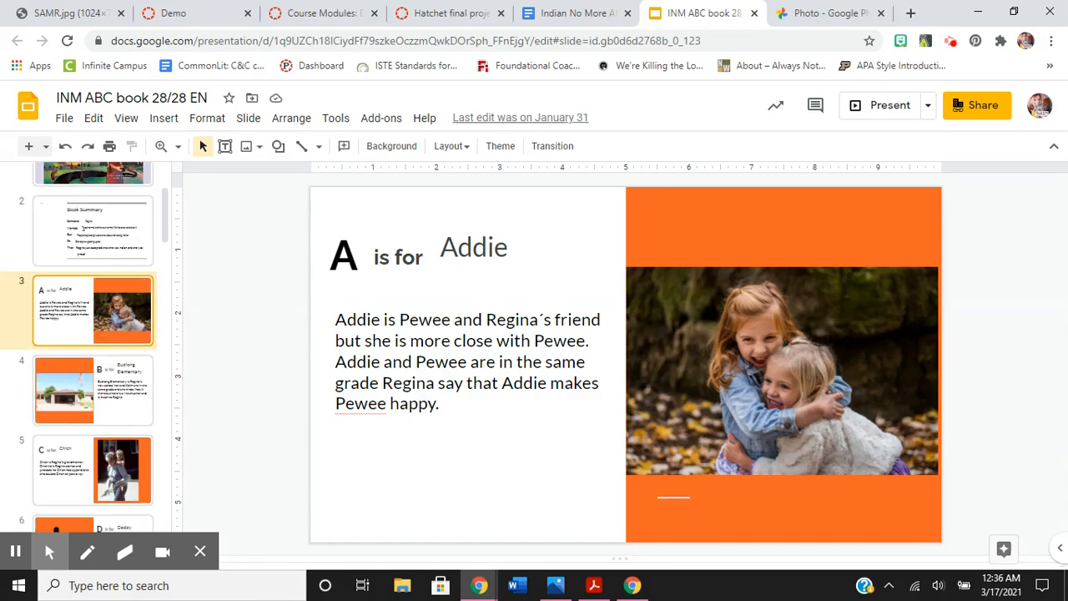
scroll("up", 3)
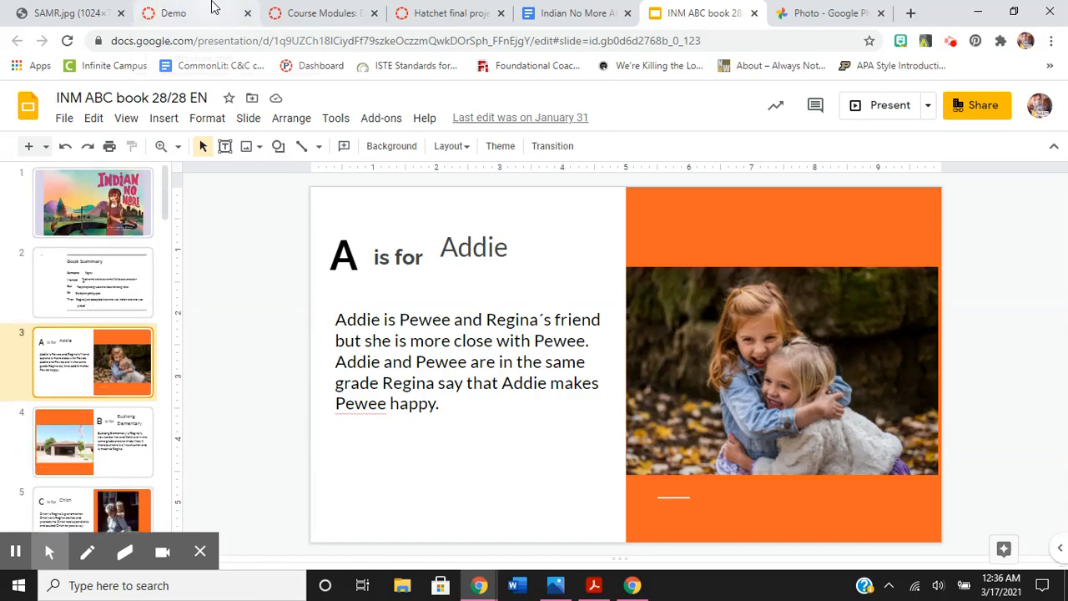
left_click(321, 12)
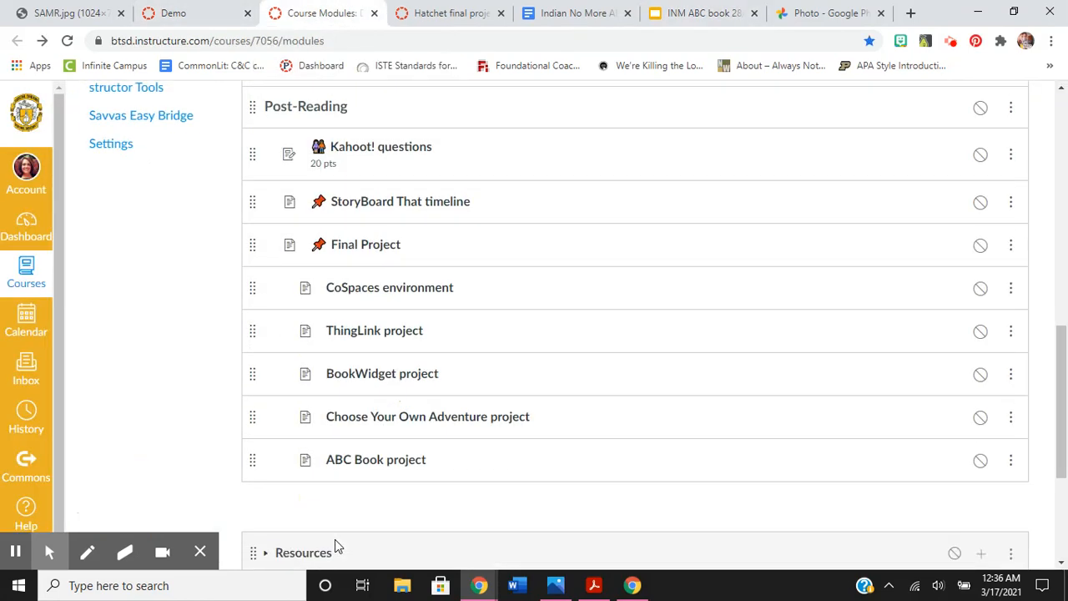
Step: Scroll up to the New Brian vs. Old Brian item and show the Old Brian/New Brian chart photo
scroll("up", 3)
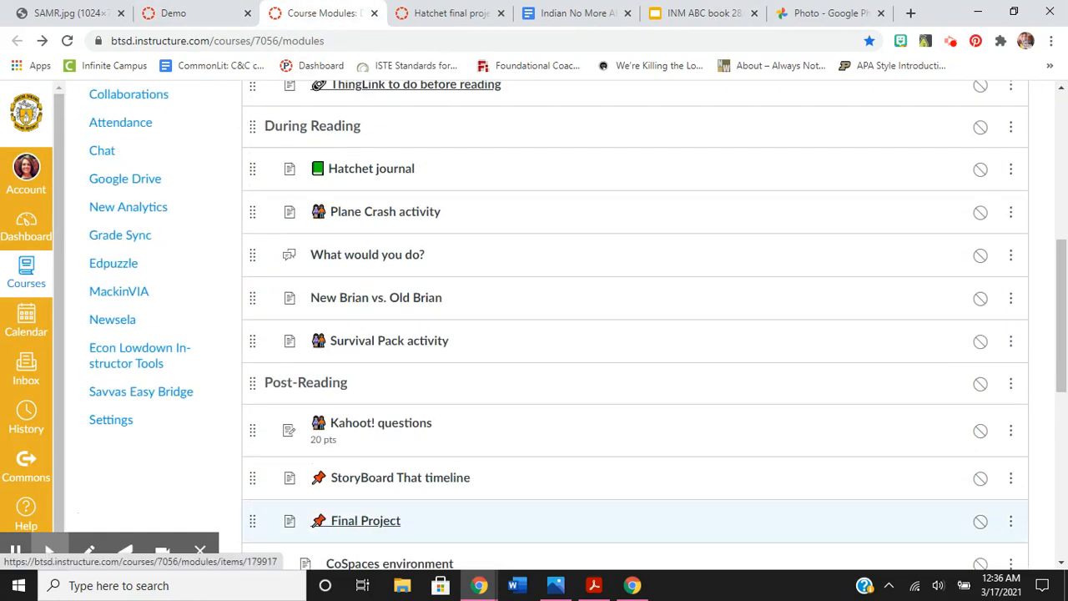
mouse_move(389, 325)
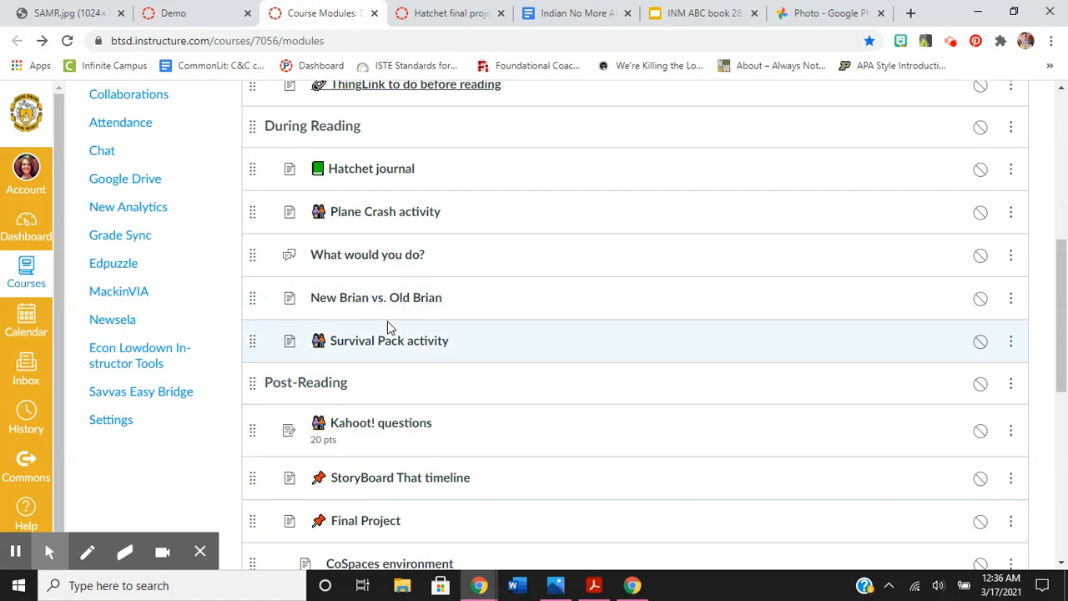
mouse_move(375, 297)
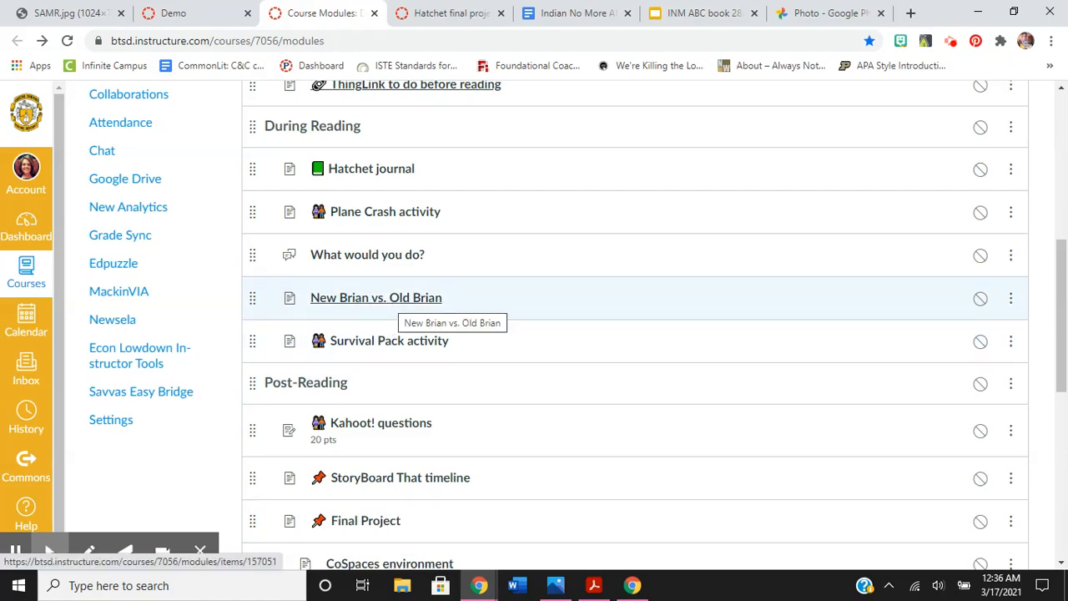
left_click(827, 12)
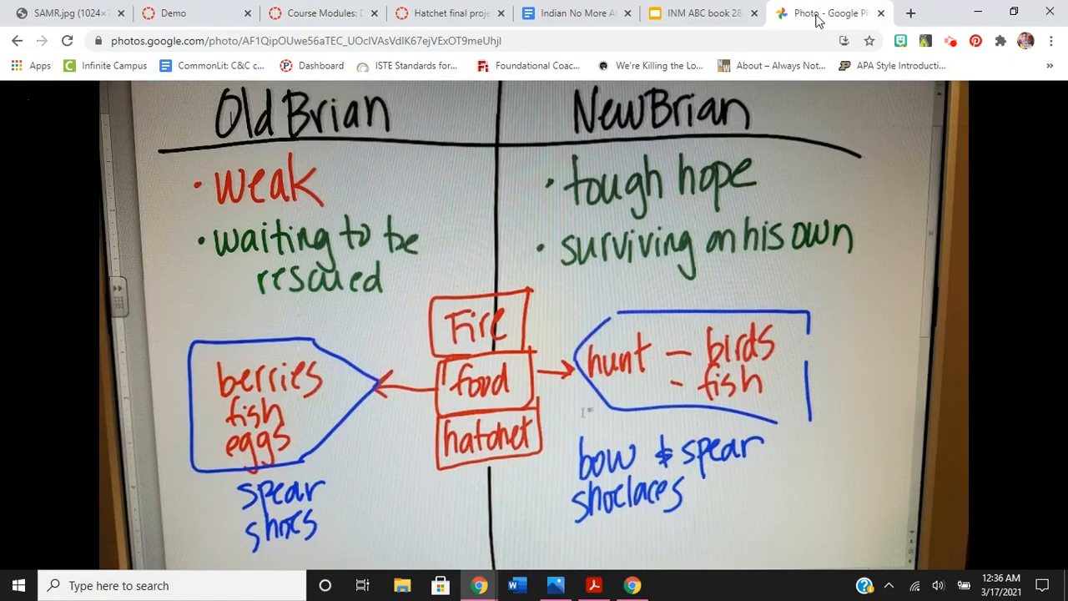
left_click(851, 105)
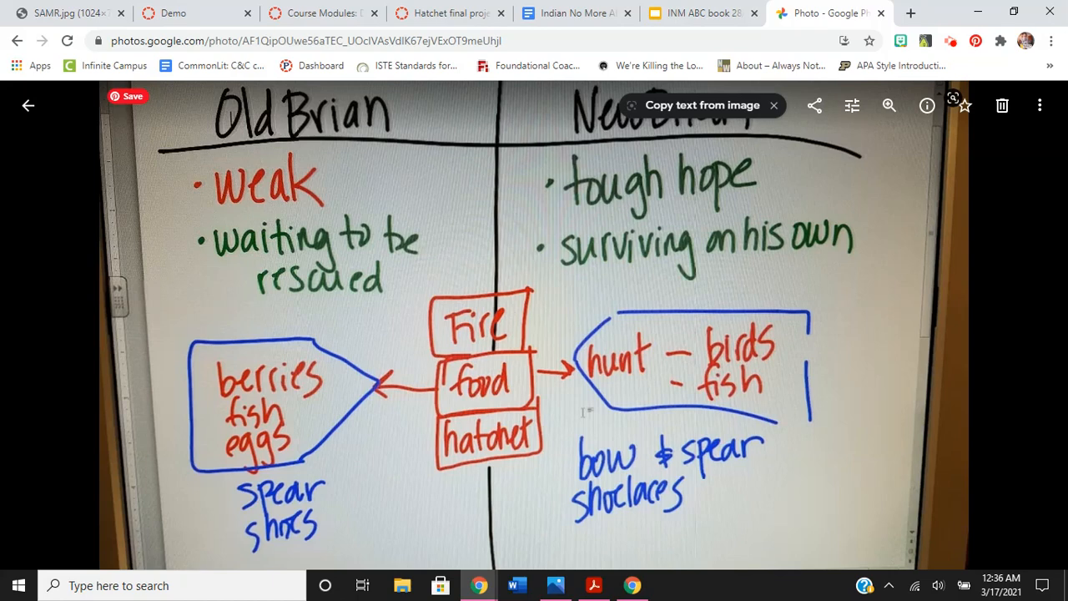
left_click(772, 105)
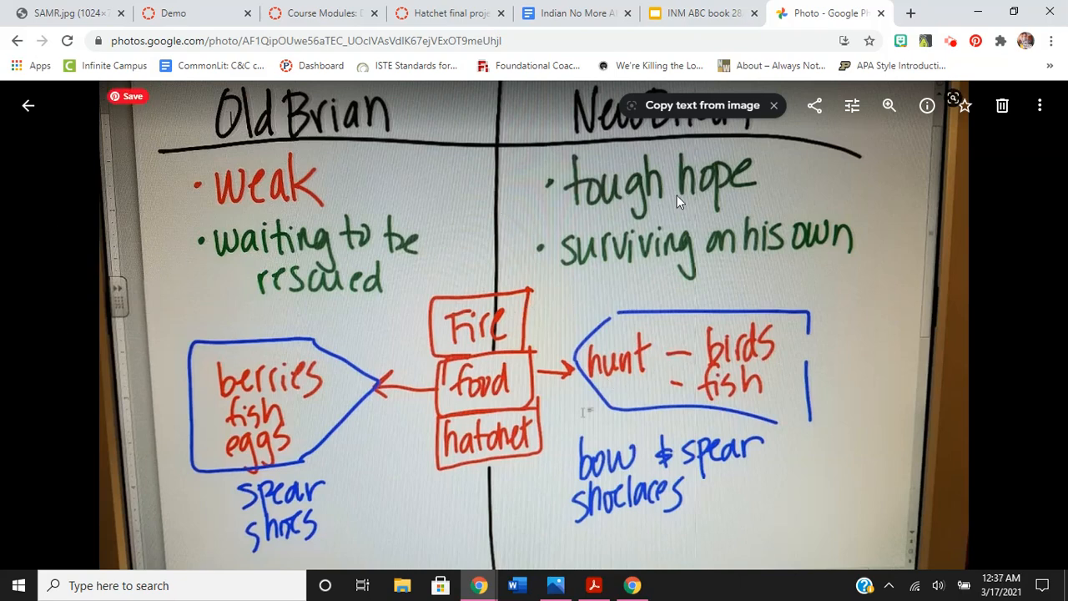
mouse_move(737, 203)
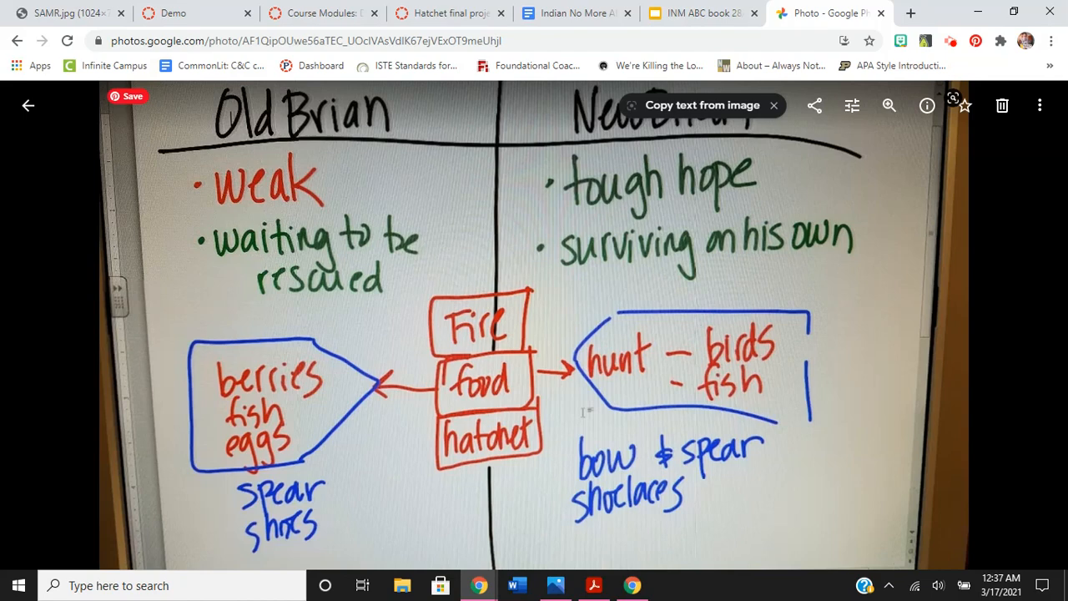
mouse_move(562, 252)
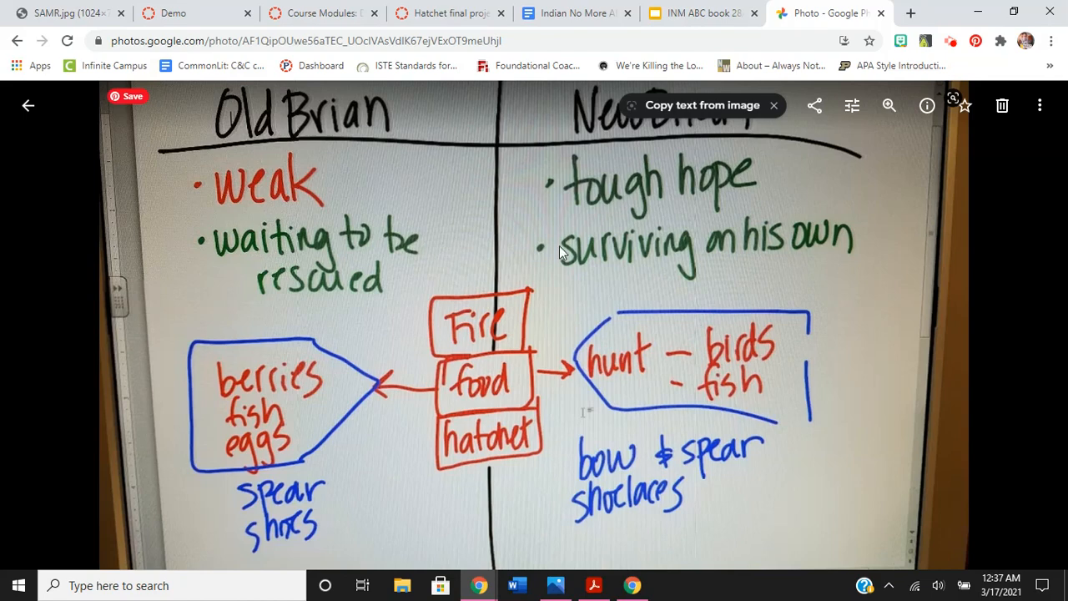
mouse_move(711, 368)
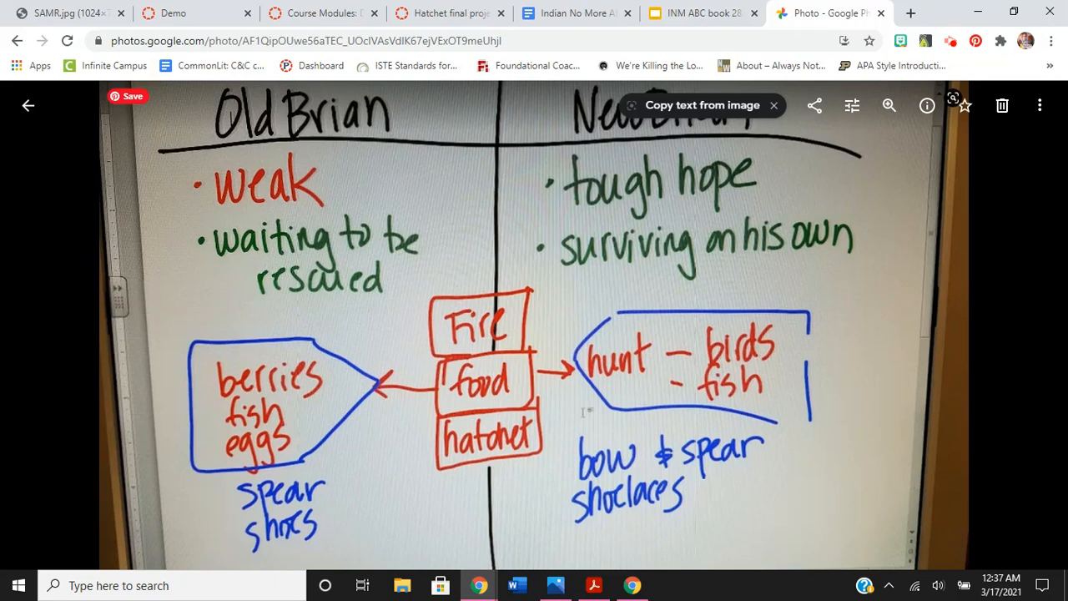
left_click(773, 105)
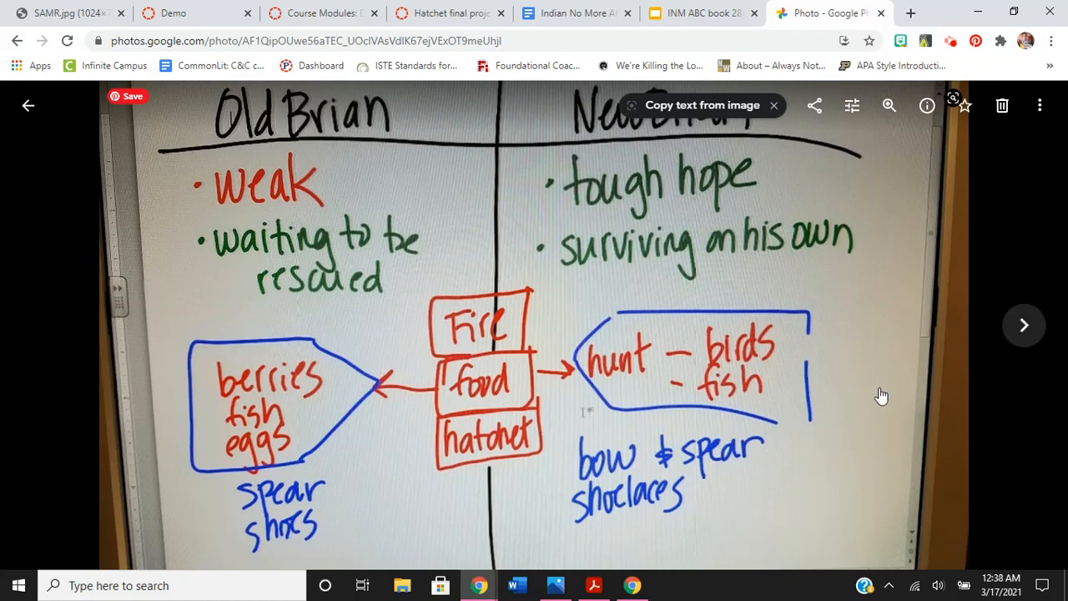
mouse_move(881, 395)
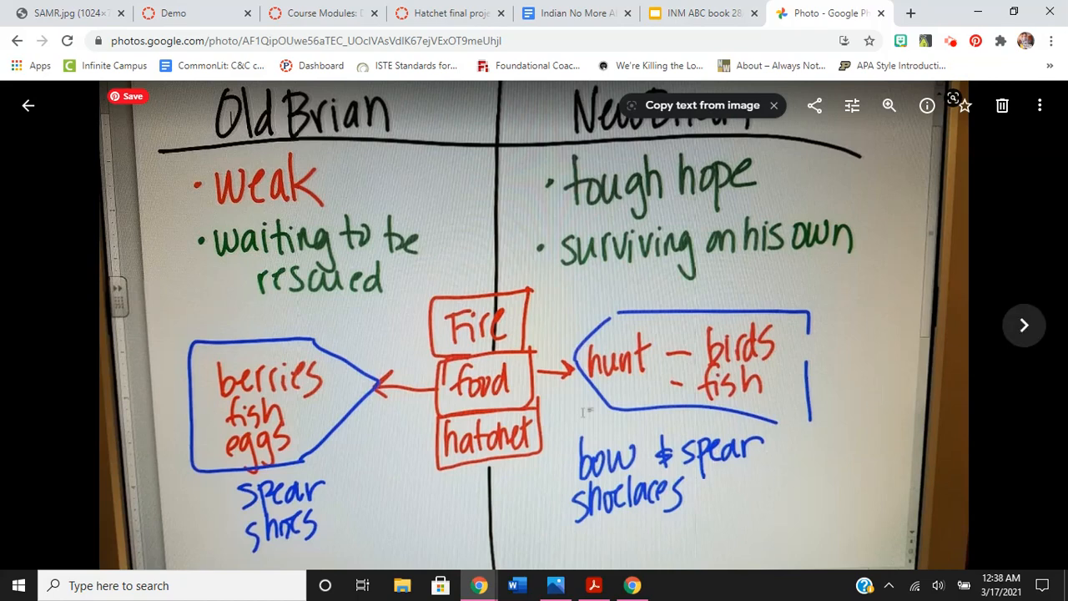